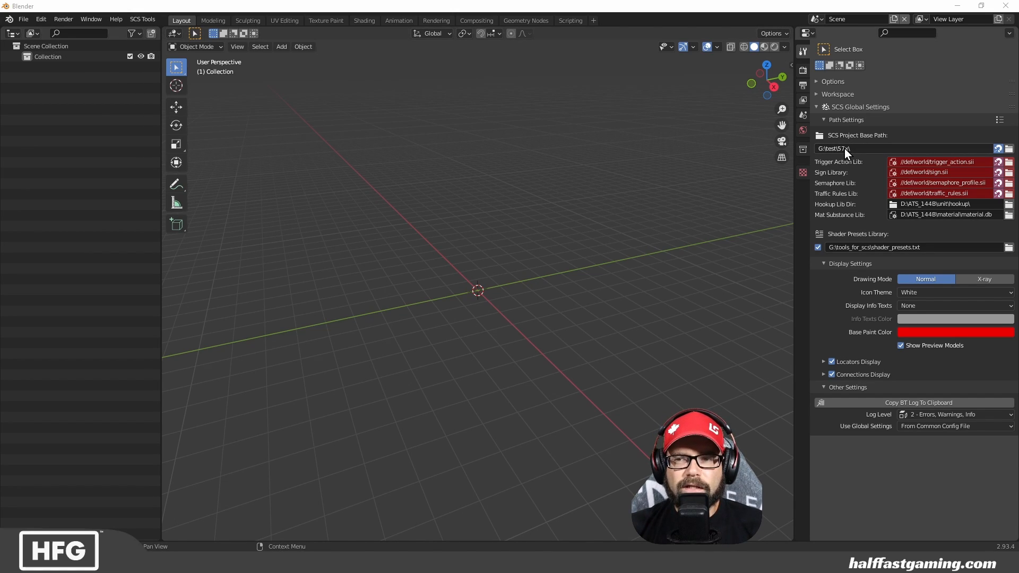
pyautogui.moveTo(845, 148)
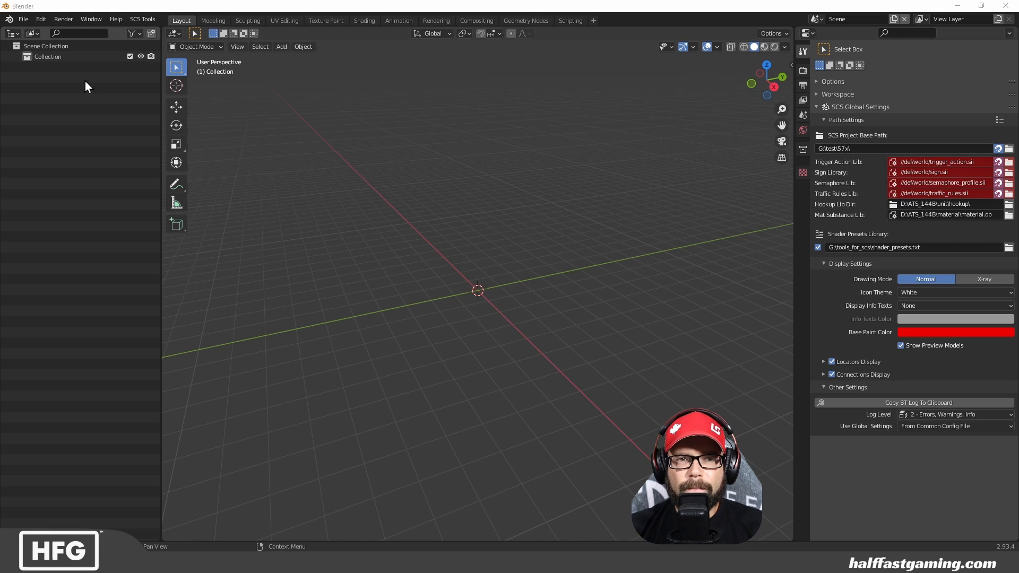
# - Start the SCS Models - ConverterPIX import with base.scs as the first source archive
pyautogui.click(22, 20)
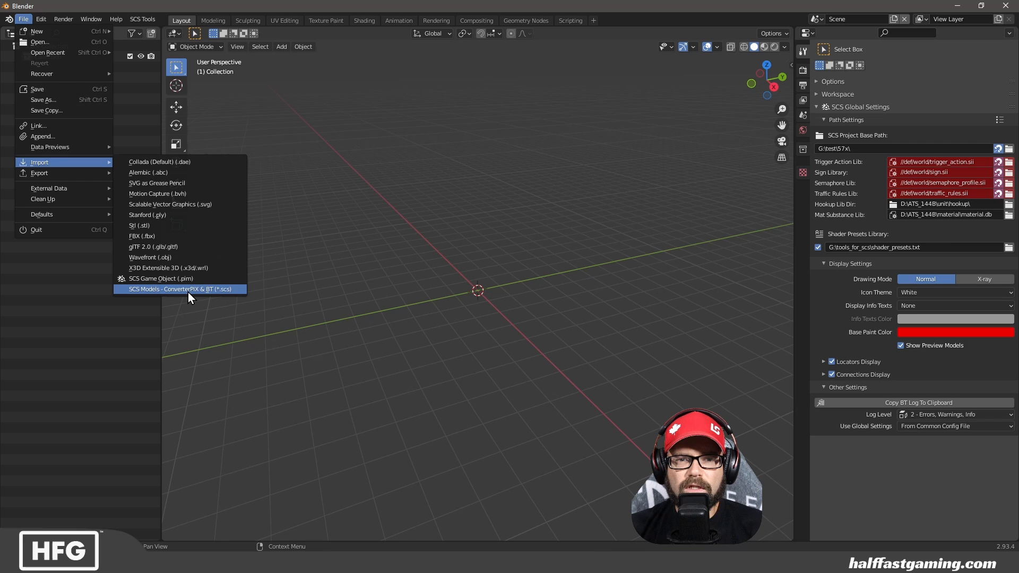
pyautogui.click(178, 289)
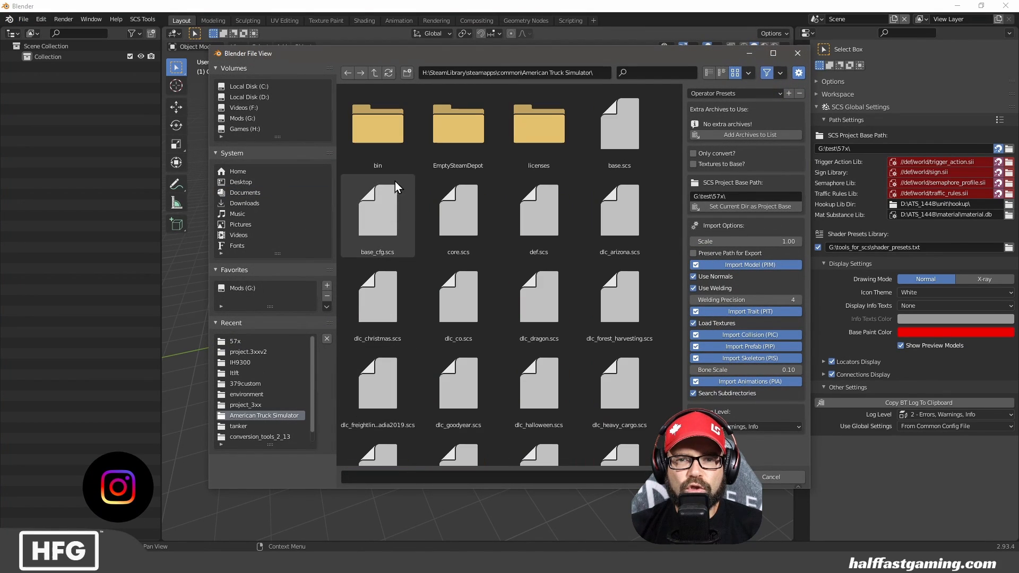
pyautogui.click(619, 123)
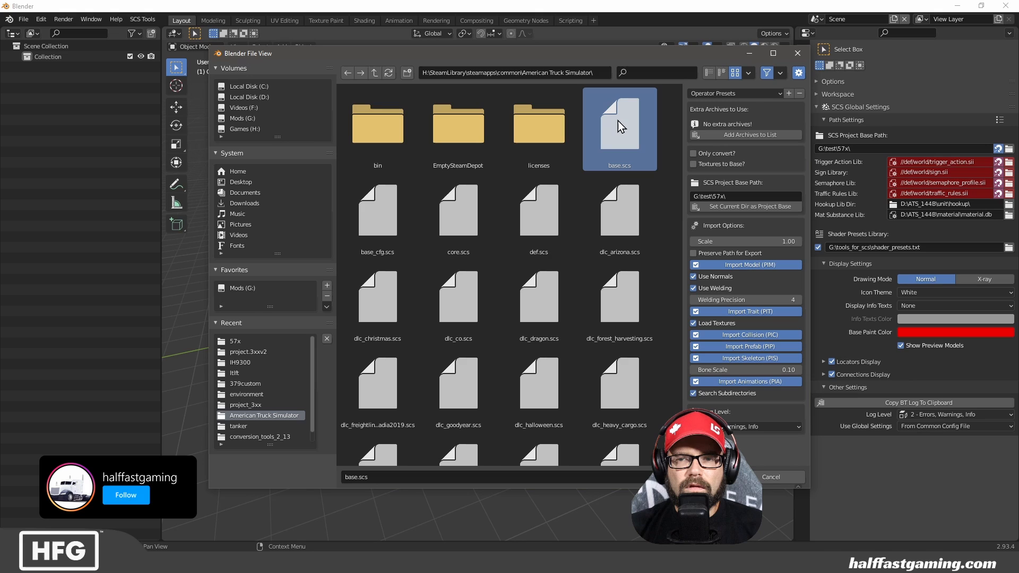
pyautogui.moveTo(744, 137)
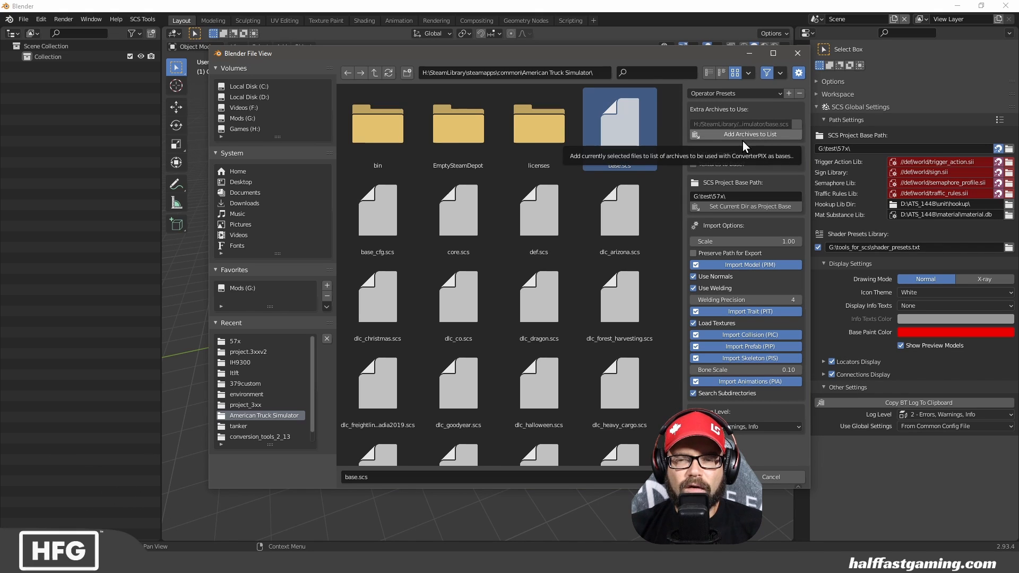
# - Add dlc_westernstar_57x.scs as the second source archive
pyautogui.scroll(-3)
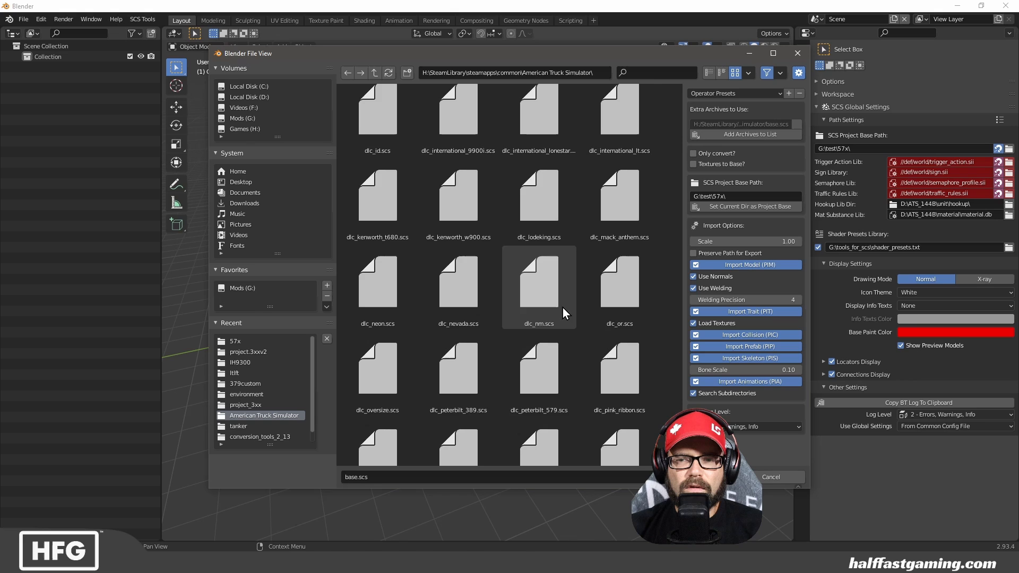
pyautogui.scroll(-3)
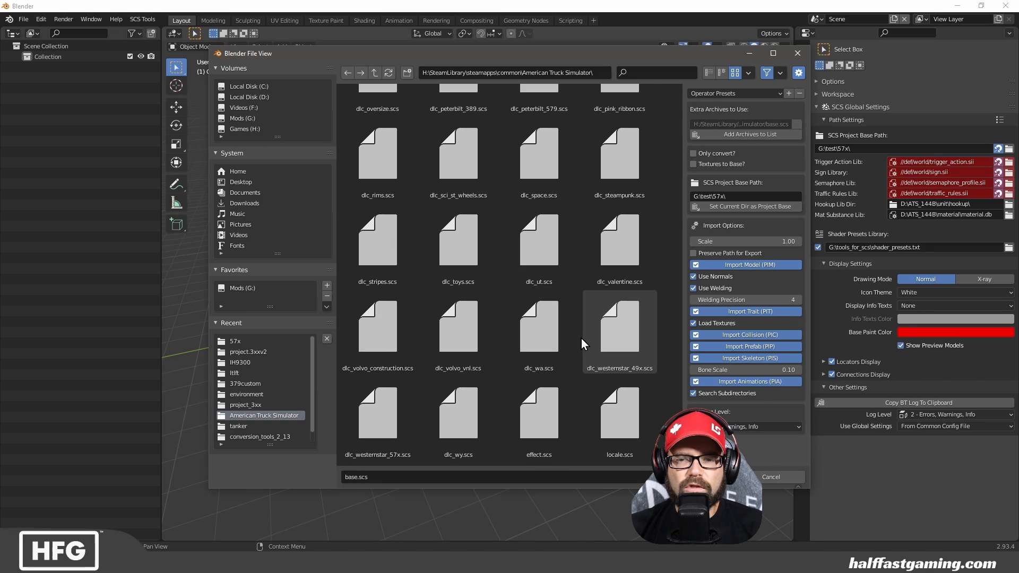
pyautogui.click(376, 416)
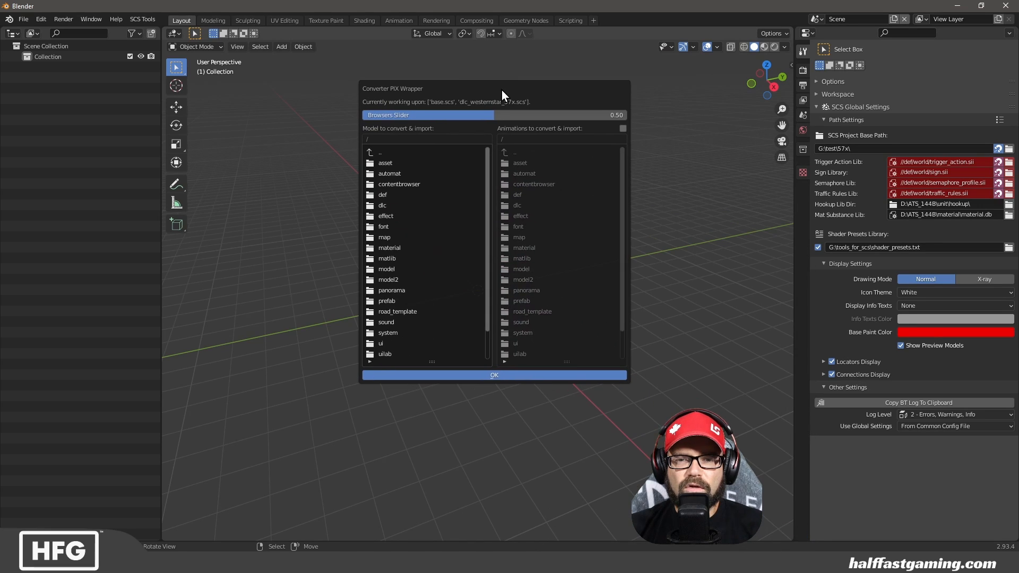
# - Navigate vehicle > truck > westernstar_57x > cabin and select sl_72rr.pmg for conversion
pyautogui.scroll(-3)
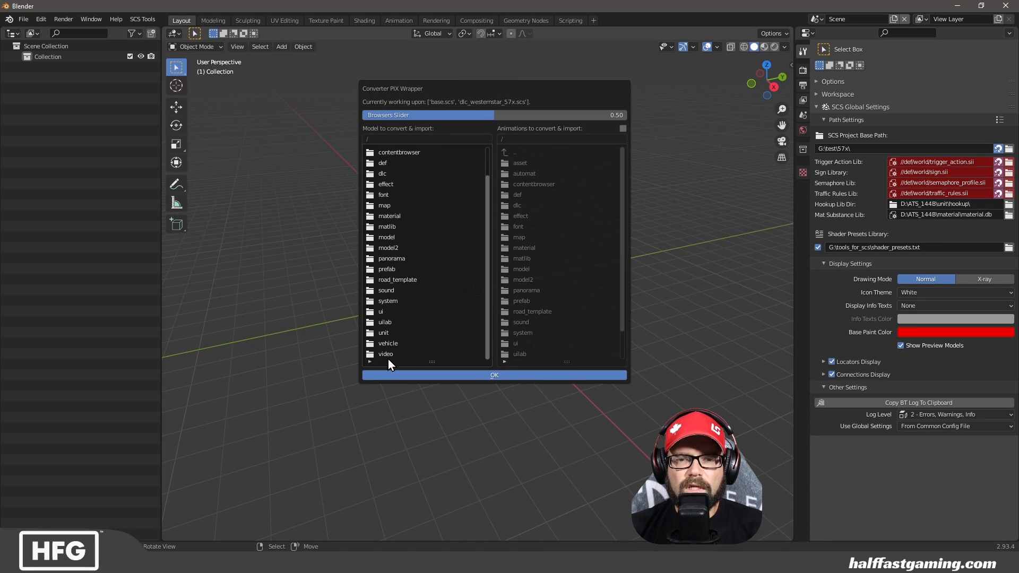
pyautogui.doubleClick(388, 343)
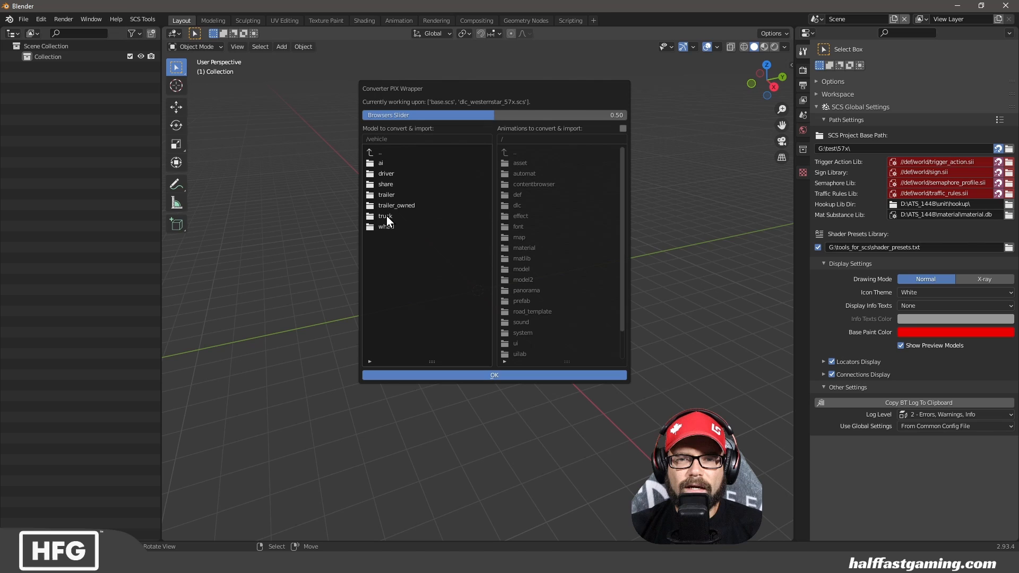
pyautogui.doubleClick(408, 215)
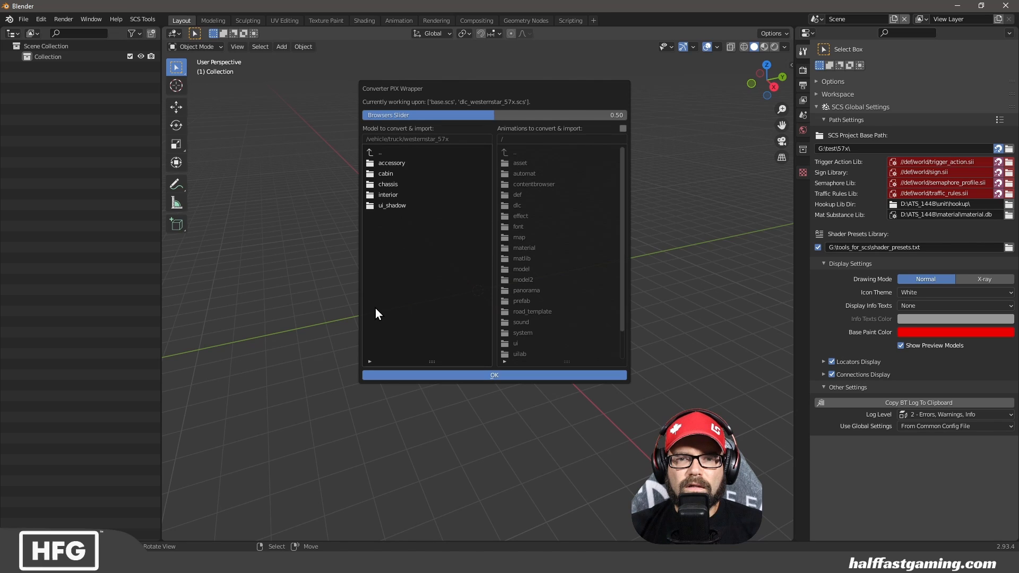
pyautogui.moveTo(391, 184)
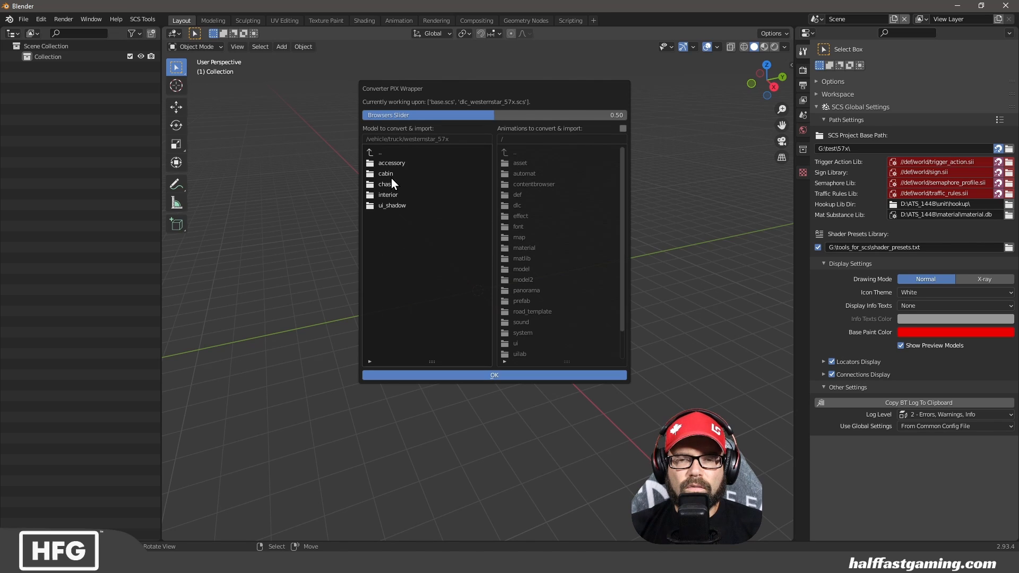
pyautogui.doubleClick(385, 173)
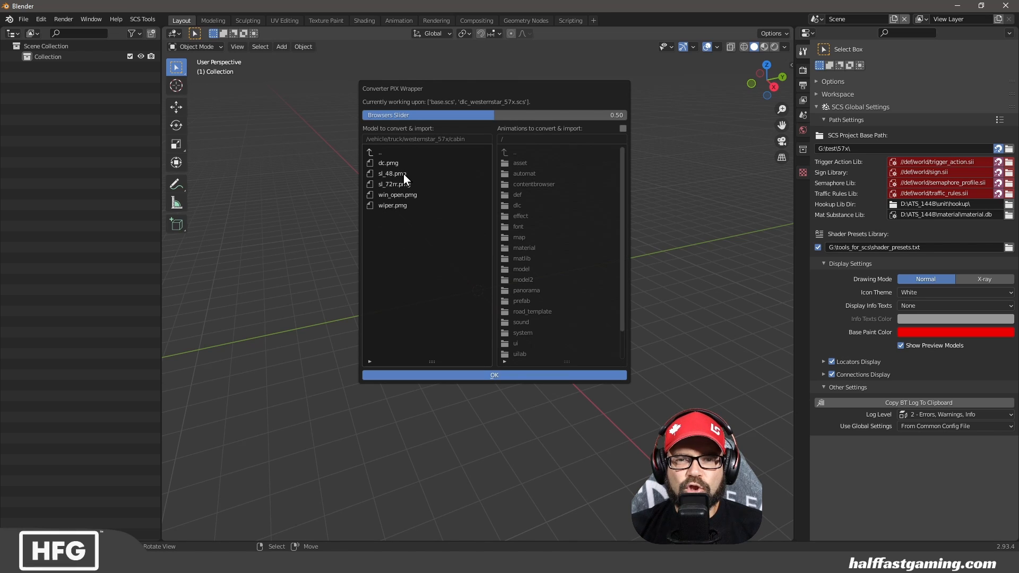
pyautogui.moveTo(436, 300)
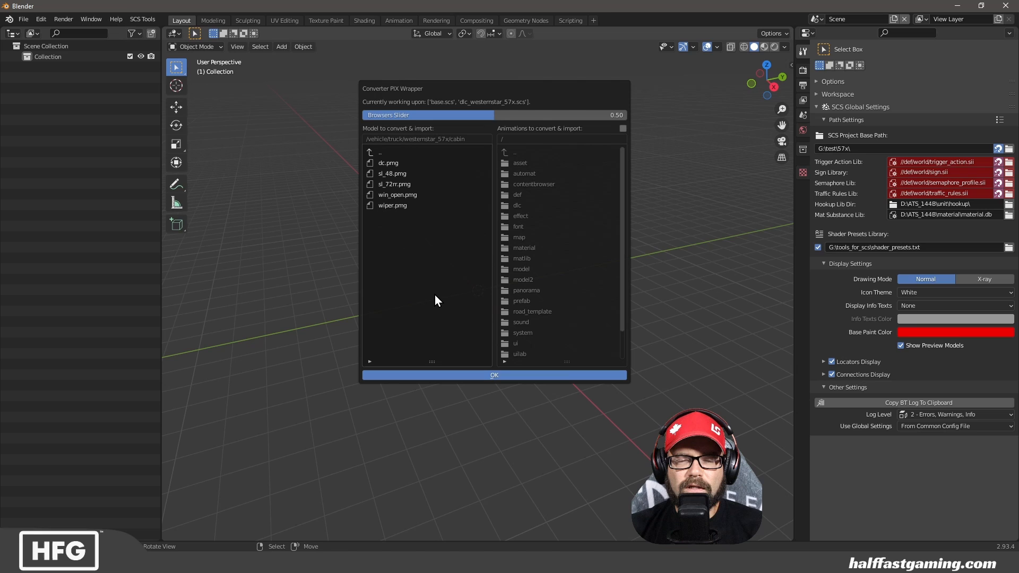
pyautogui.moveTo(406, 269)
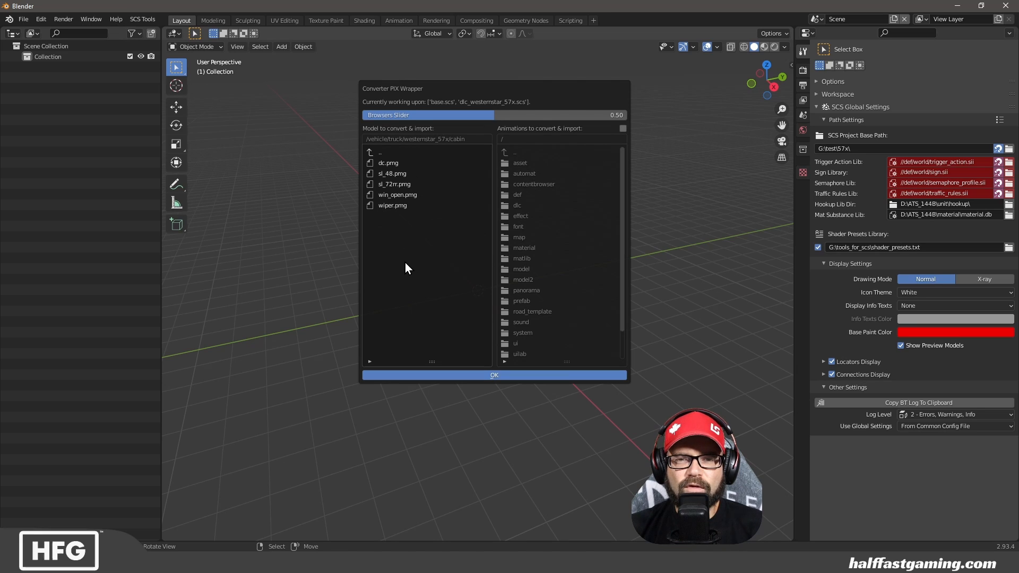
pyautogui.moveTo(388, 197)
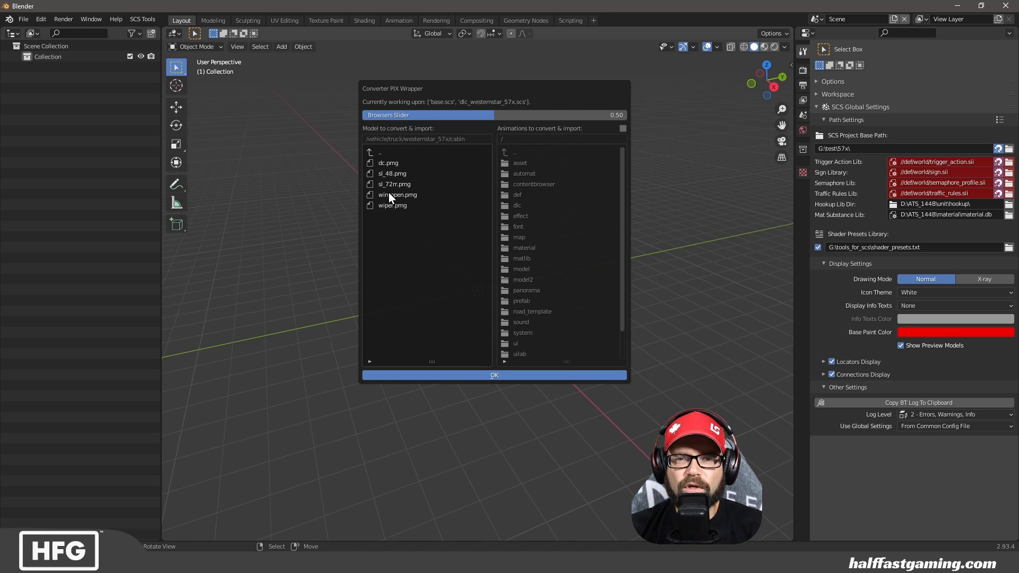
pyautogui.click(394, 184)
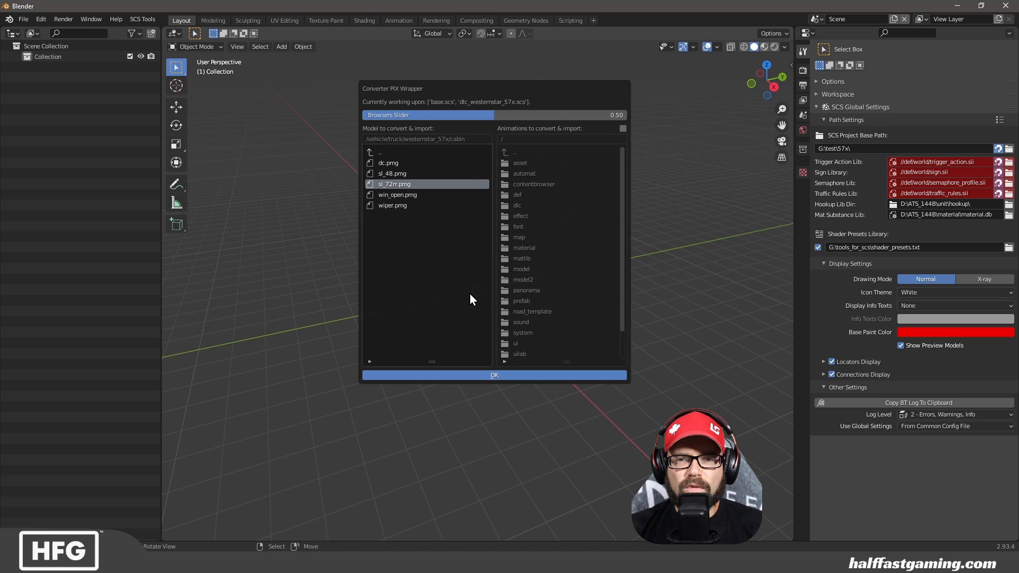
pyautogui.moveTo(433, 363)
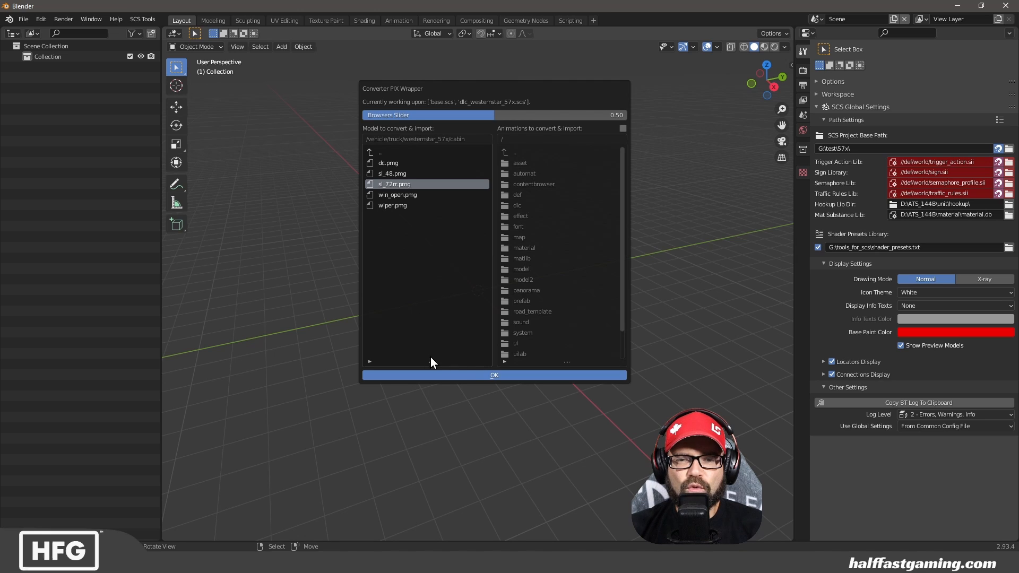
# - Convert and import the sl_72rr cabin model into the scene
pyautogui.click(493, 375)
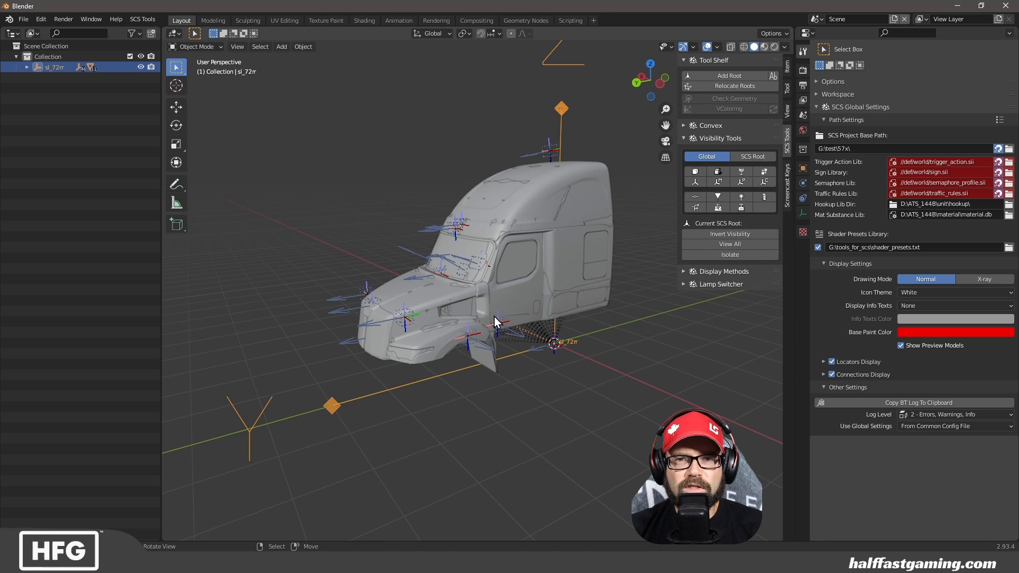
pyautogui.moveTo(196, 546)
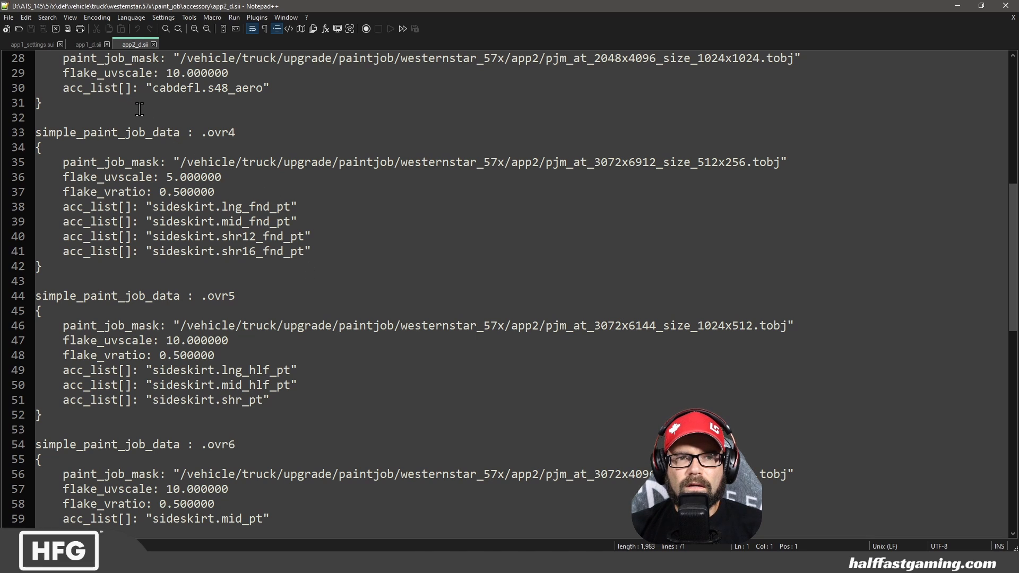
pyautogui.moveTo(85, 64)
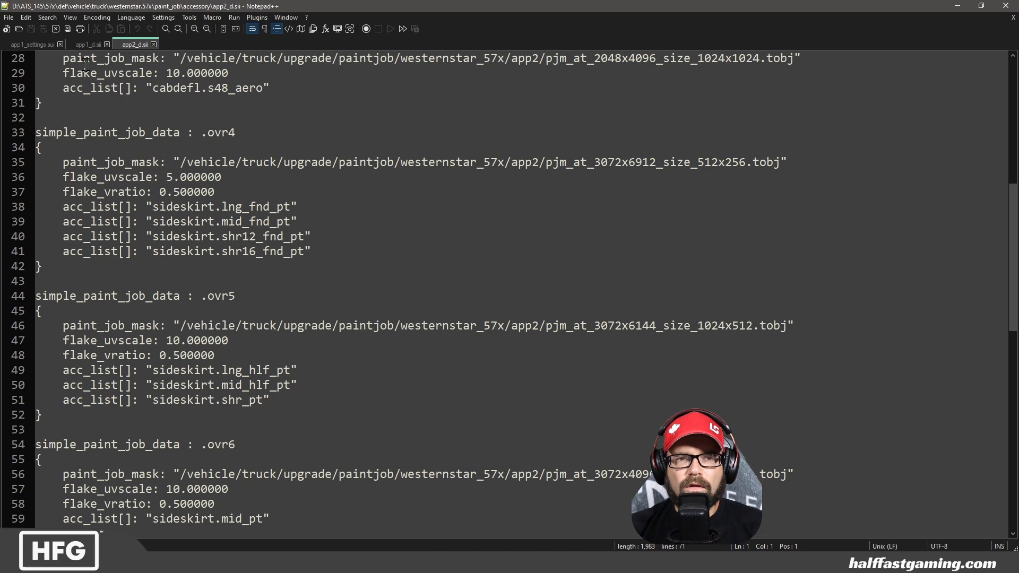
# - Switch from app1_d.sii to the app1_settings.sui Leopard Tracks paint job settings
pyautogui.click(89, 44)
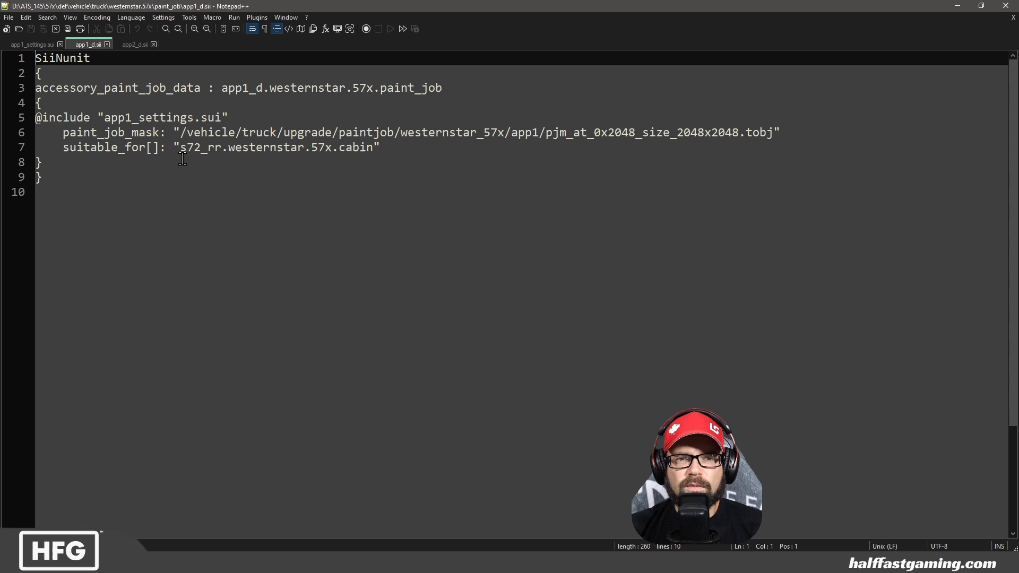
pyautogui.click(32, 45)
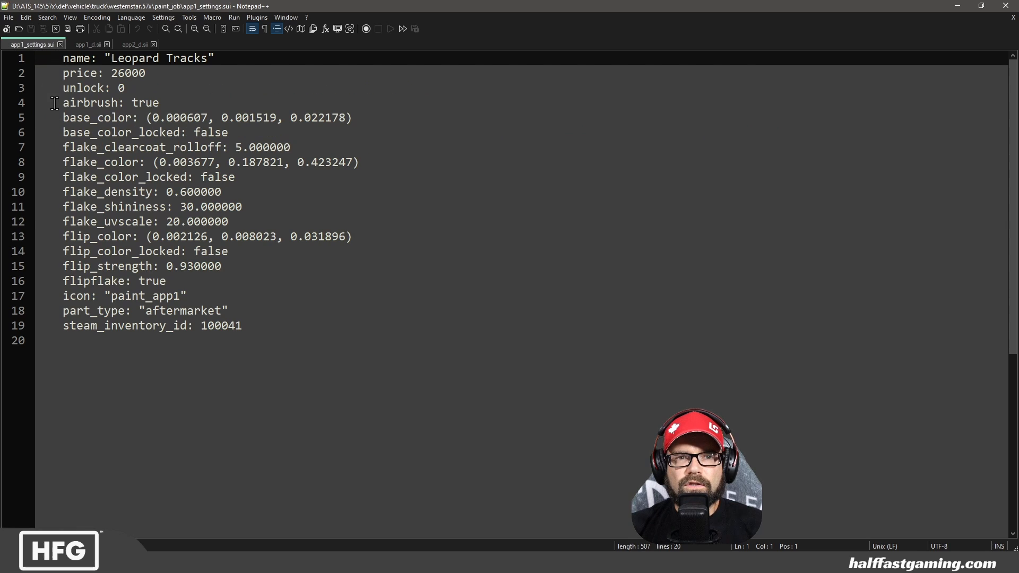
pyautogui.moveTo(241, 319)
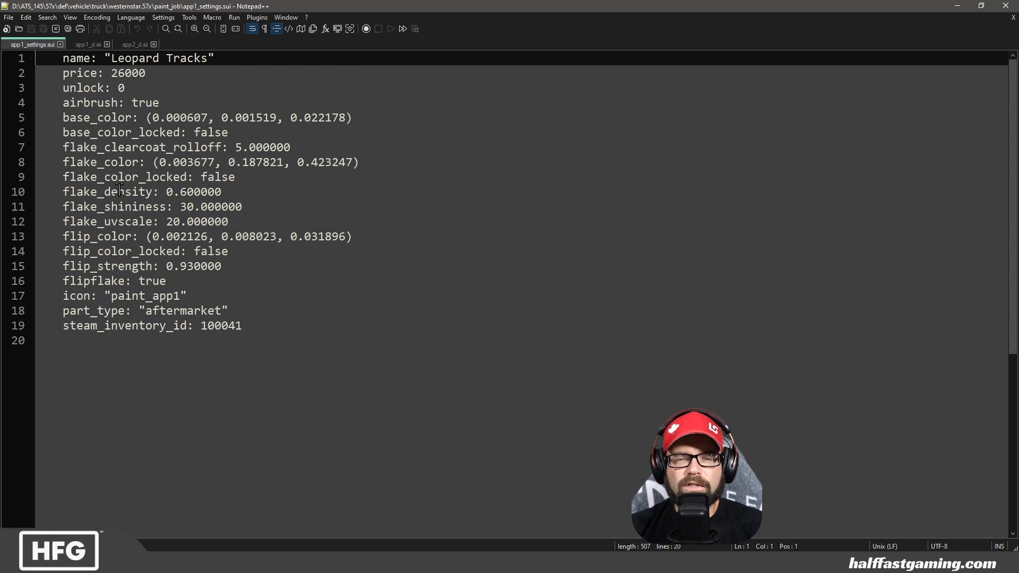
pyautogui.moveTo(328, 332)
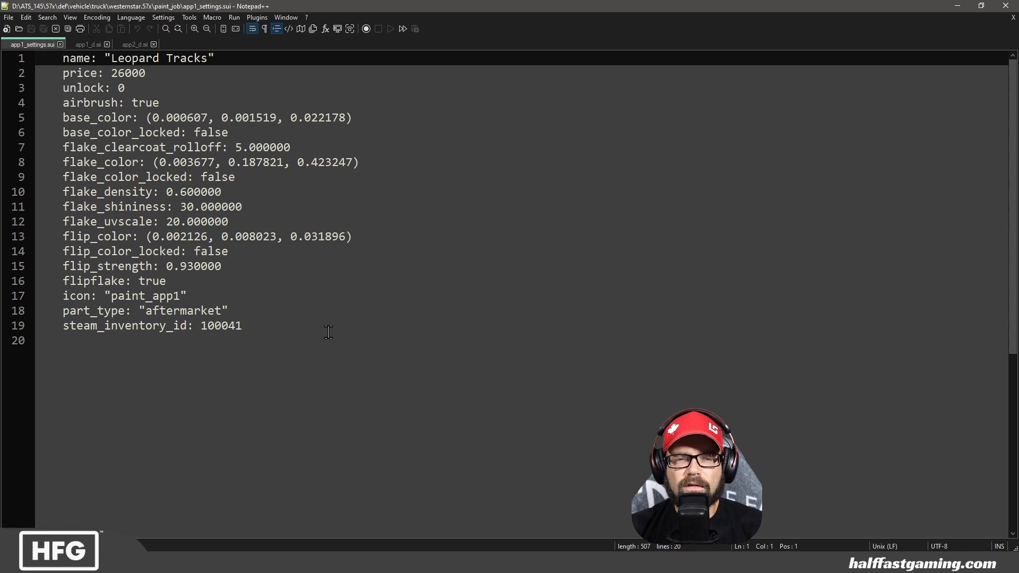
pyautogui.moveTo(230, 279)
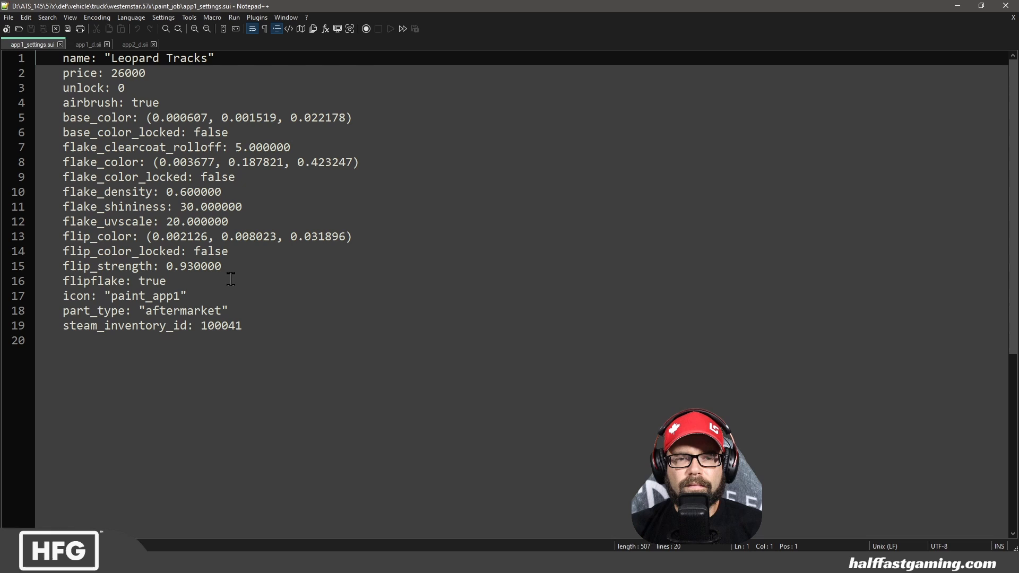
pyautogui.moveTo(212, 242)
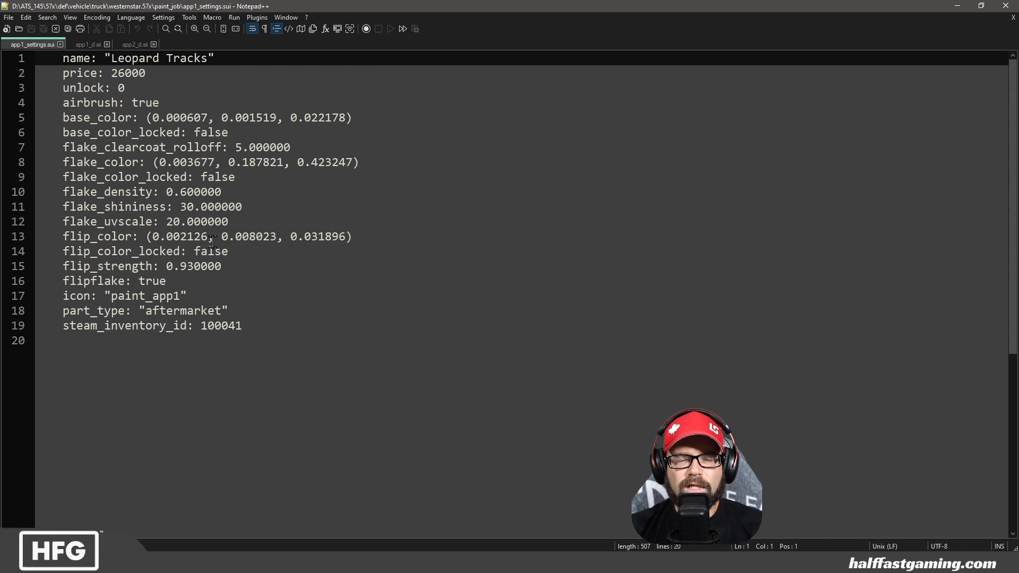
pyautogui.click(88, 45)
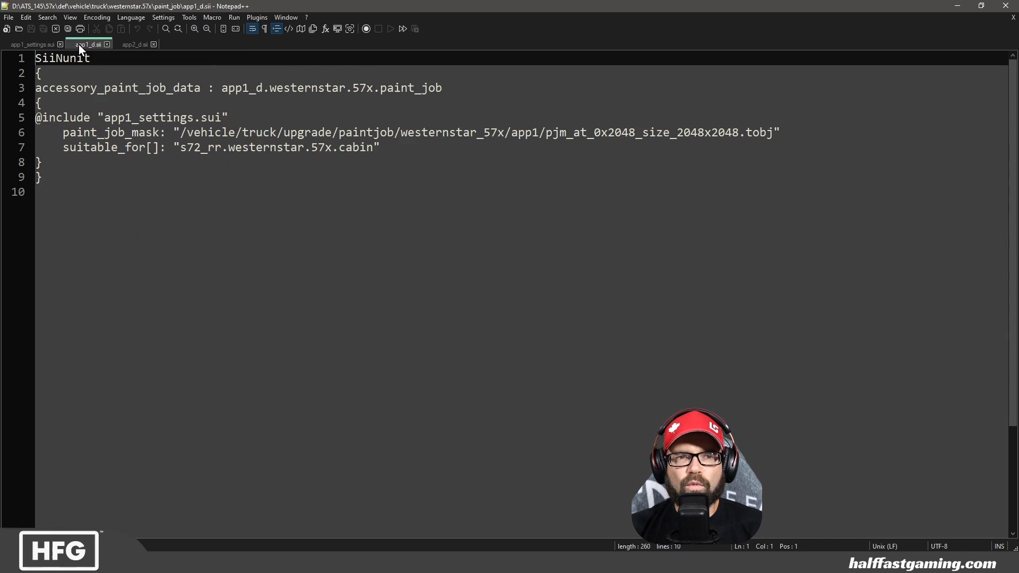
pyautogui.moveTo(104, 169)
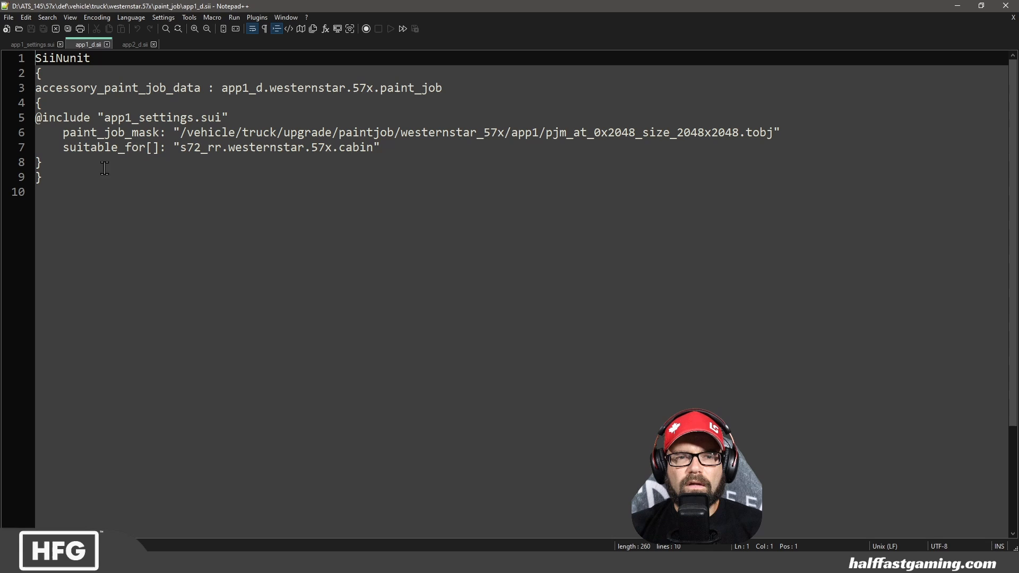
pyautogui.moveTo(453, 91)
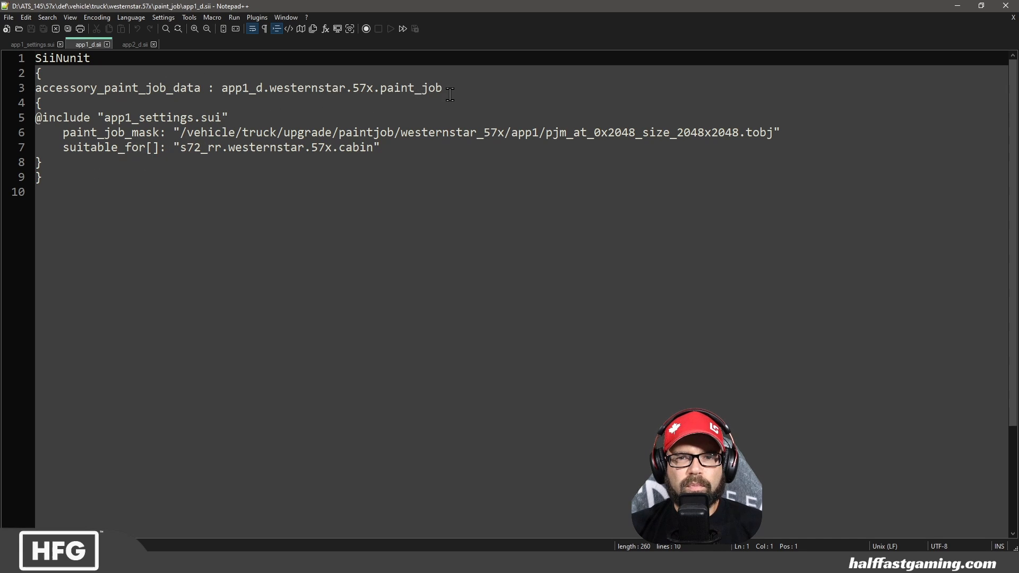
pyautogui.moveTo(233, 91)
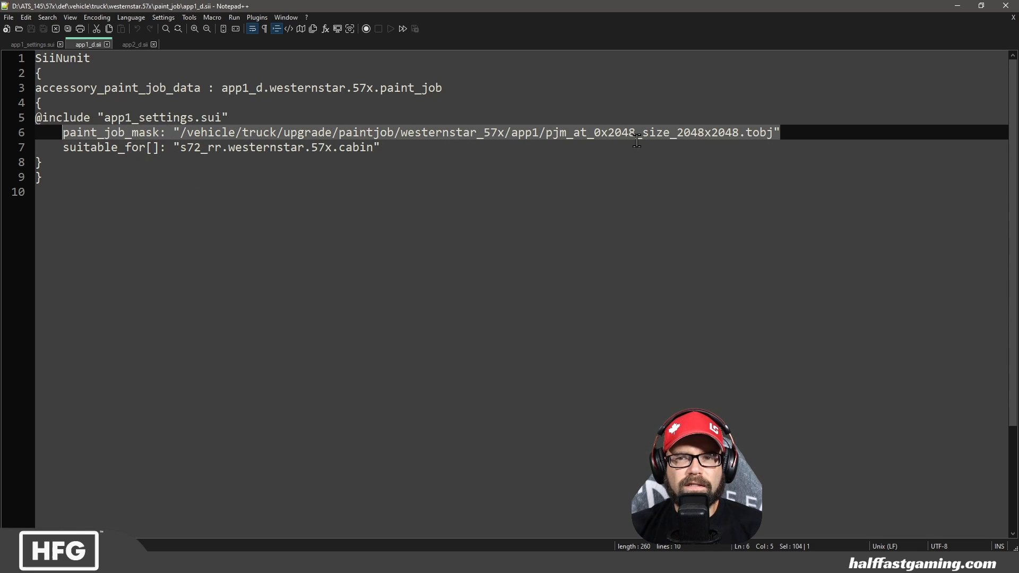
pyautogui.moveTo(708, 138)
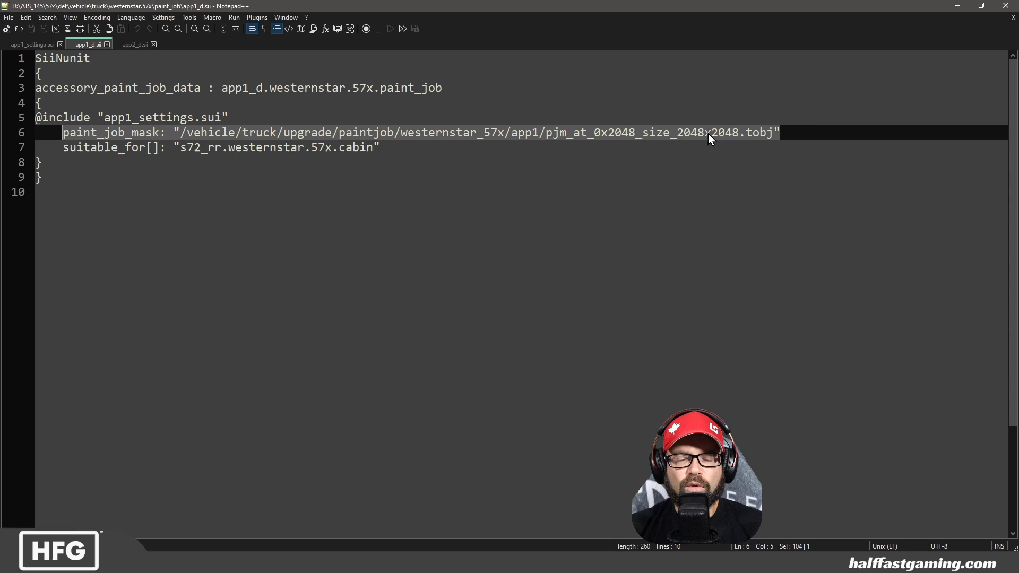
pyautogui.moveTo(717, 141)
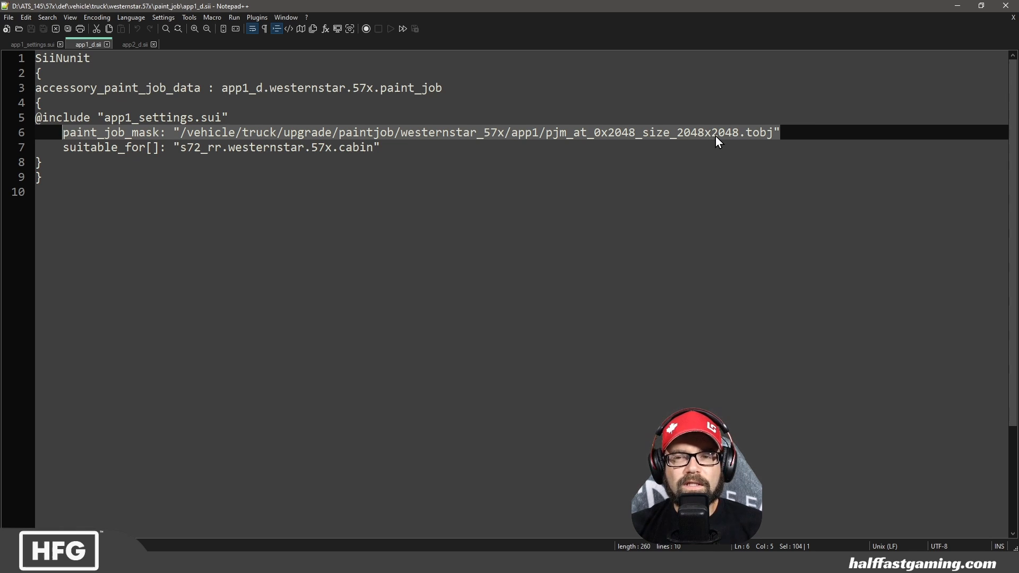
pyautogui.click(707, 132)
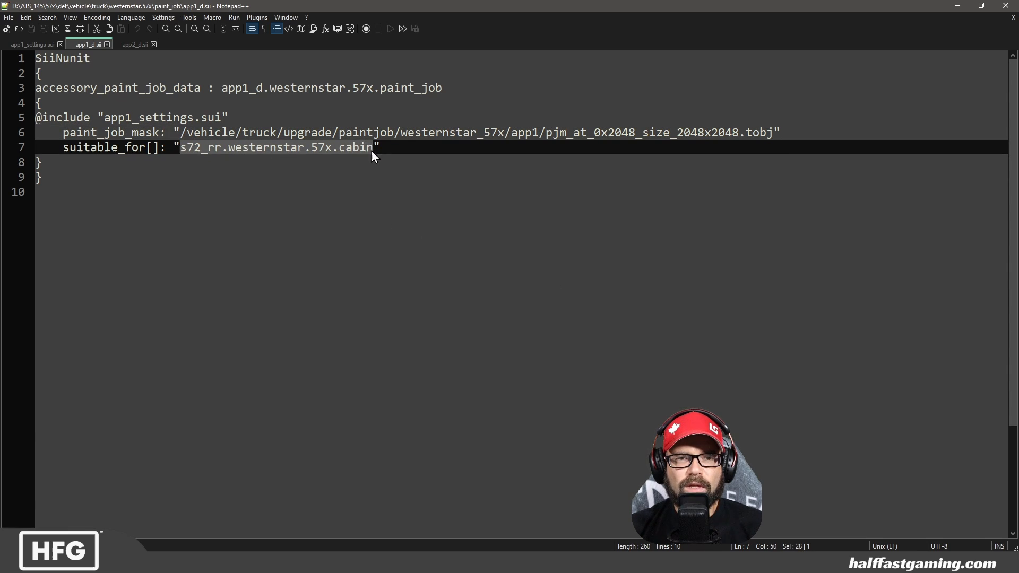
pyautogui.moveTo(270, 171)
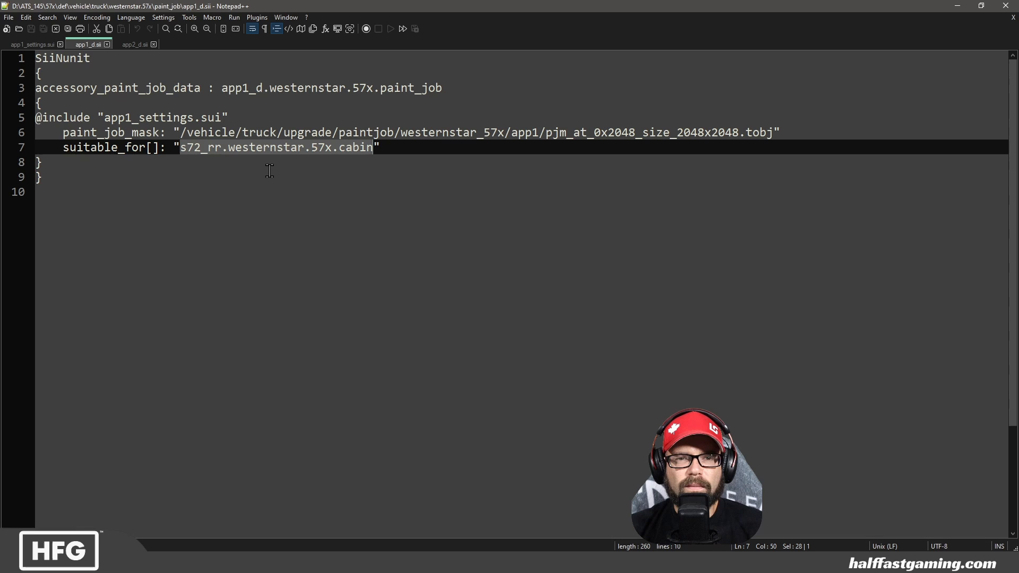
pyautogui.moveTo(107, 104)
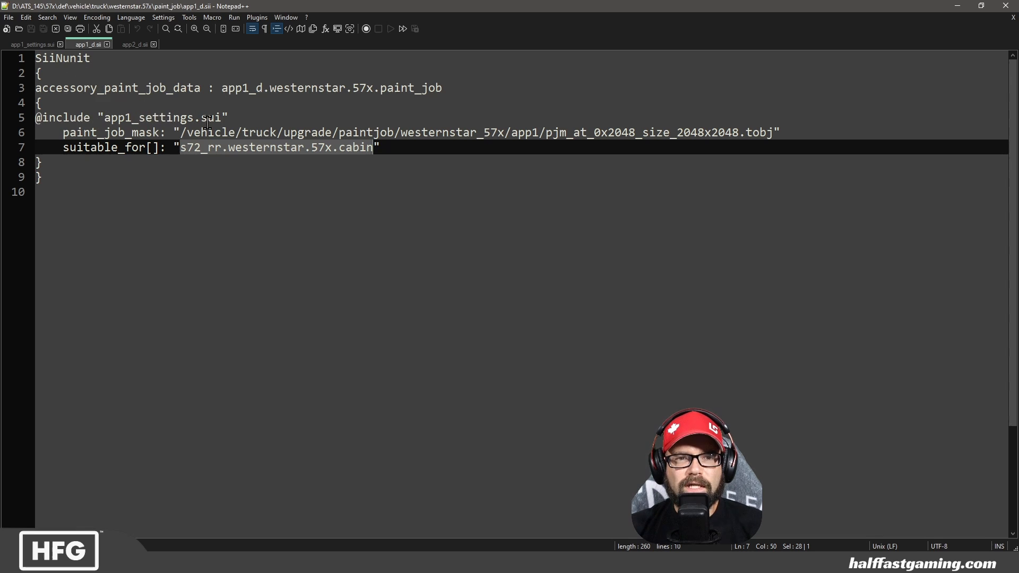
pyautogui.moveTo(130, 46)
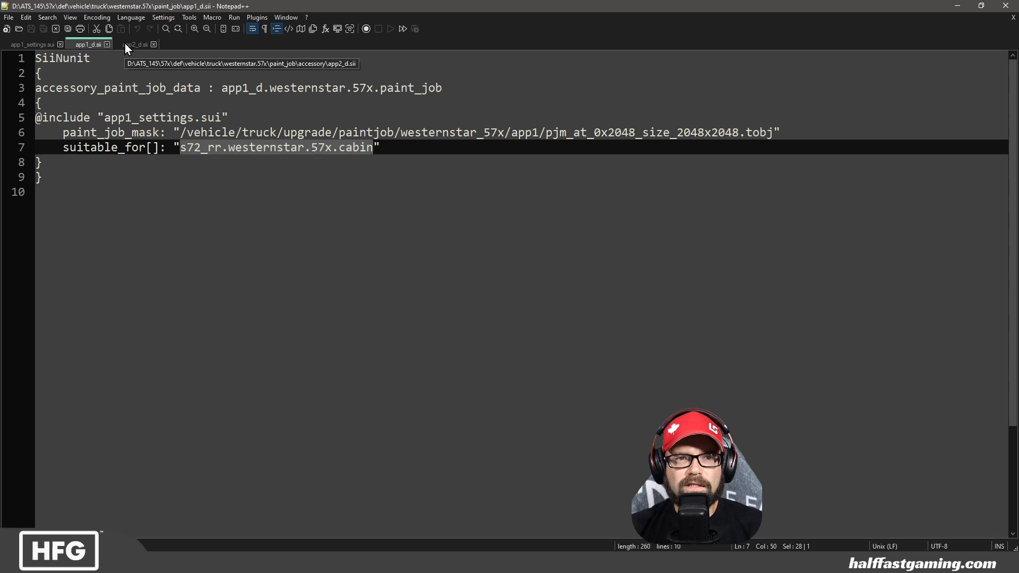
# - Review app2_d.sii's simple_paint_job_data mask entries for bumper, deflectors and side skirts
pyautogui.click(134, 45)
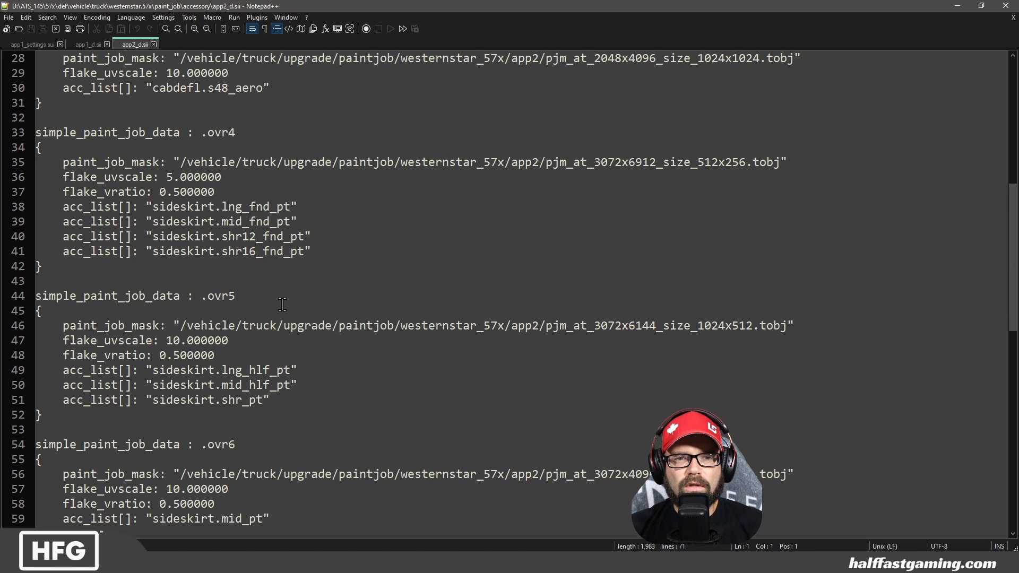
pyautogui.scroll(3)
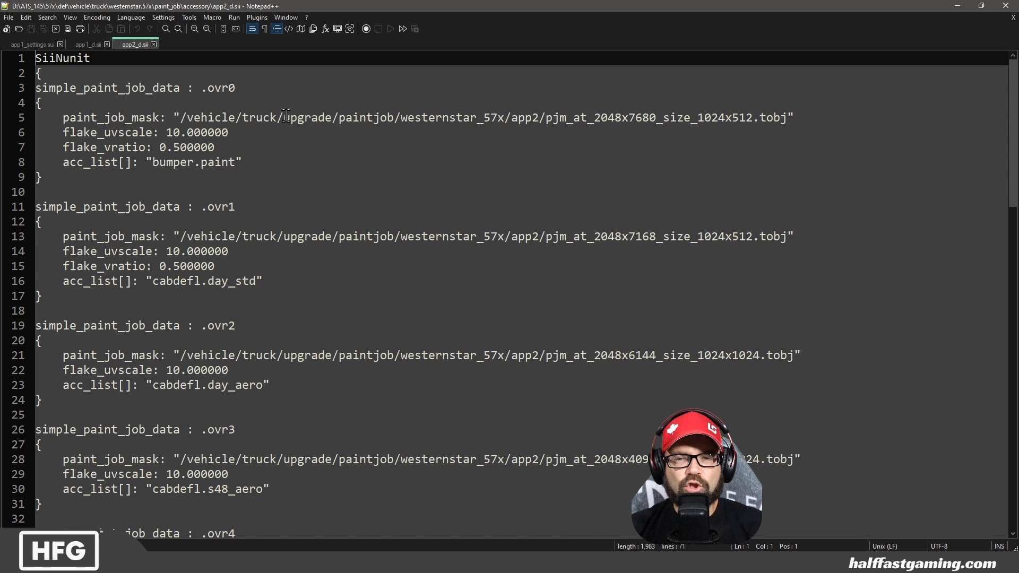
pyautogui.moveTo(270, 178)
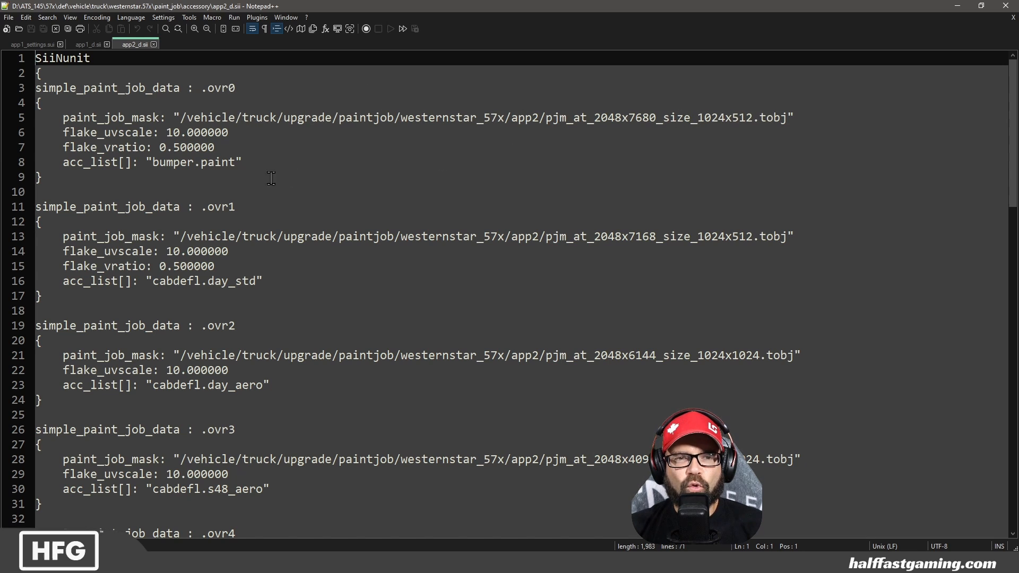
pyautogui.moveTo(368, 147)
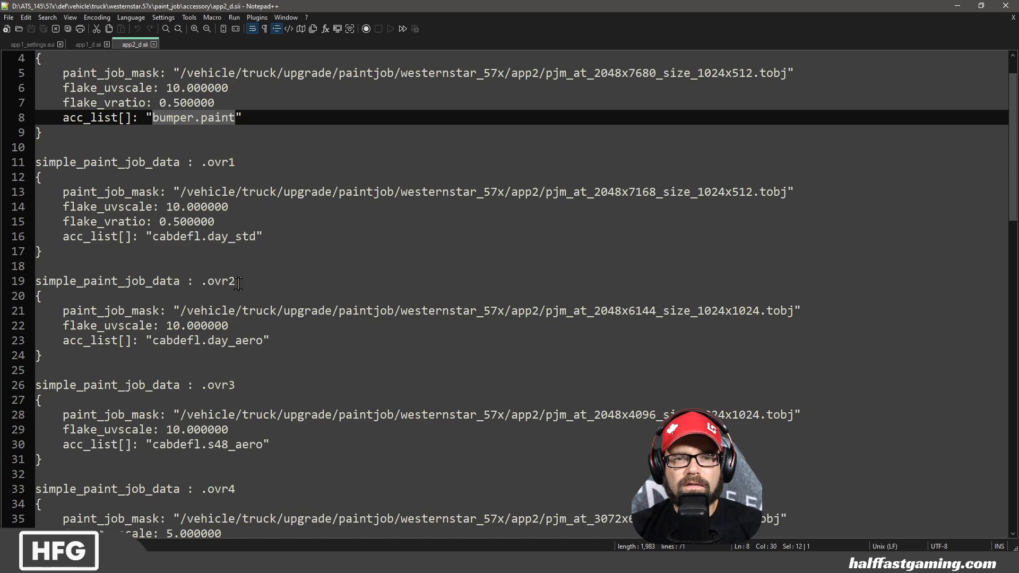
pyautogui.scroll(-3)
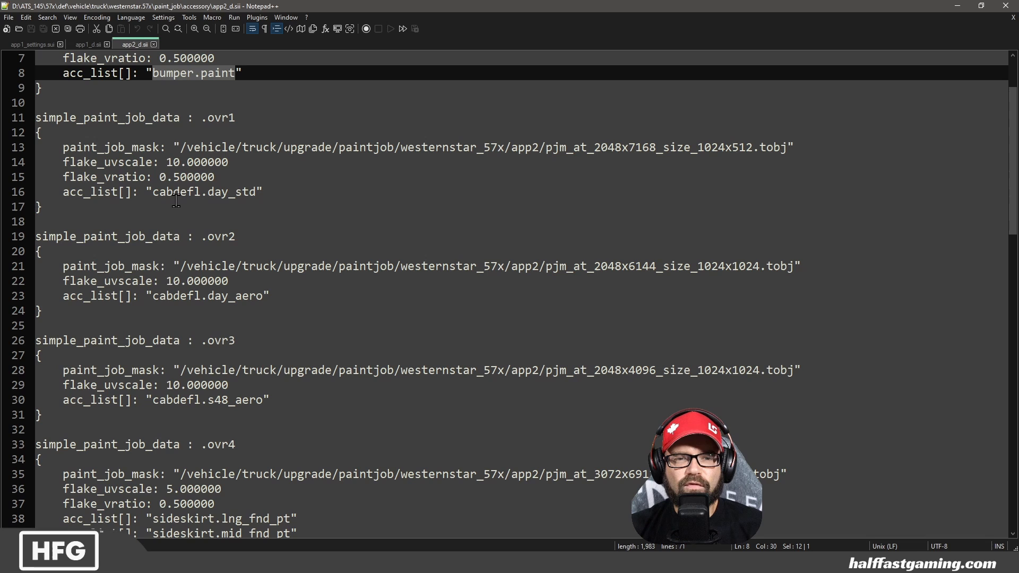
pyautogui.scroll(-3)
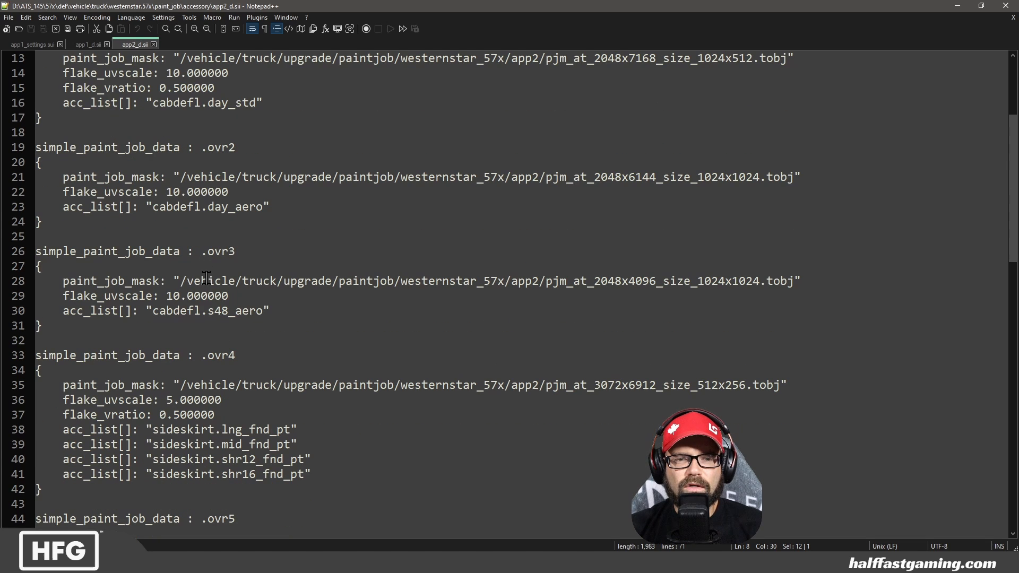
pyautogui.scroll(-3)
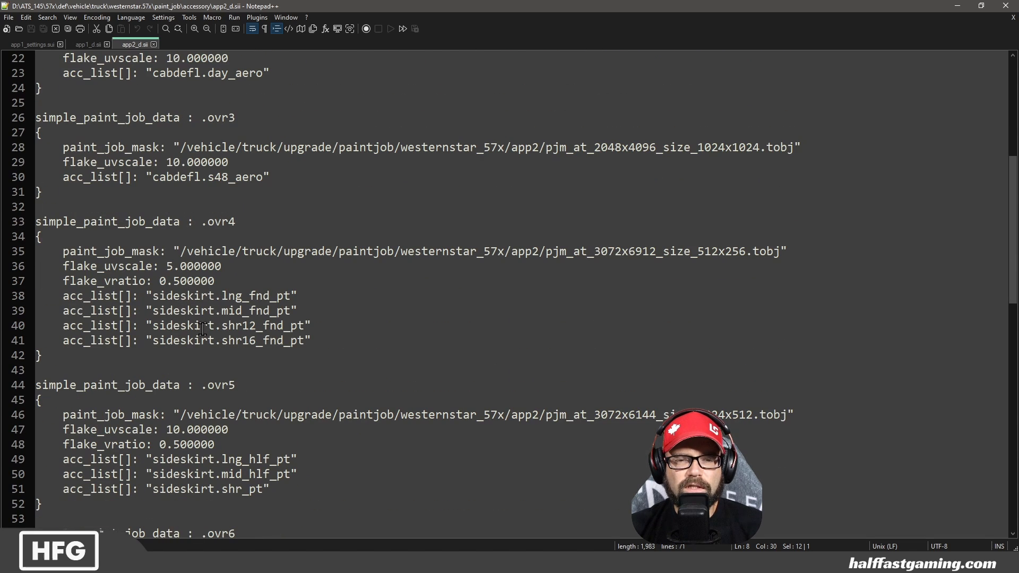
pyautogui.scroll(-3)
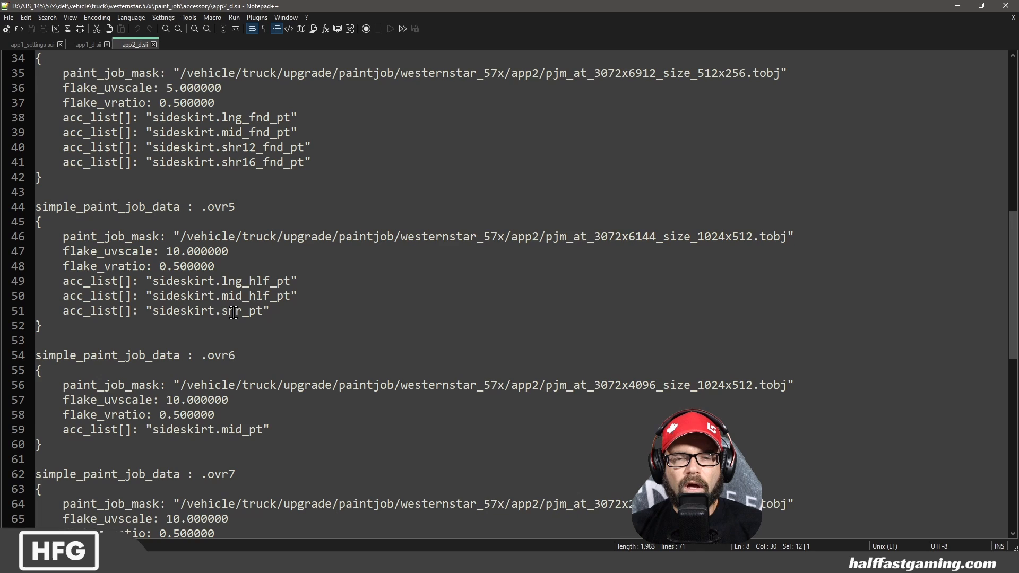
pyautogui.scroll(-3)
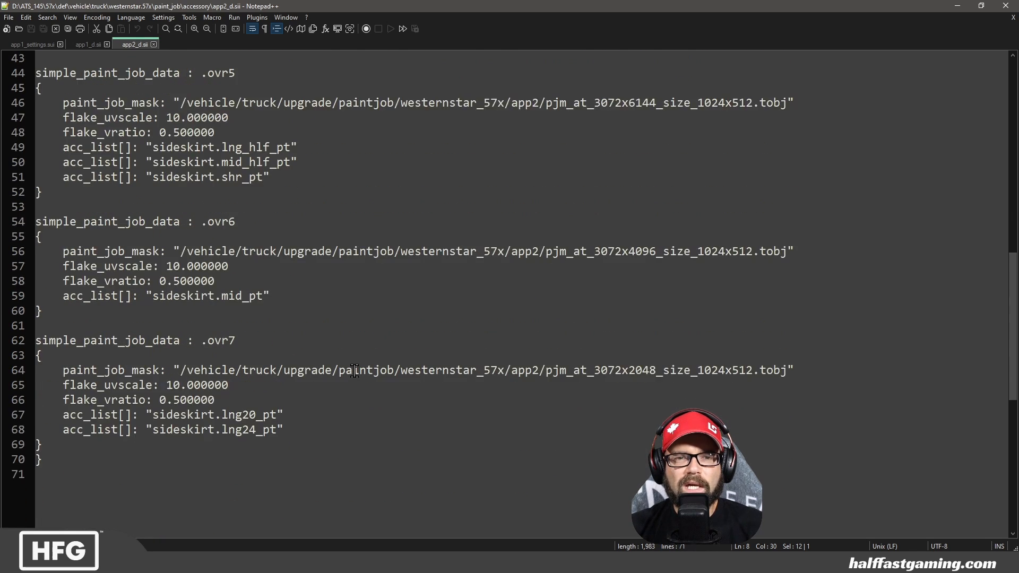
pyautogui.scroll(3)
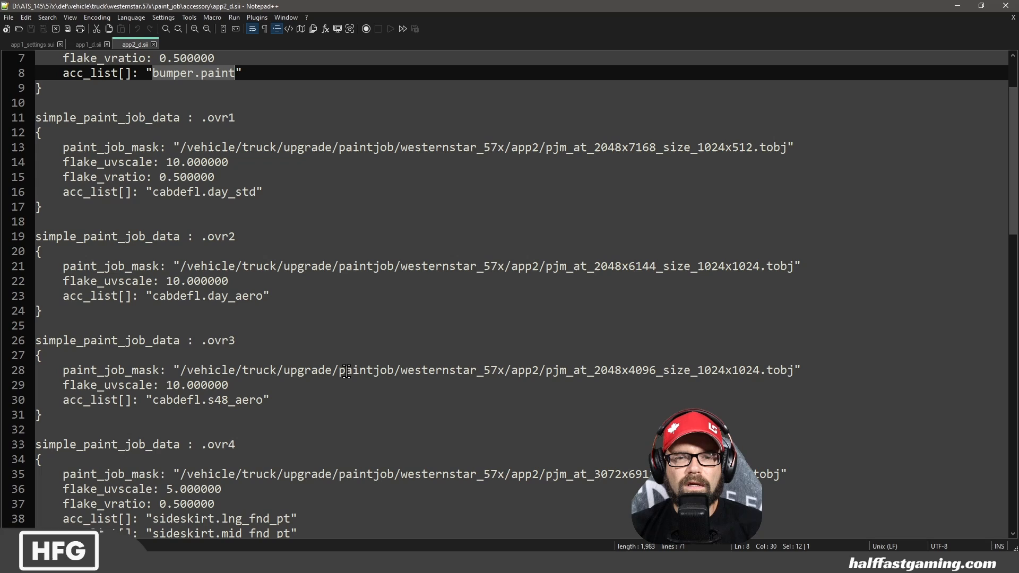
pyautogui.scroll(3)
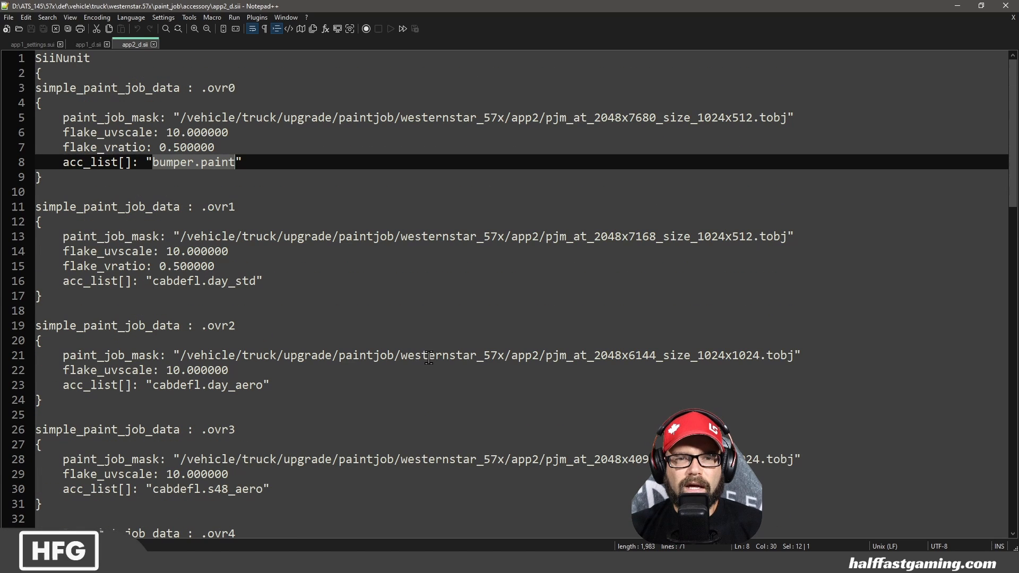
pyautogui.click(41, 296)
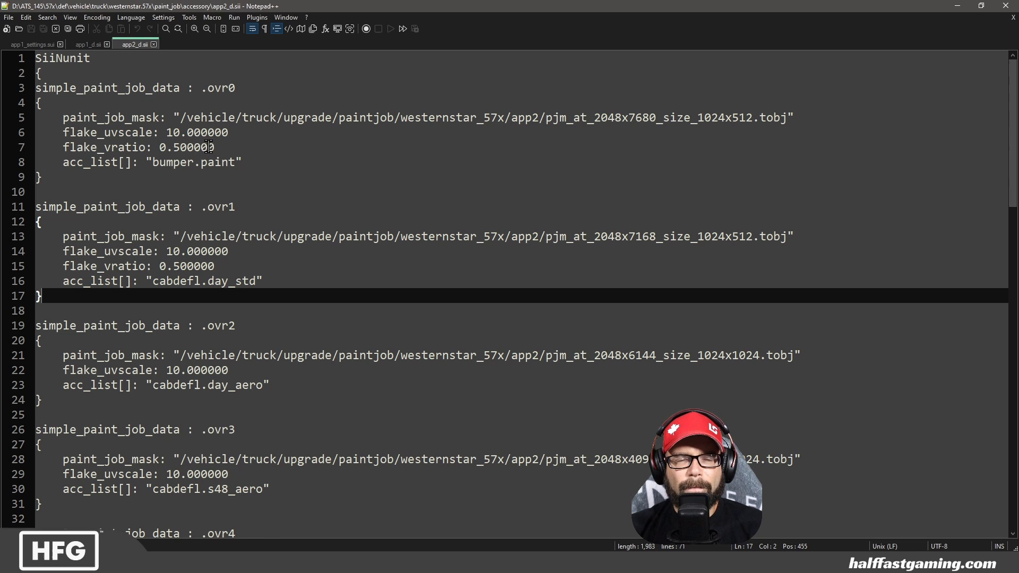
pyautogui.moveTo(734, 140)
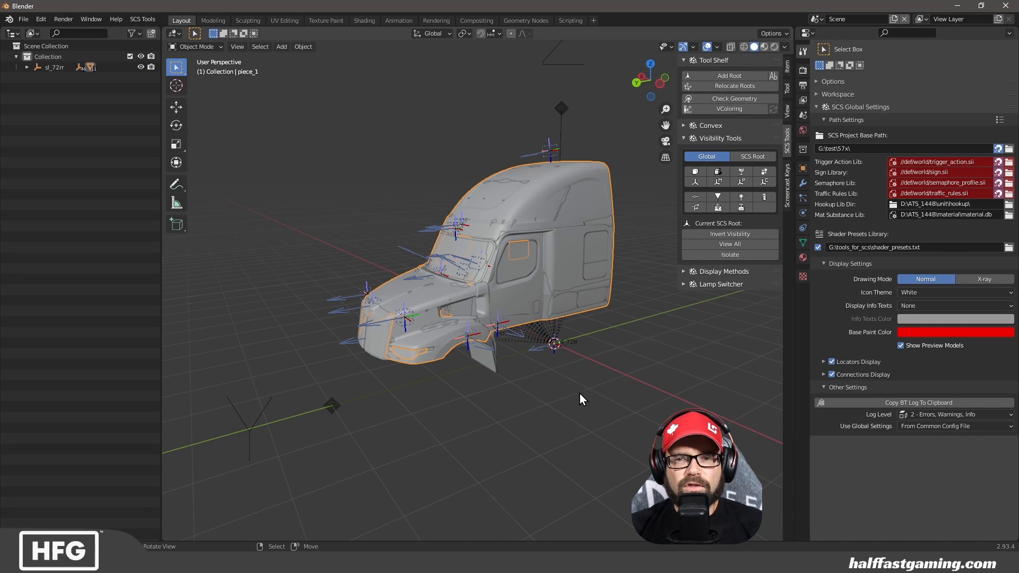
# - Select the whole cabin piece_1 mesh in edit mode and view it in the UV Editing workspace
pyautogui.click(802, 257)
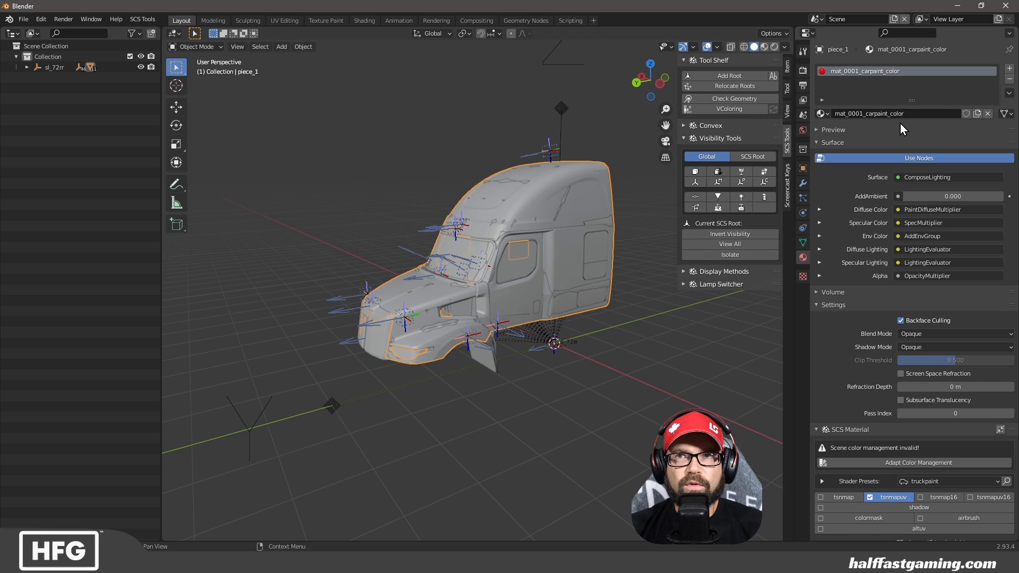
pyautogui.press('Tab')
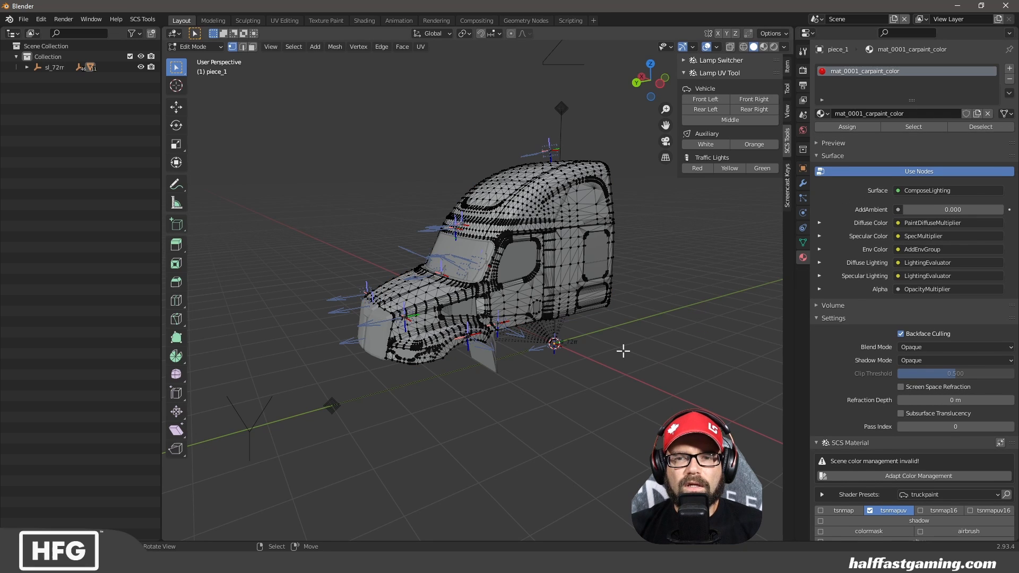
pyautogui.press('a')
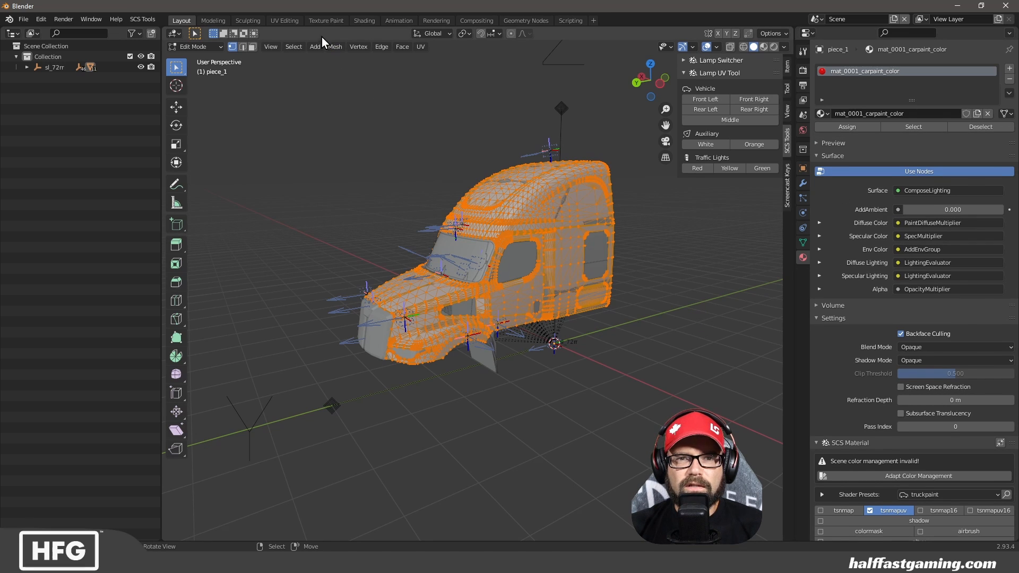
pyautogui.click(285, 21)
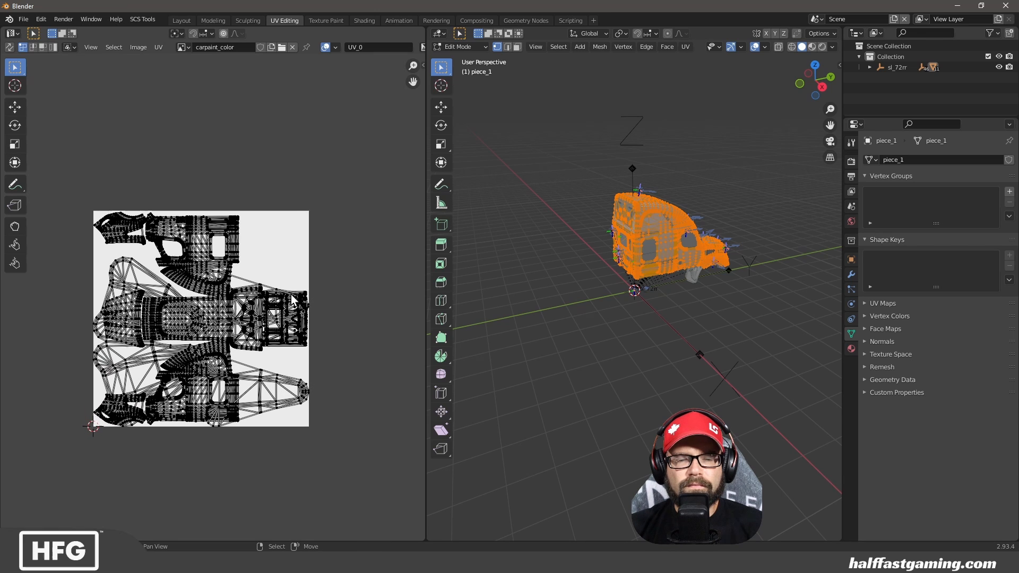
# - Compare the cabin's UV_1 and UV_2 map layouts in the UV editor
pyautogui.click(378, 47)
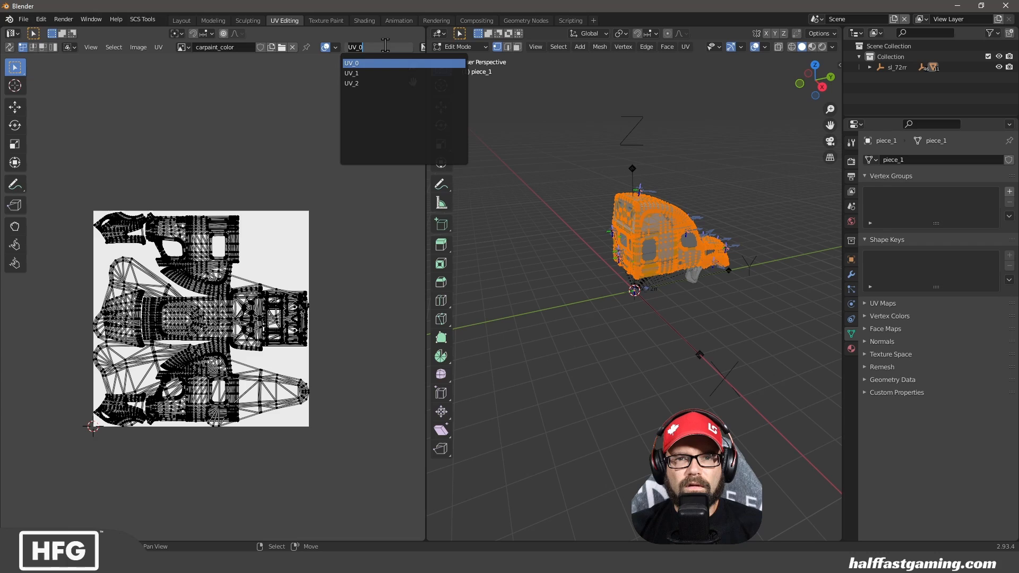
pyautogui.click(377, 83)
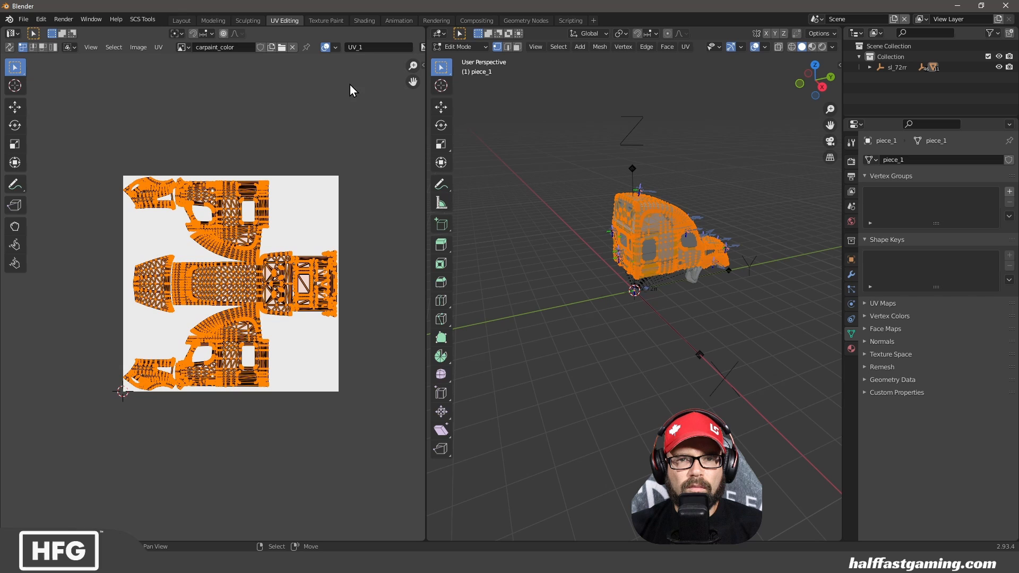
pyautogui.click(354, 47)
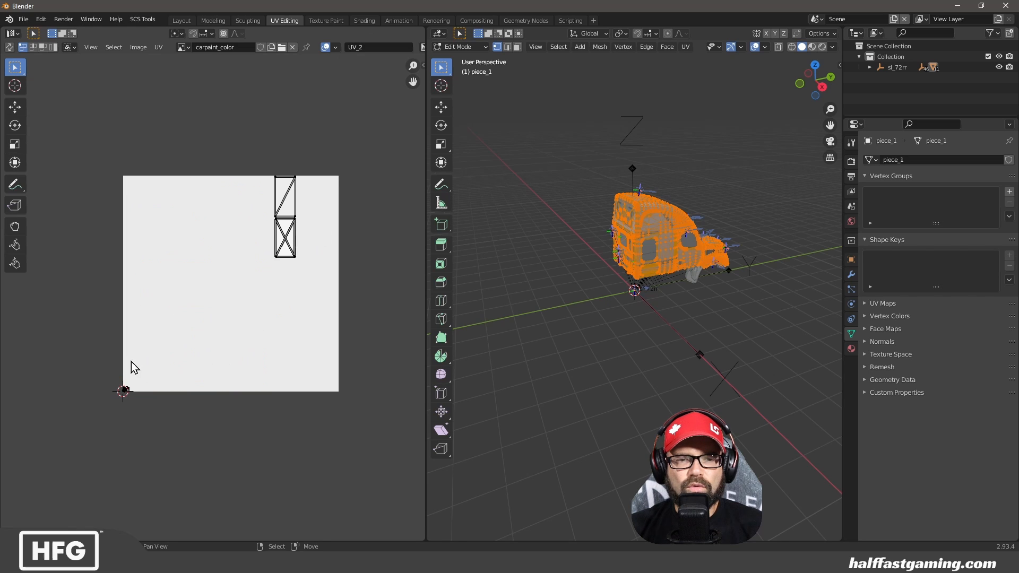
pyautogui.moveTo(352, 96)
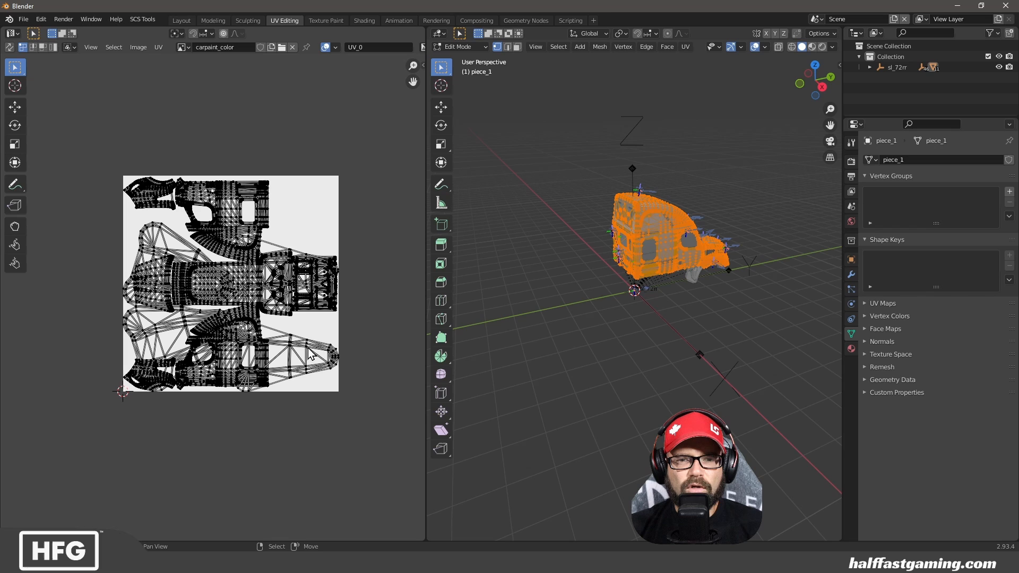
pyautogui.moveTo(165, 391)
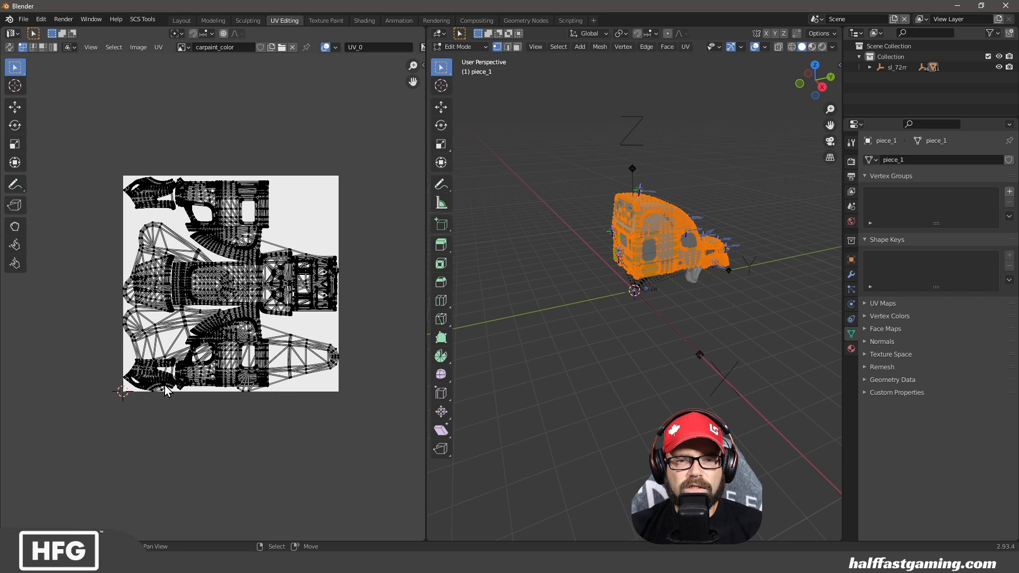
pyautogui.moveTo(270, 406)
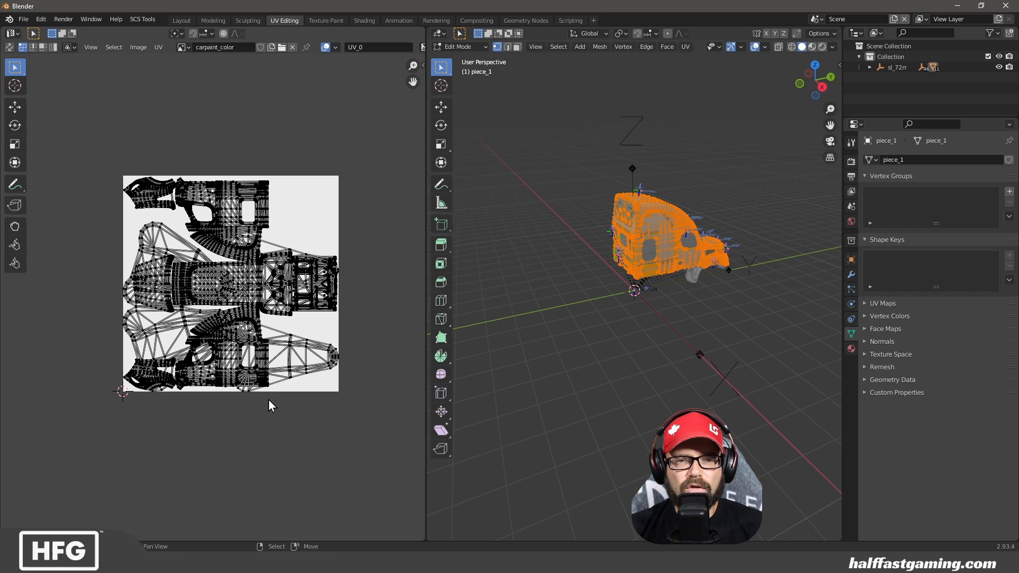
pyautogui.moveTo(361, 262)
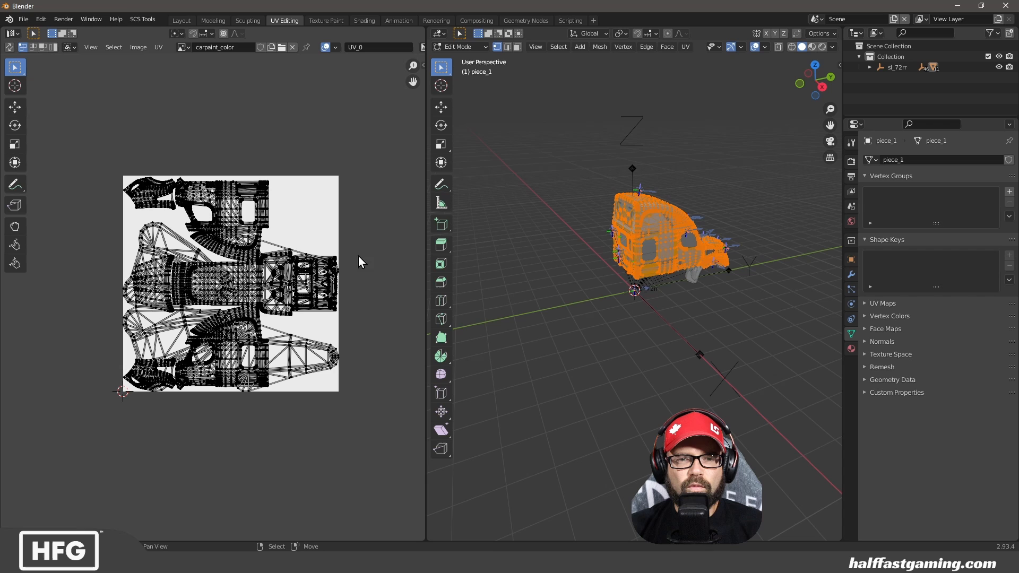
pyautogui.moveTo(254, 312)
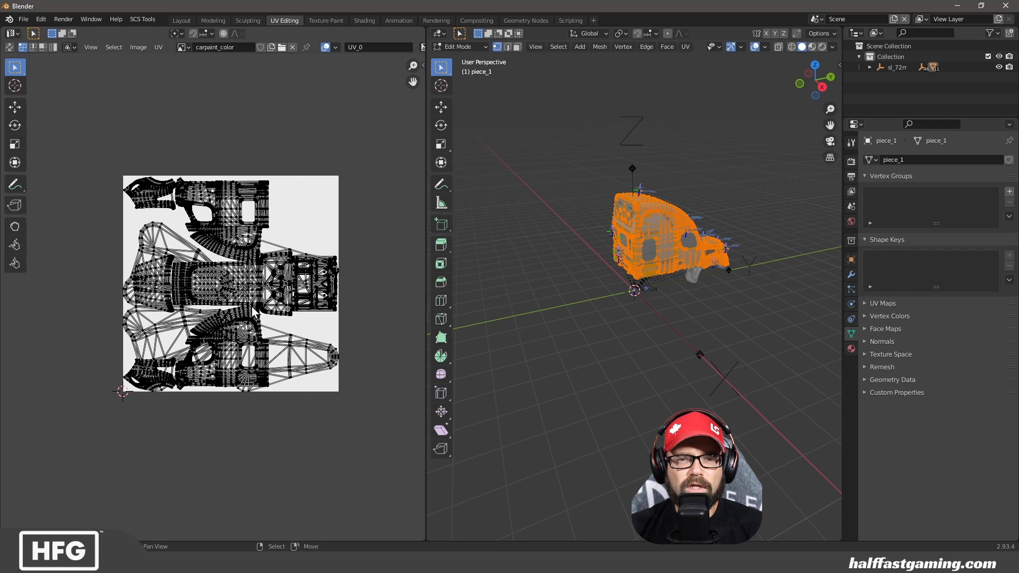
# - Settle on the UV_1 map layout for the cabin piece
pyautogui.click(380, 46)
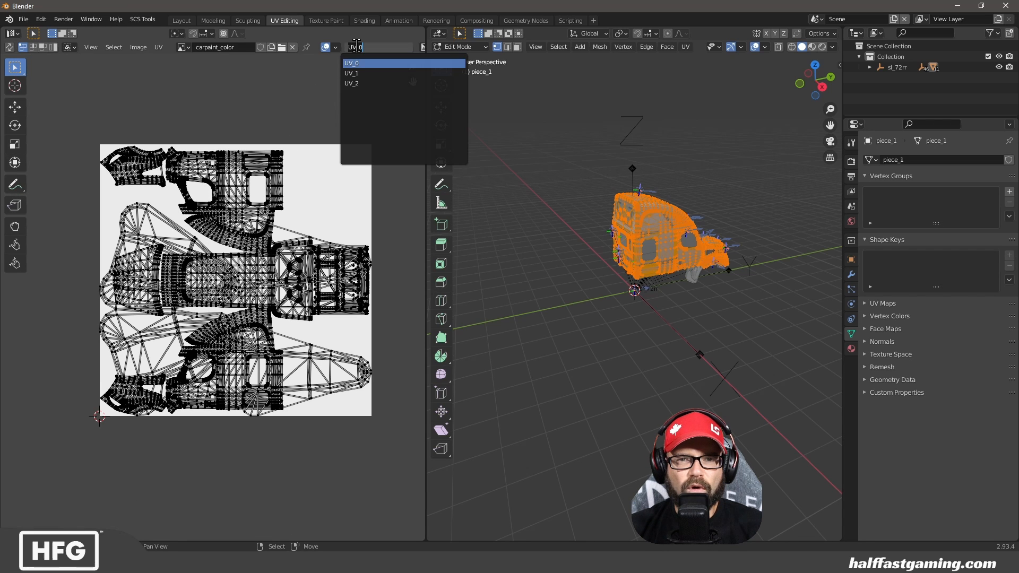
pyautogui.click(351, 73)
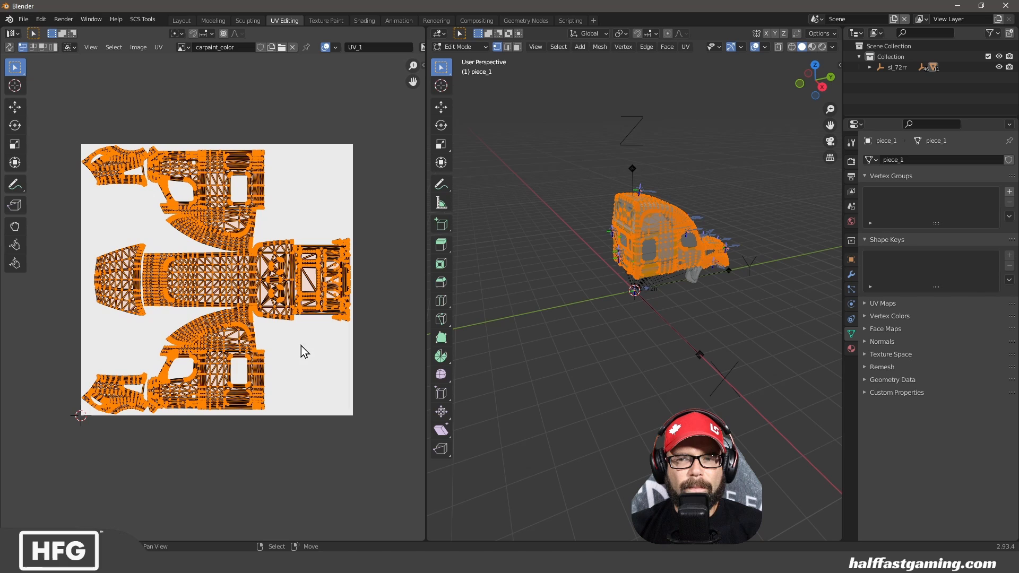
pyautogui.moveTo(207, 89)
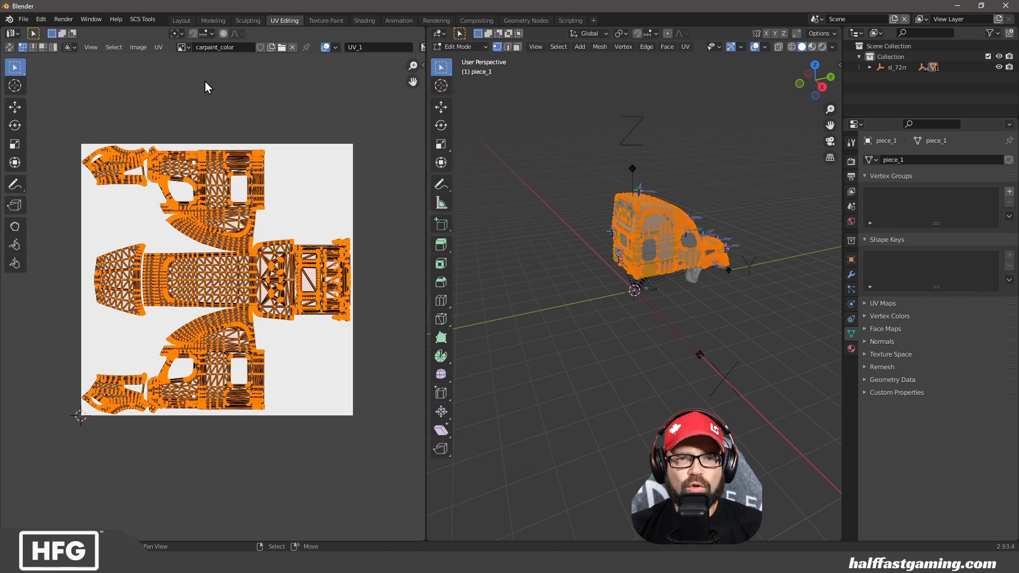
pyautogui.click(138, 46)
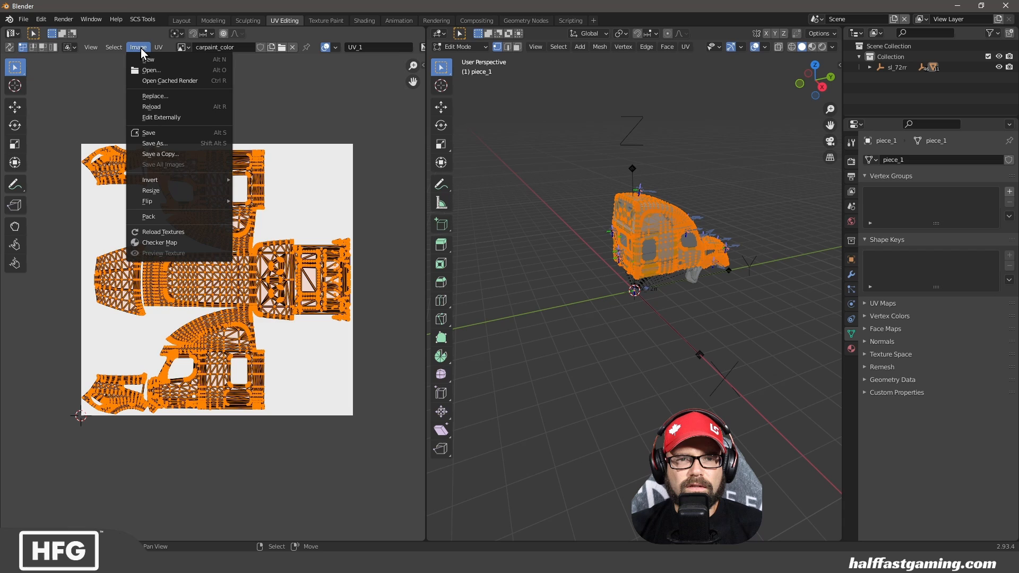
# - Start exporting the UV layout and point it at the 57x folder
pyautogui.click(158, 47)
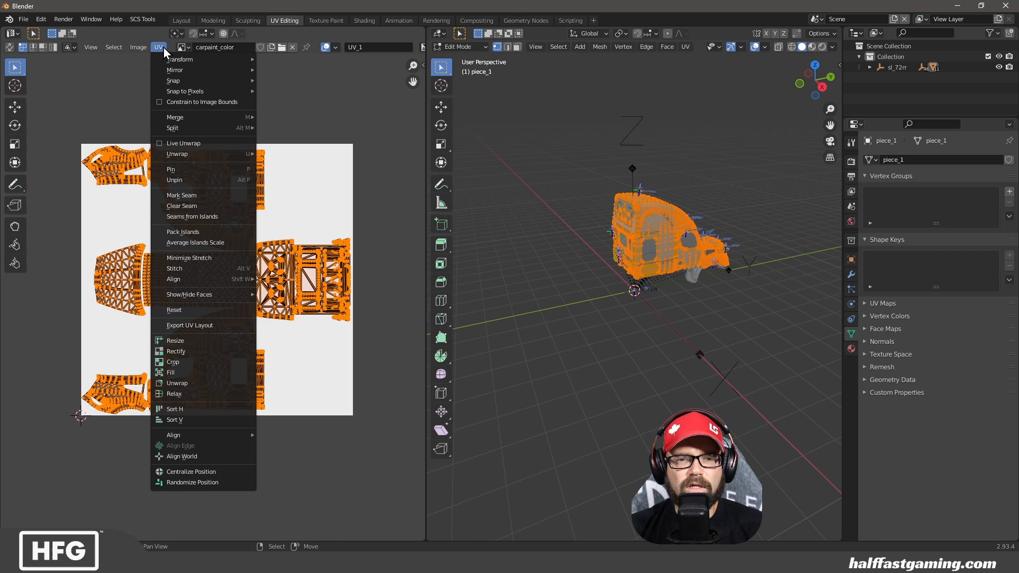
pyautogui.click(188, 325)
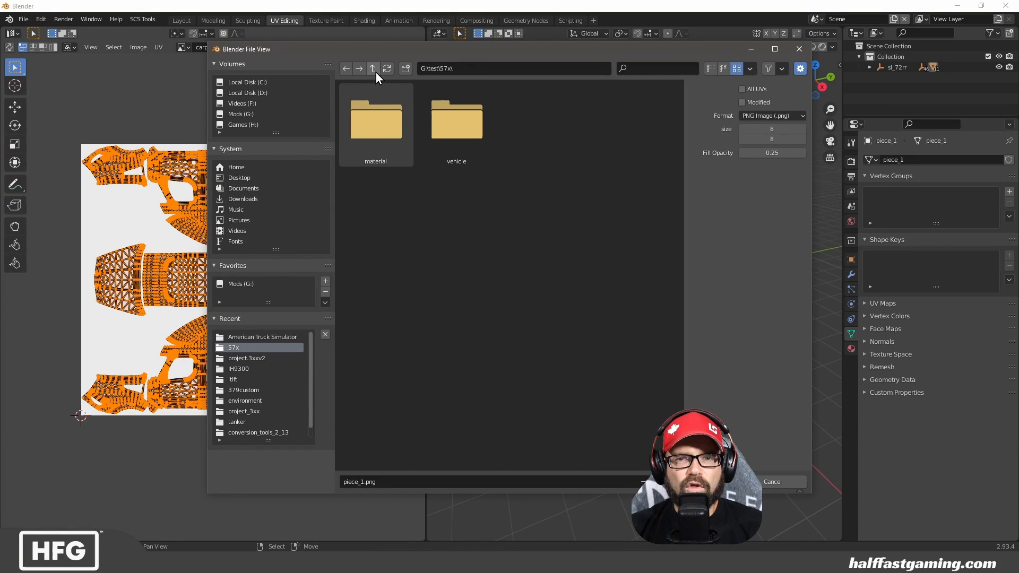
pyautogui.click(371, 68)
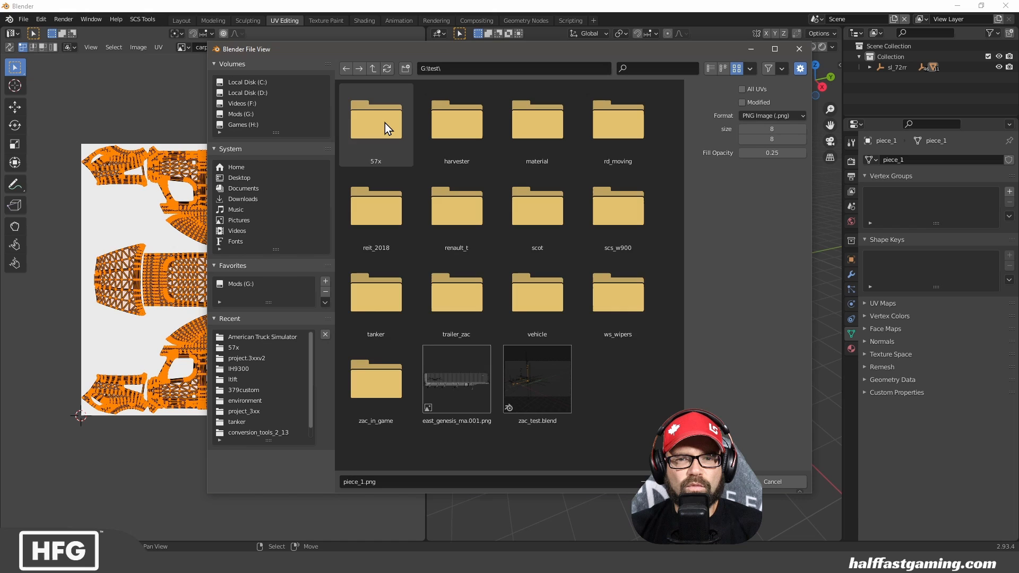
pyautogui.doubleClick(375, 118)
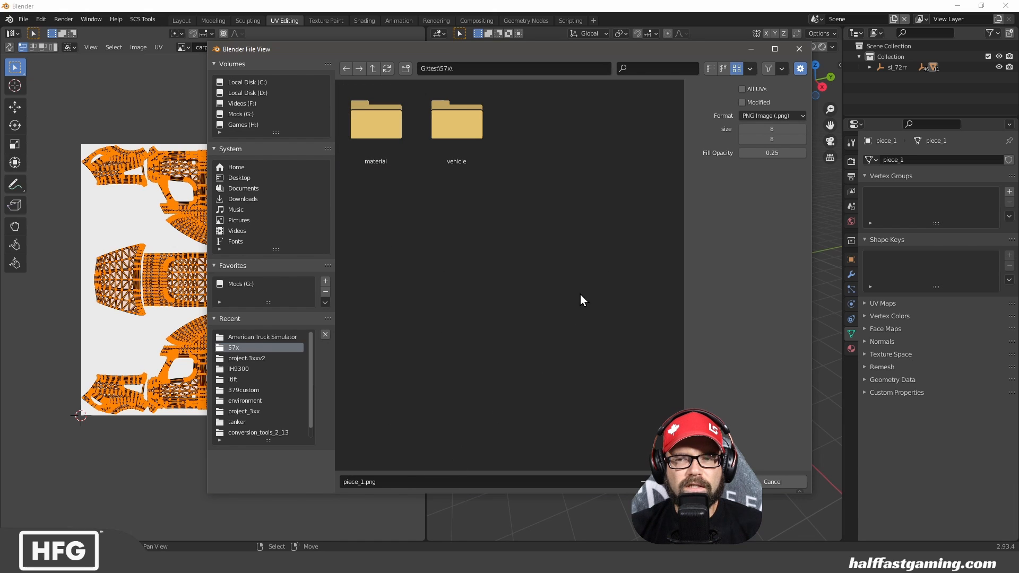
pyautogui.moveTo(658, 56)
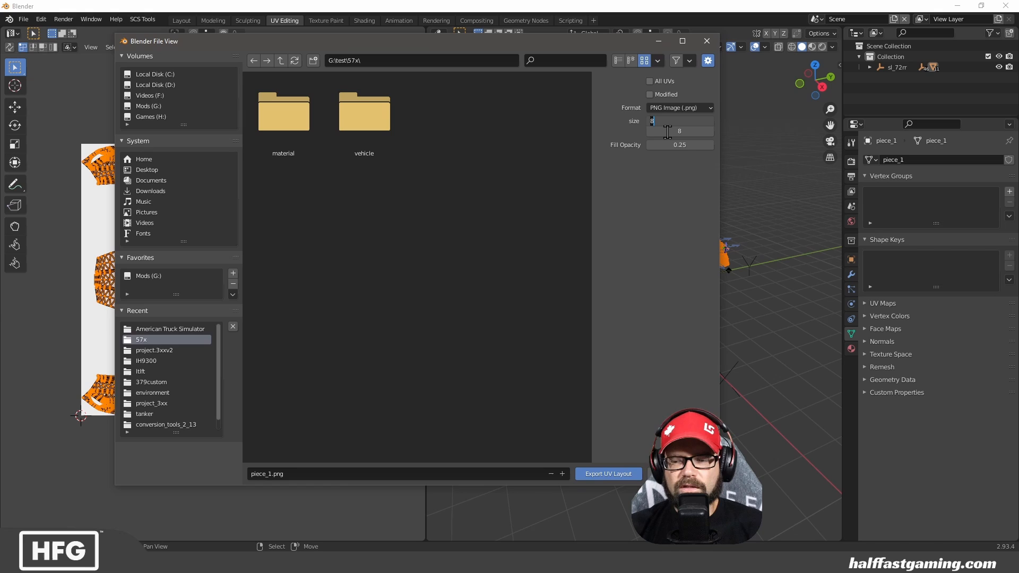
# - Export piece_1.png at 4096×4096 with 0.5 fill opacity
pyautogui.write('4096')
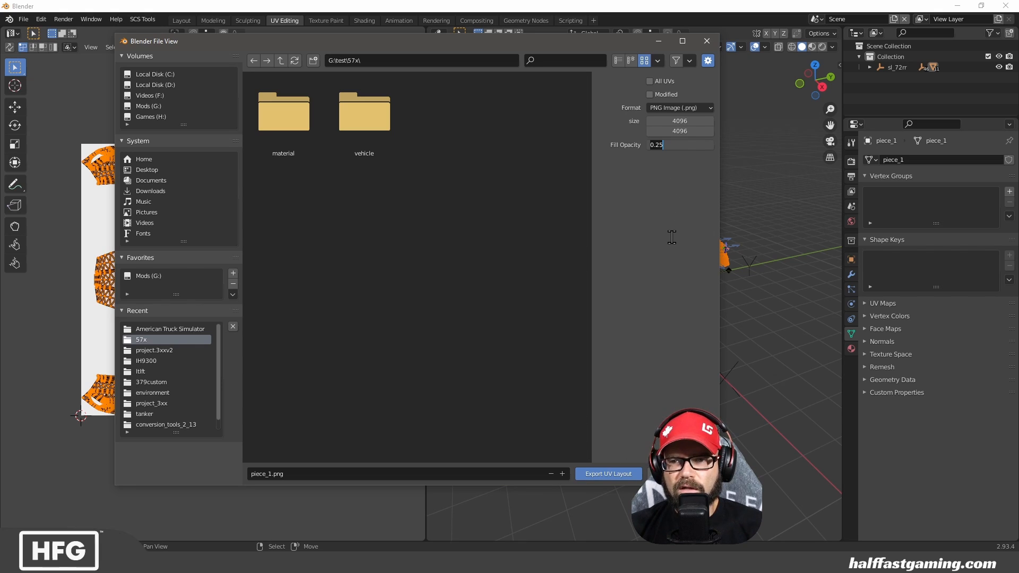
pyautogui.write('.5')
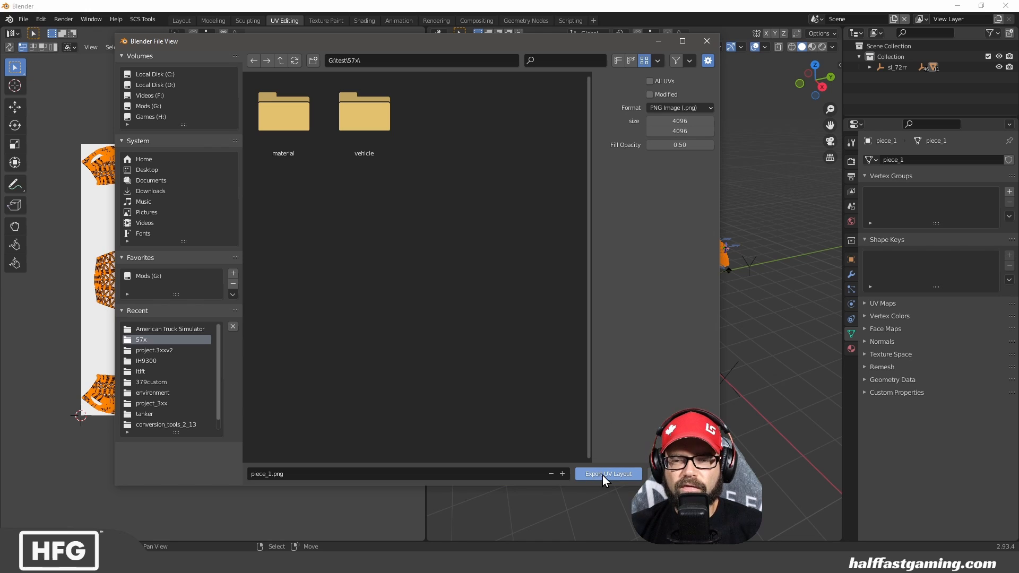
pyautogui.click(607, 473)
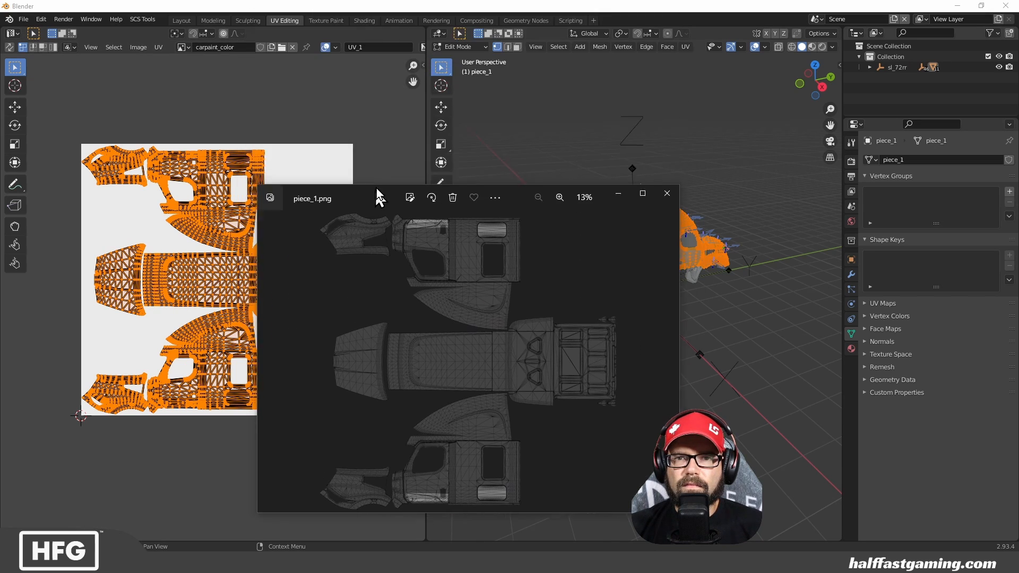
# - Maximize Photos to inspect piece_1.png at full screen
pyautogui.click(642, 197)
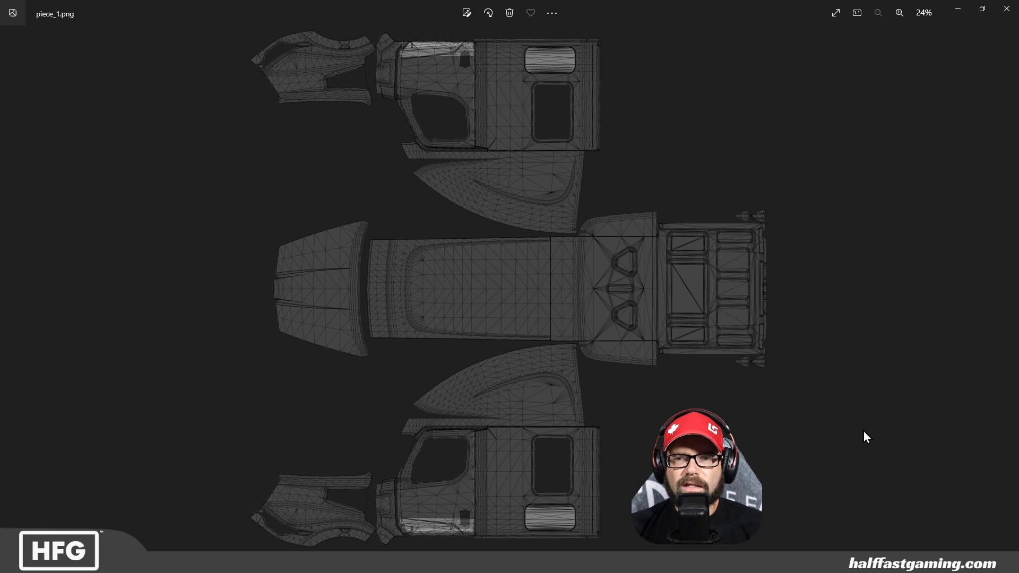
pyautogui.moveTo(676, 210)
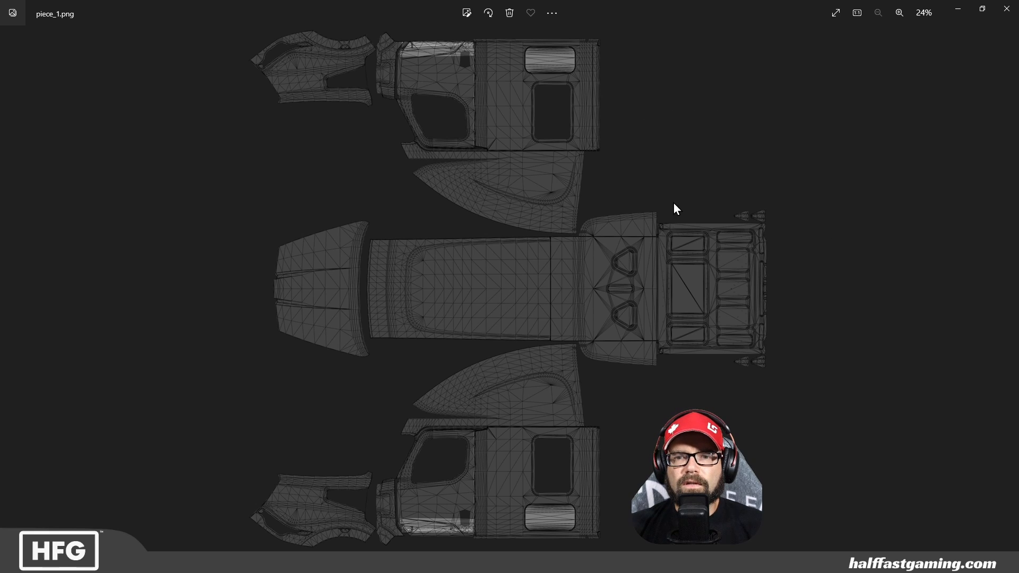
pyautogui.moveTo(782, 471)
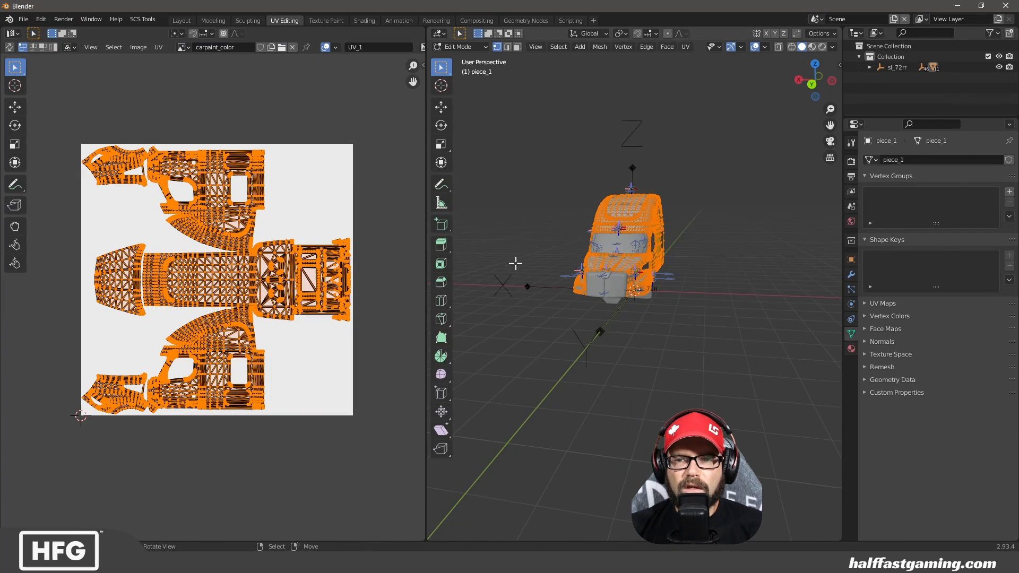
# - Leave edit mode, return to the Layout workspace and list the available import formats
pyautogui.press('Tab')
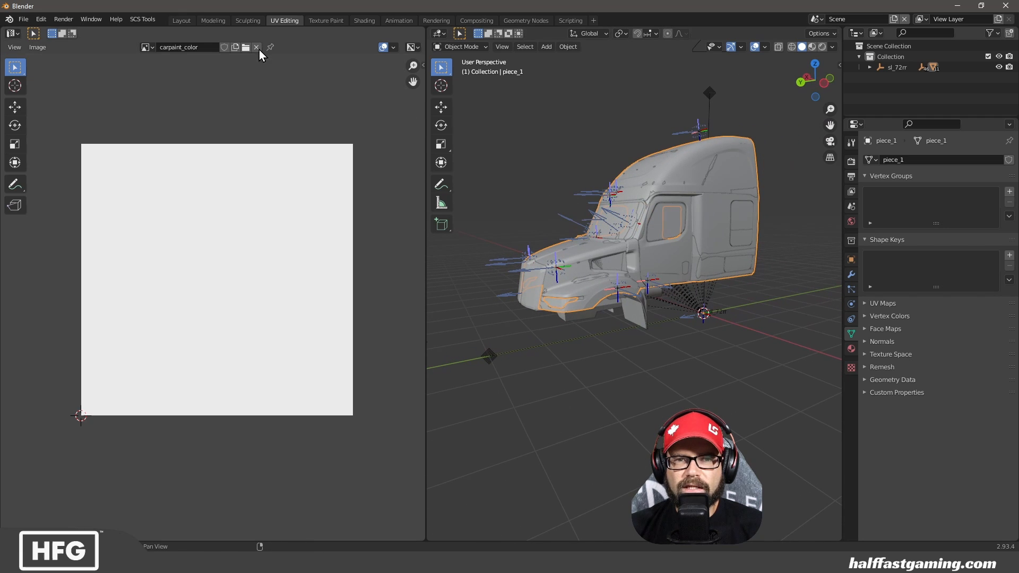
pyautogui.click(180, 20)
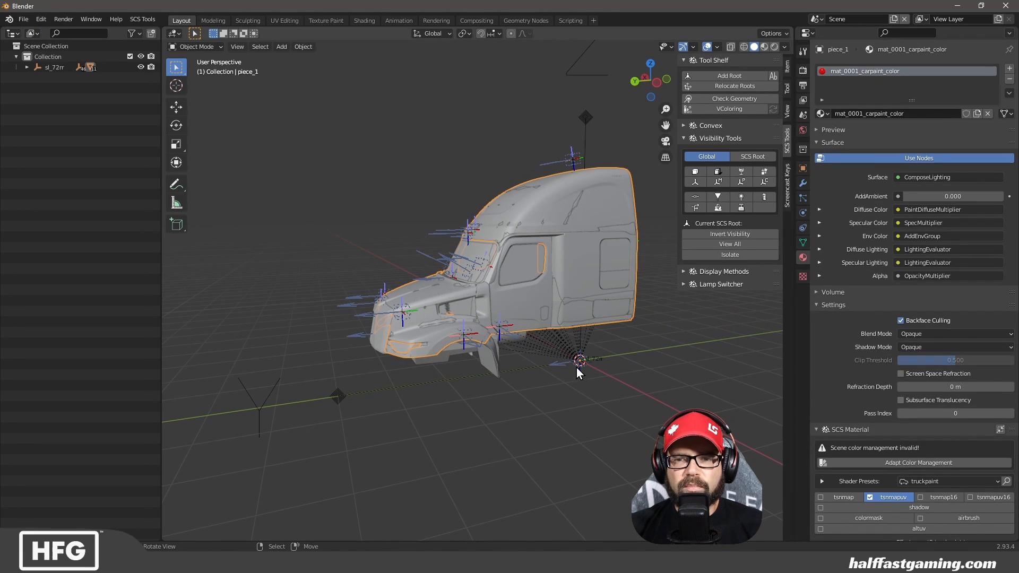
pyautogui.click(22, 19)
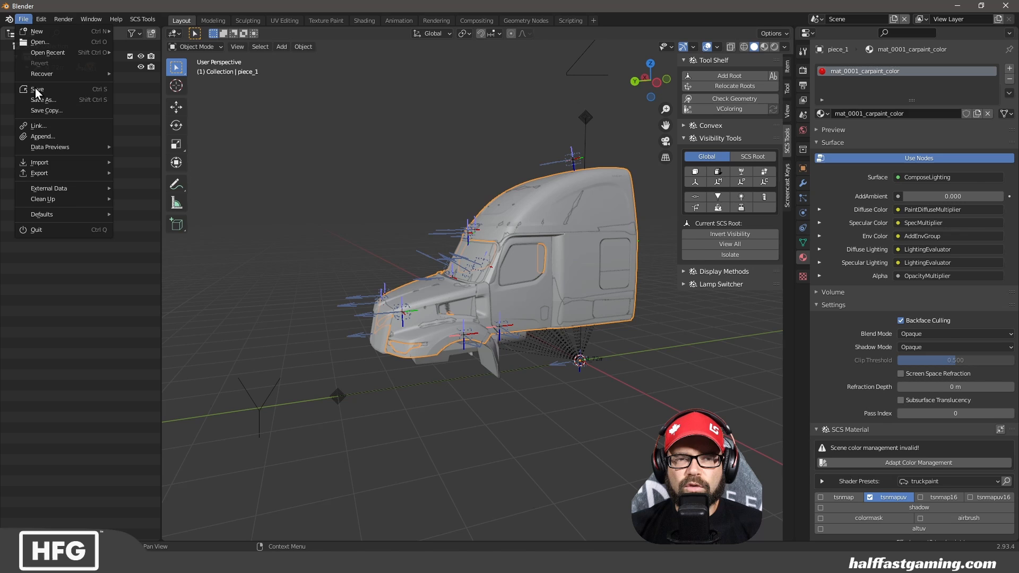
pyautogui.click(40, 162)
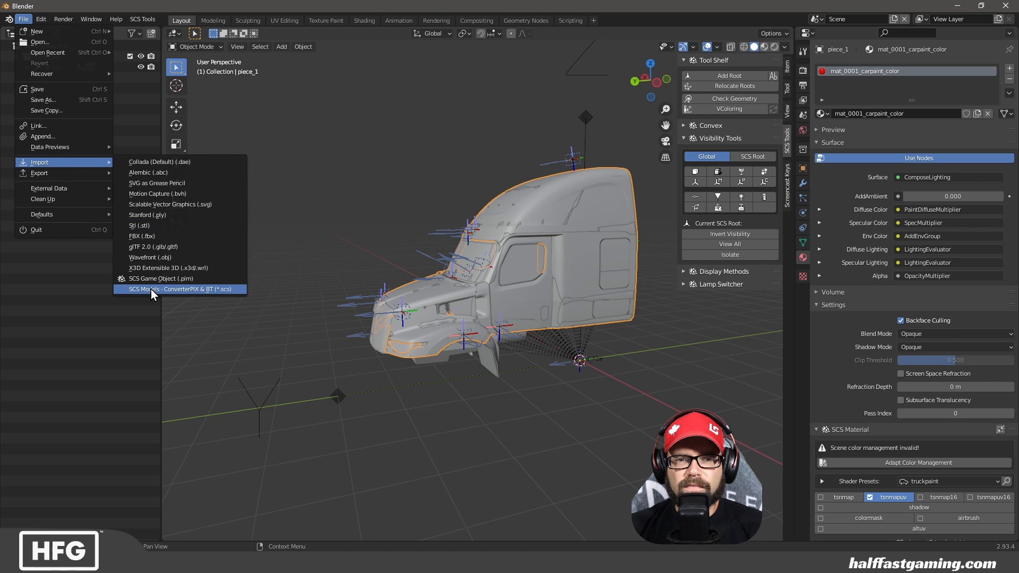
pyautogui.click(161, 288)
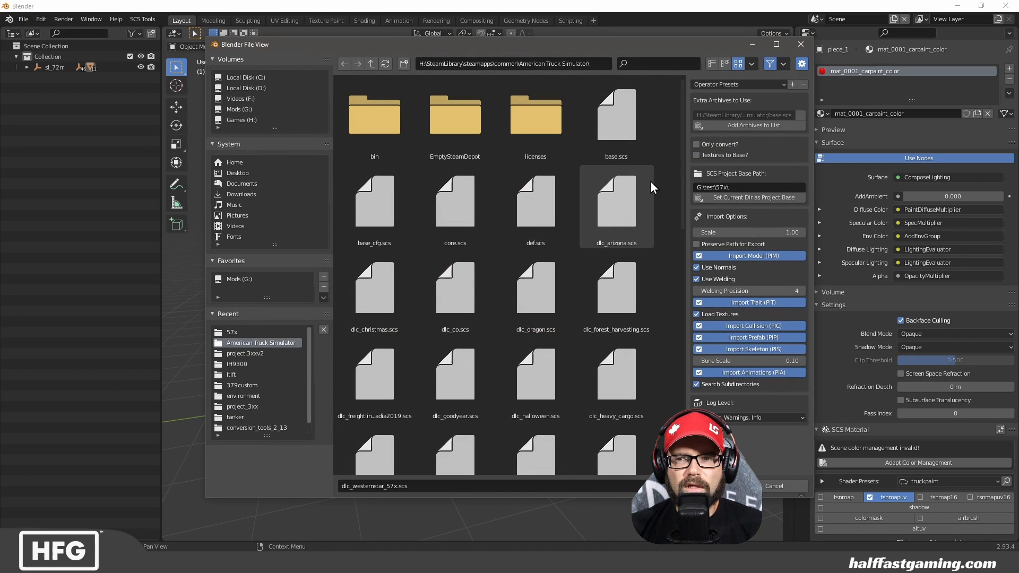
pyautogui.scroll(-3)
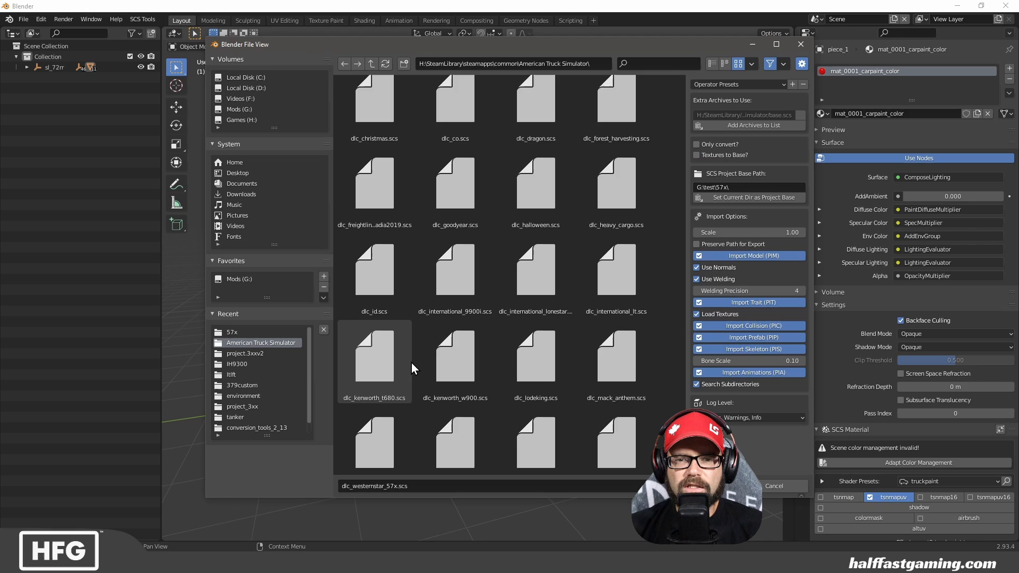
pyautogui.scroll(-3)
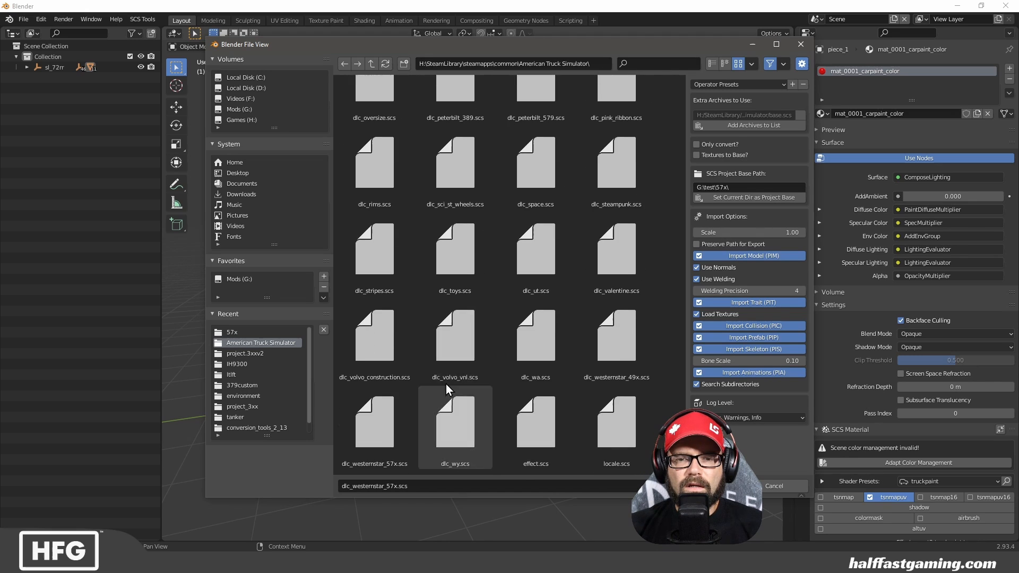
pyautogui.click(374, 422)
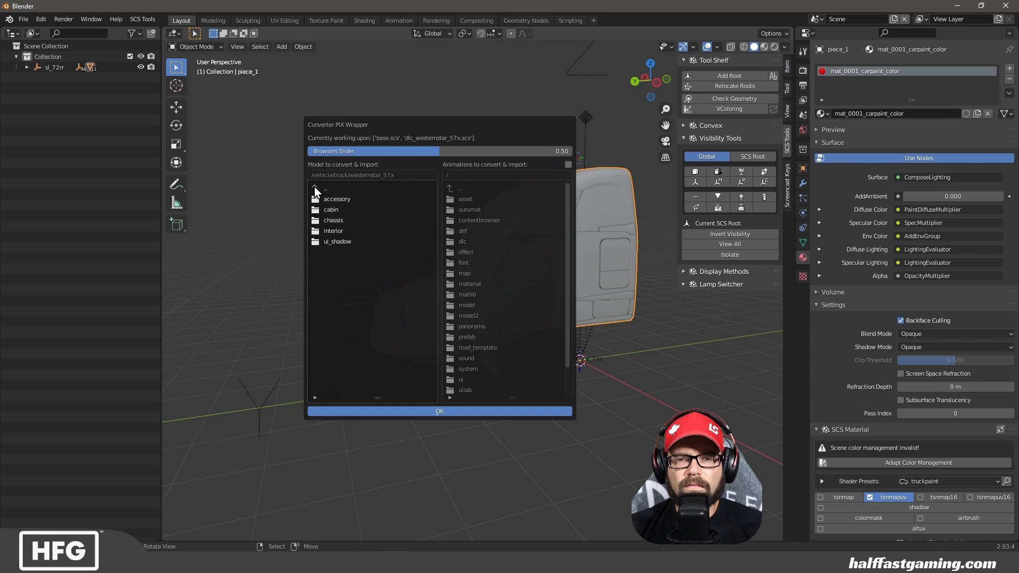
pyautogui.doubleClick(332, 219)
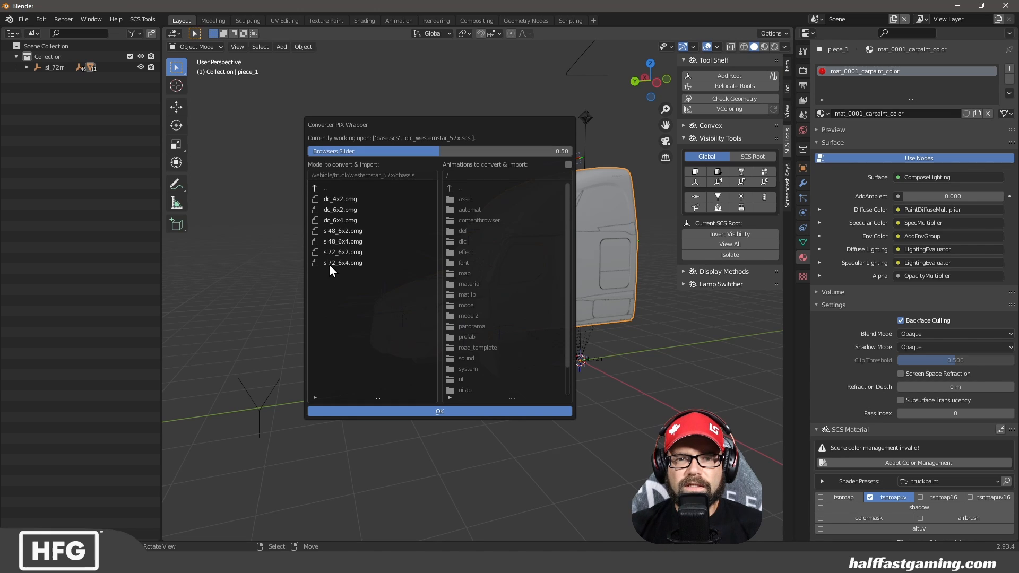
pyautogui.click(440, 411)
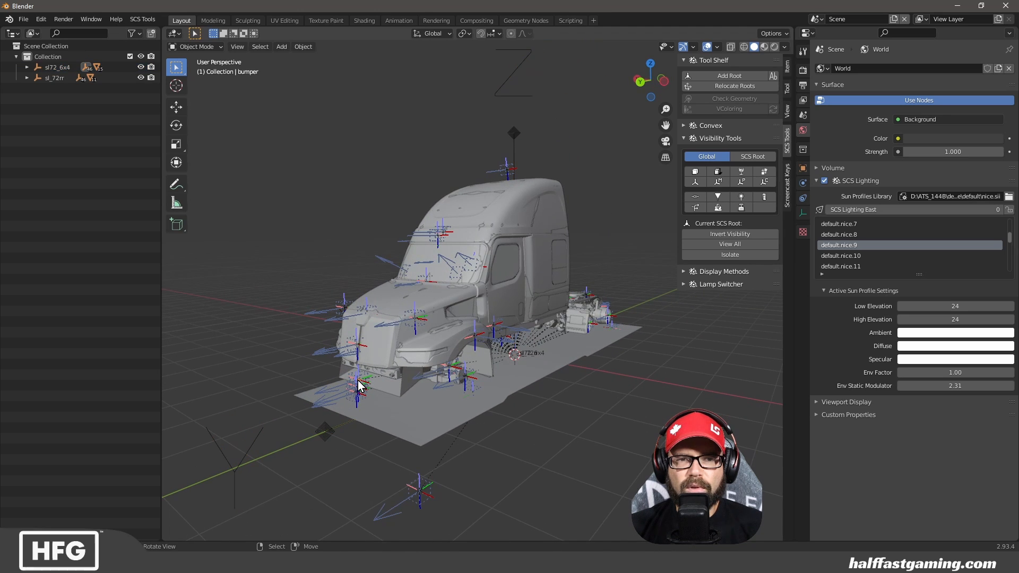
pyautogui.moveTo(459, 412)
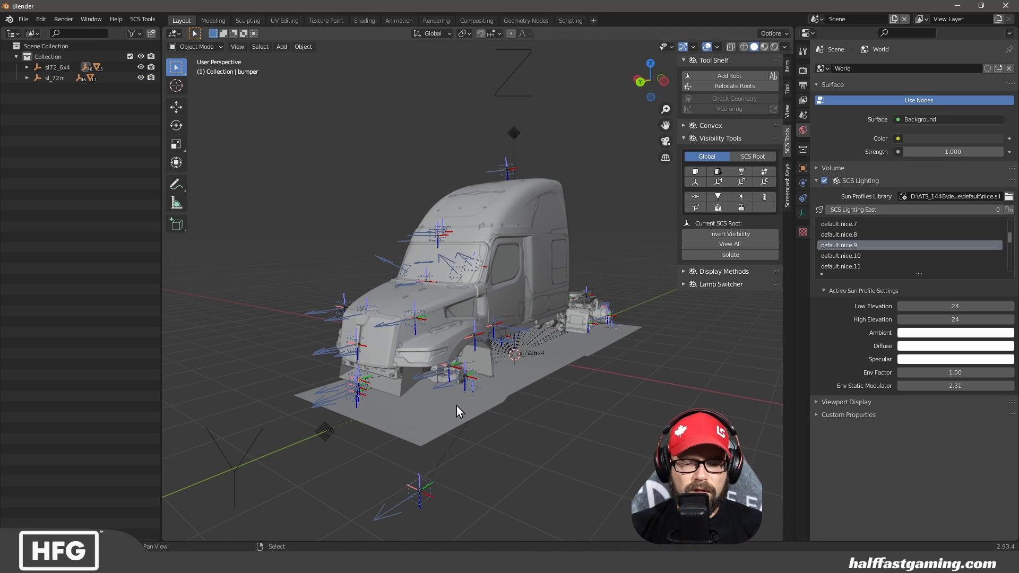
pyautogui.moveTo(578, 446)
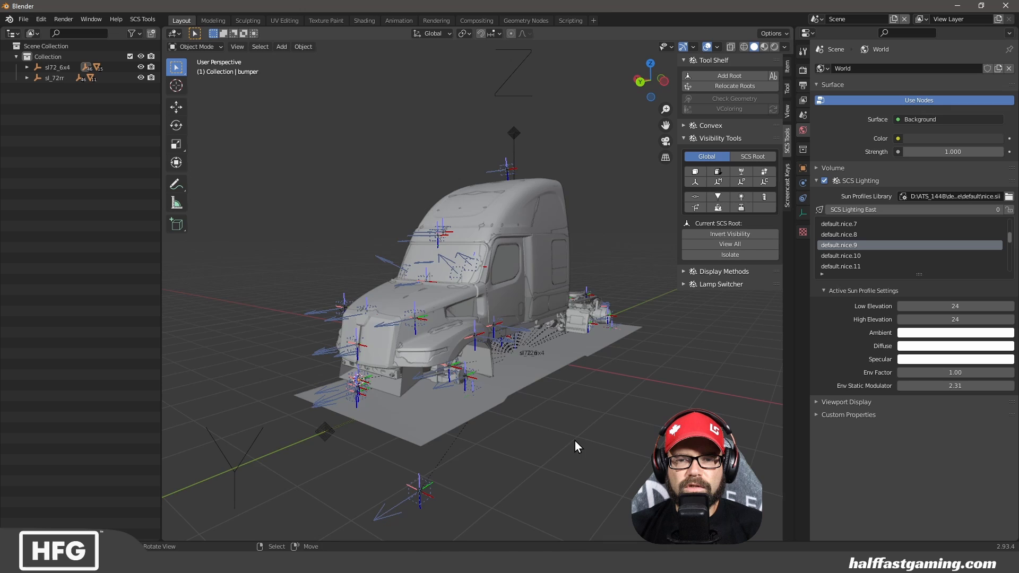
pyautogui.click(22, 19)
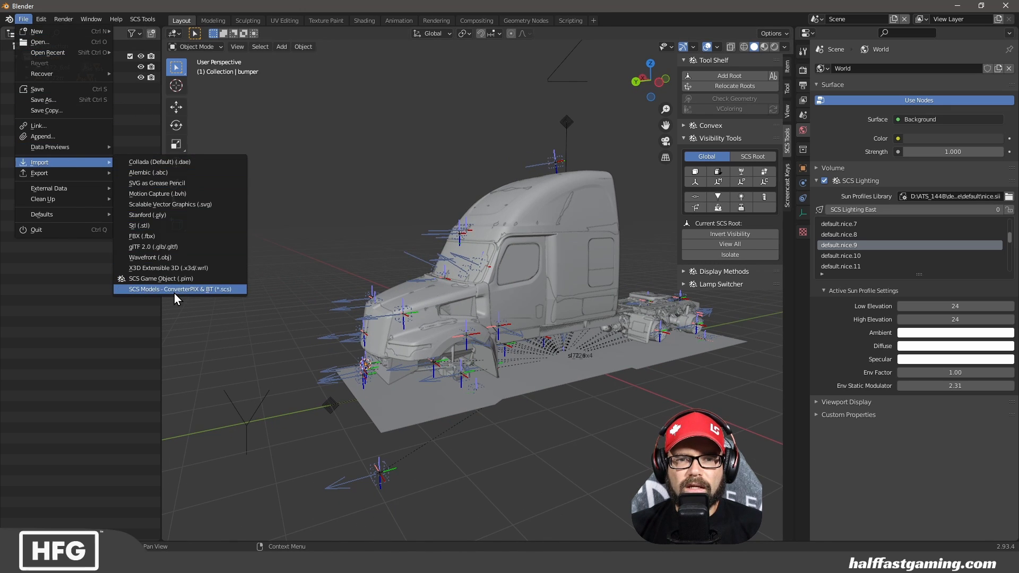
# - Import the base_paint SCS model into the scene with the cabin and chassis
pyautogui.click(181, 289)
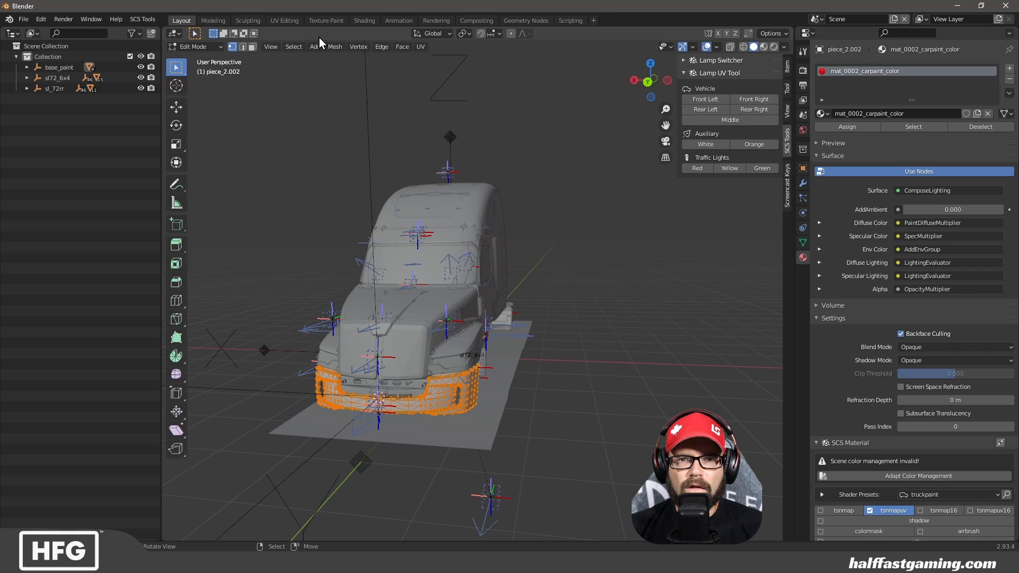
# - In the UV Editing workspace, compare the bumper's UV_0, UV_1 and UV_2 maps
pyautogui.click(284, 21)
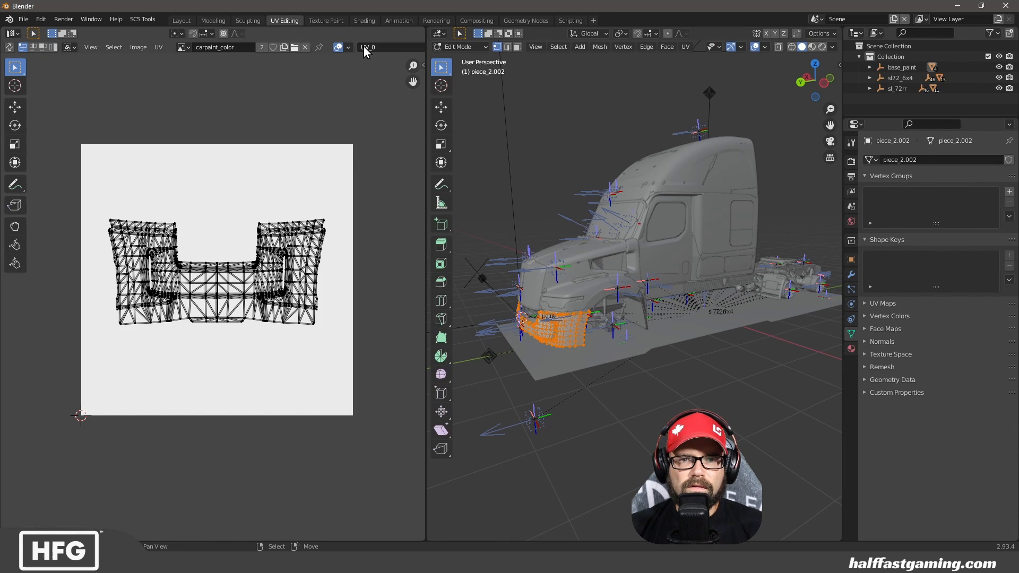
pyautogui.click(368, 46)
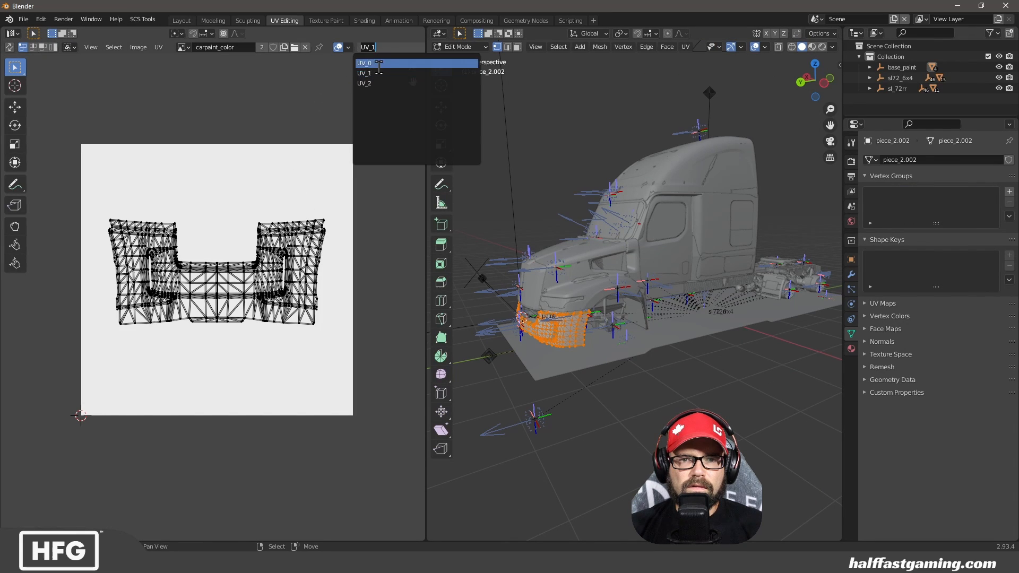
pyautogui.click(389, 73)
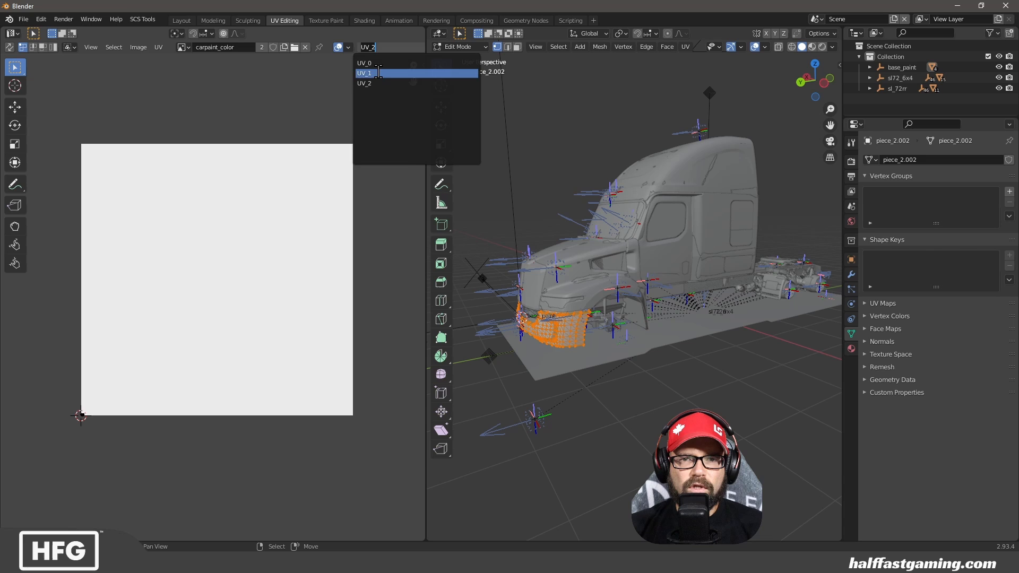
pyautogui.click(364, 62)
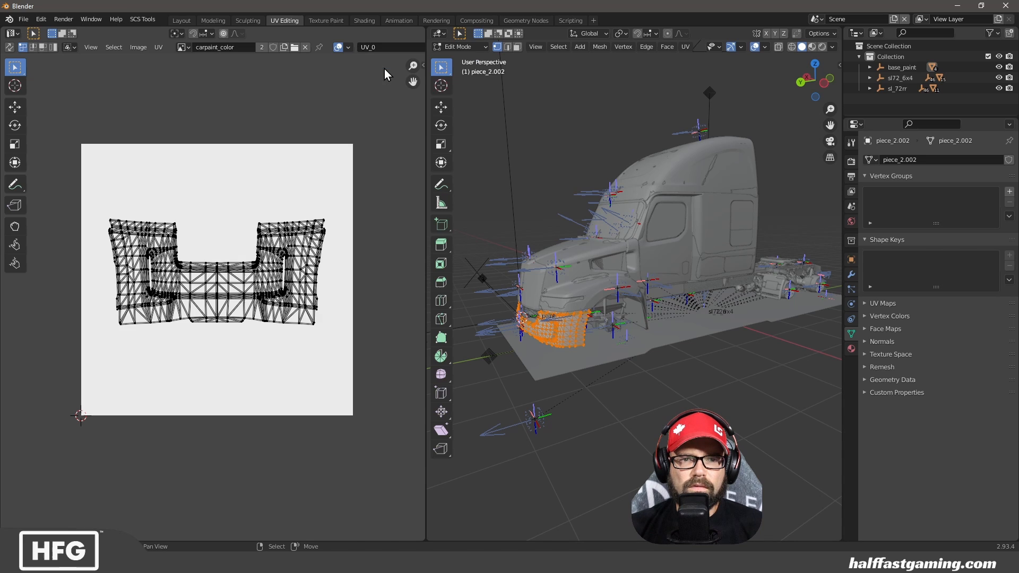
pyautogui.click(390, 46)
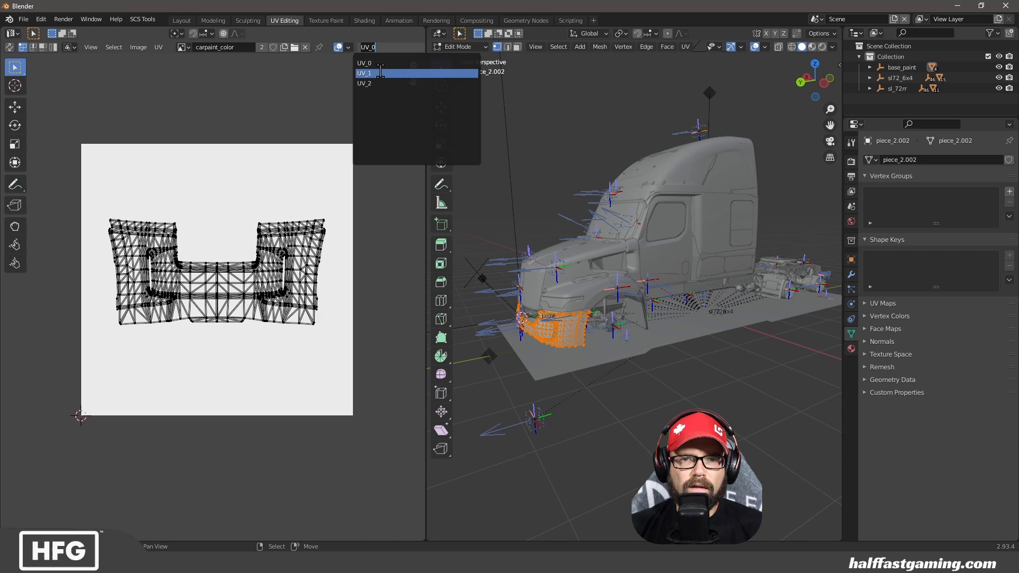
pyautogui.click(367, 73)
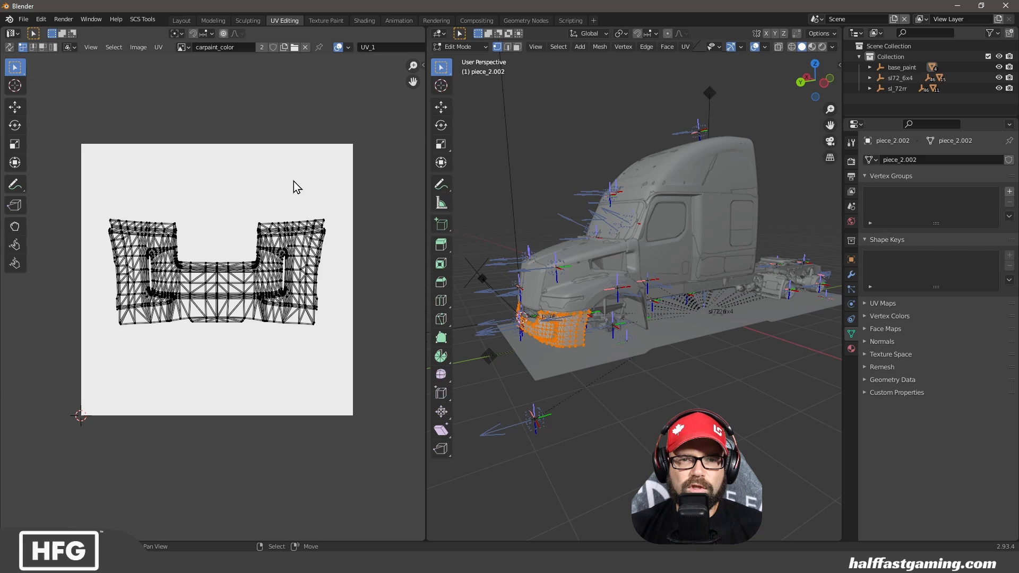
# - Settle on the UV_1 map after one more look at UV_0
pyautogui.click(377, 47)
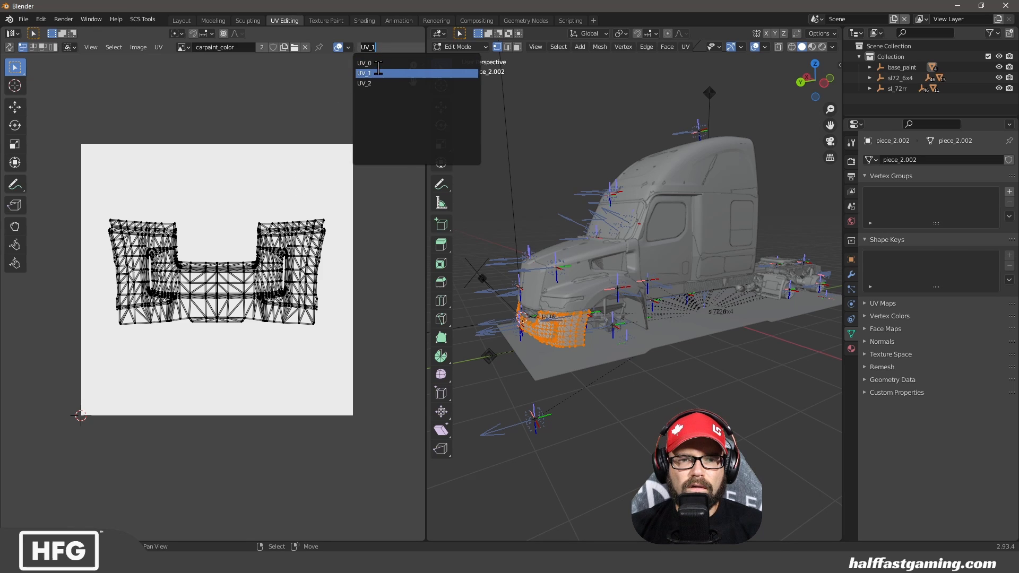
pyautogui.click(364, 63)
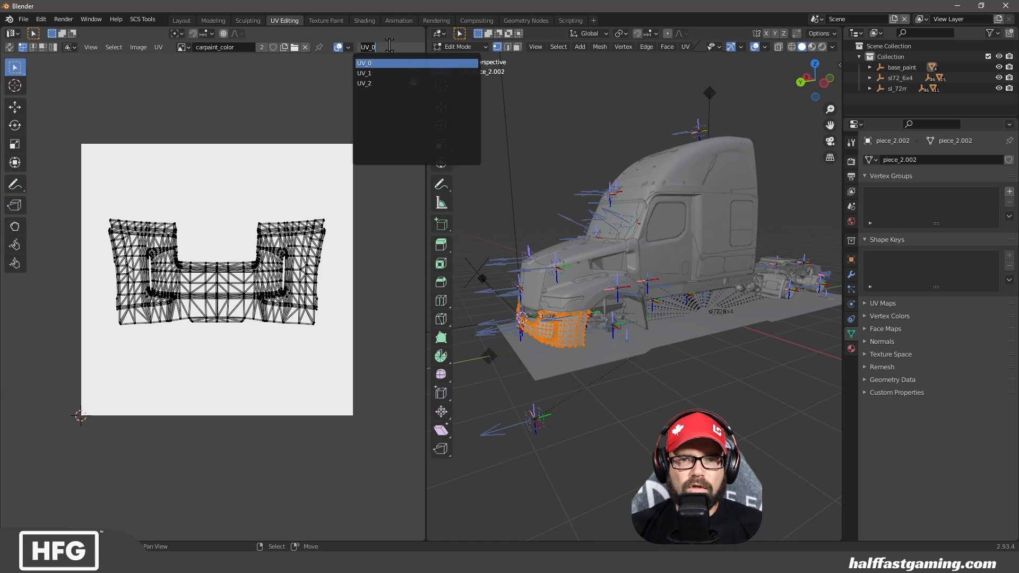
pyautogui.click(364, 73)
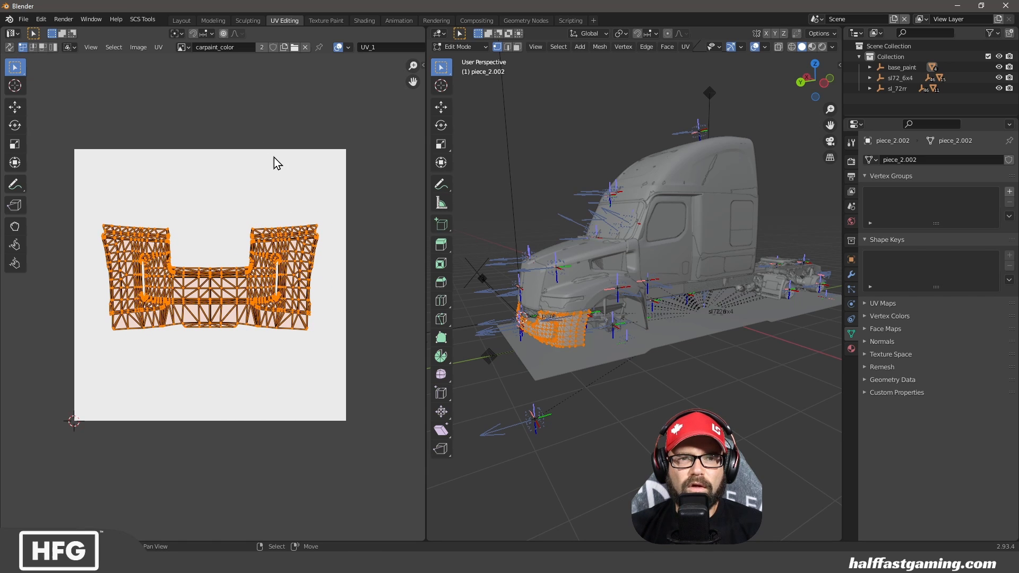
pyautogui.click(158, 47)
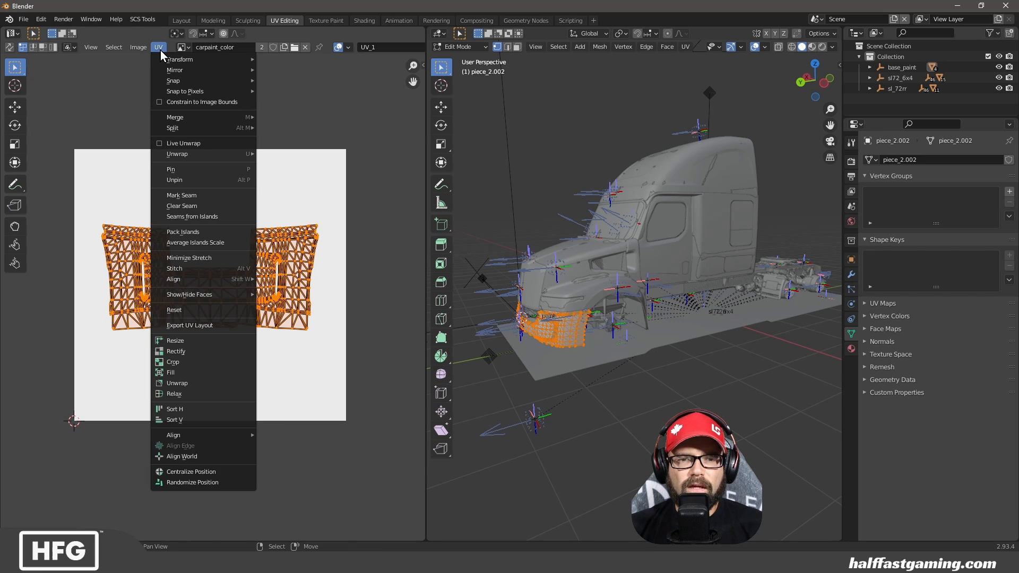
# - Make a first Export UV Layout attempt for the bumper
pyautogui.click(189, 325)
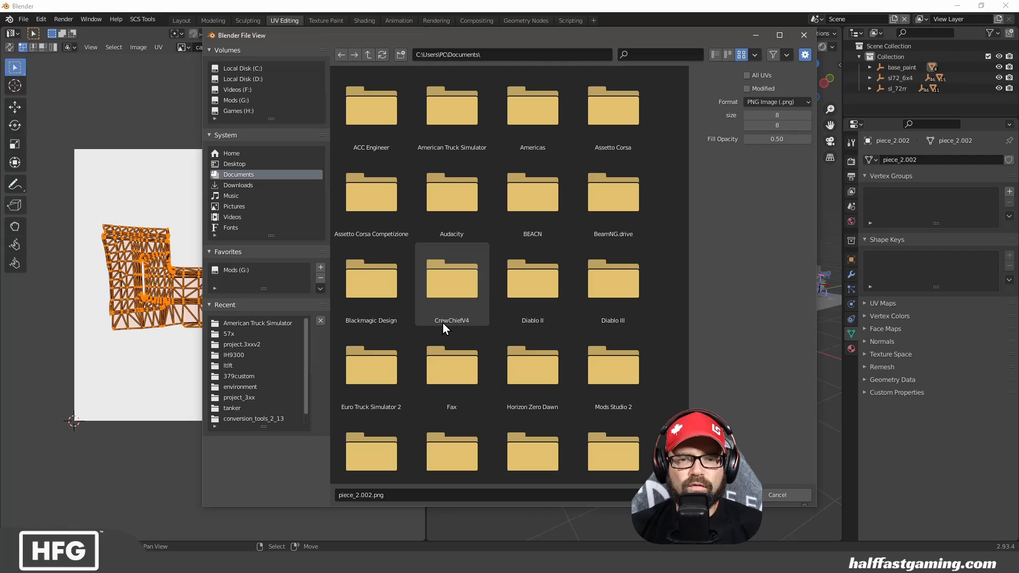
pyautogui.doubleClick(229, 334)
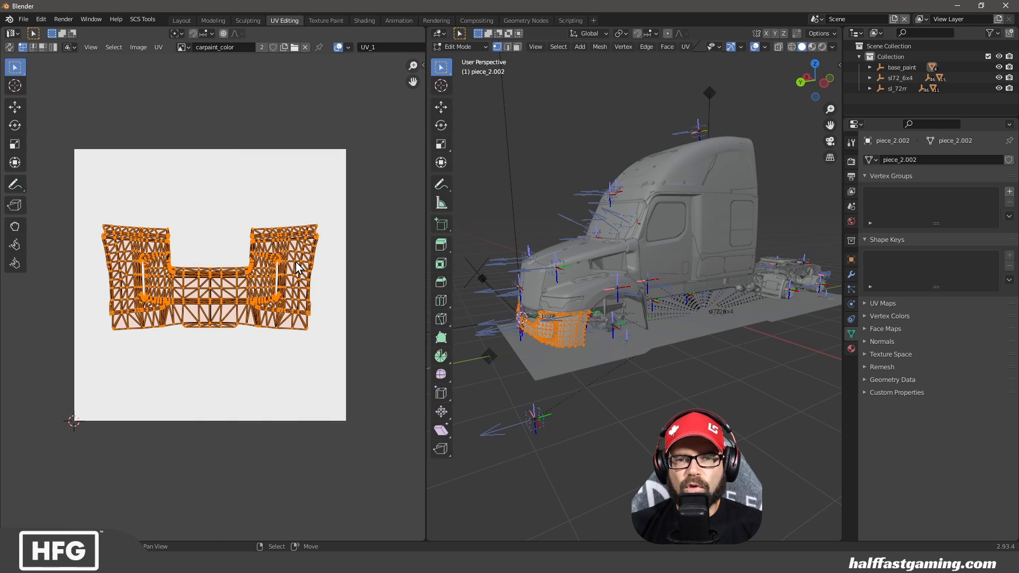
pyautogui.click(159, 47)
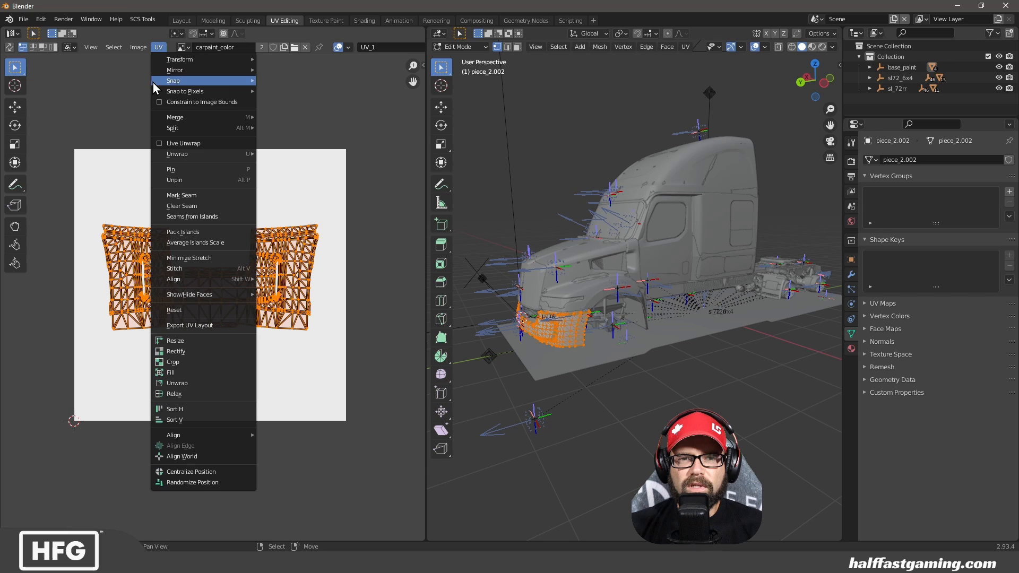
# - Export the bumper's UV layout as a 2048-size PNG template, bumper.png
pyautogui.click(189, 324)
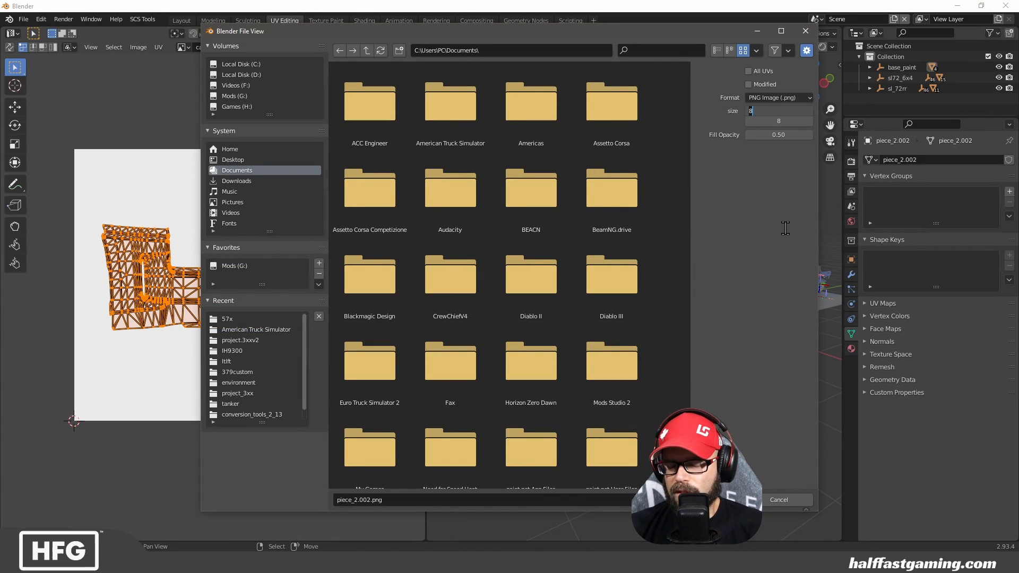
pyautogui.write('204')
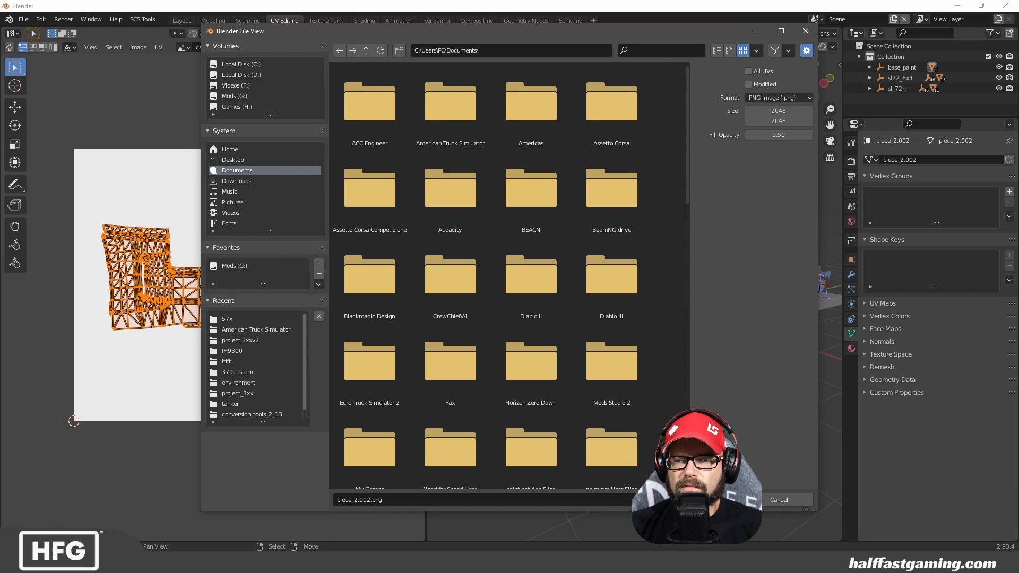
pyautogui.click(778, 499)
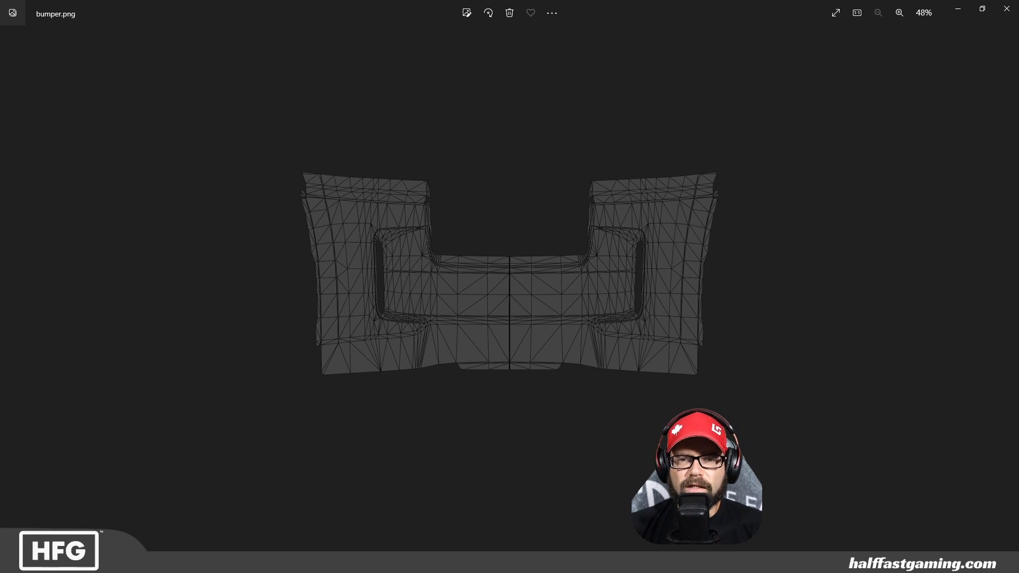
pyautogui.moveTo(426, 378)
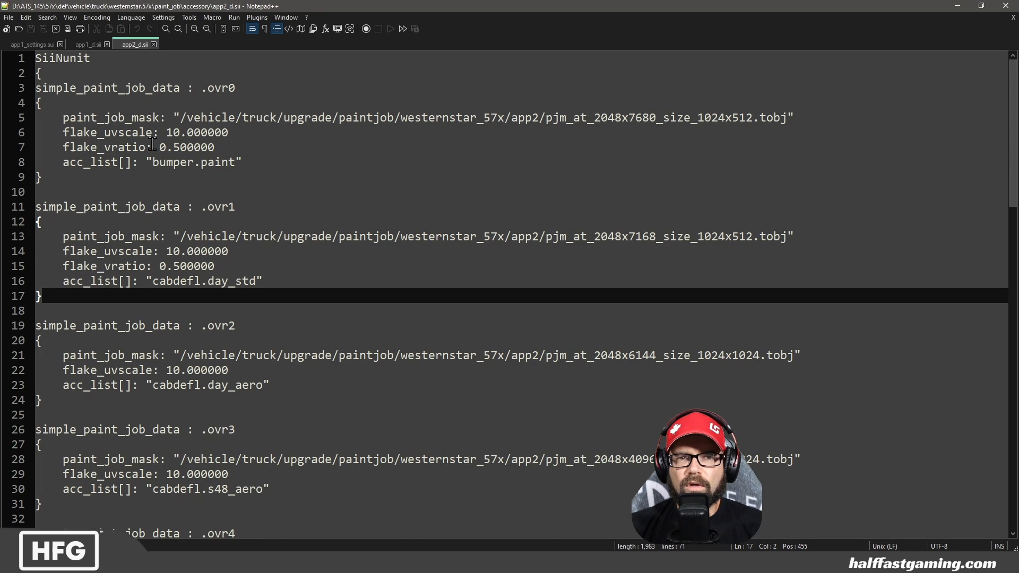
pyautogui.click(87, 44)
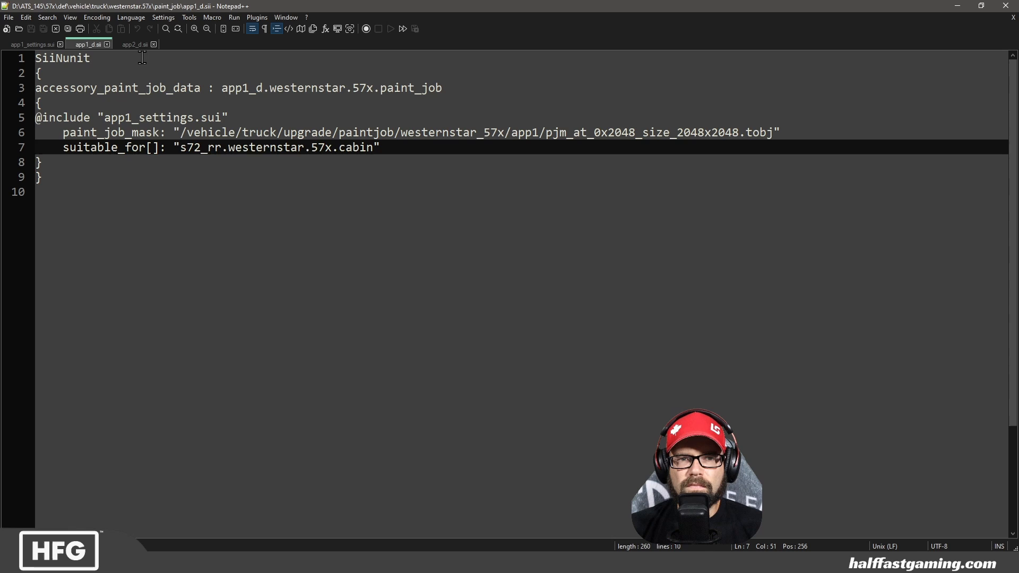
pyautogui.click(135, 45)
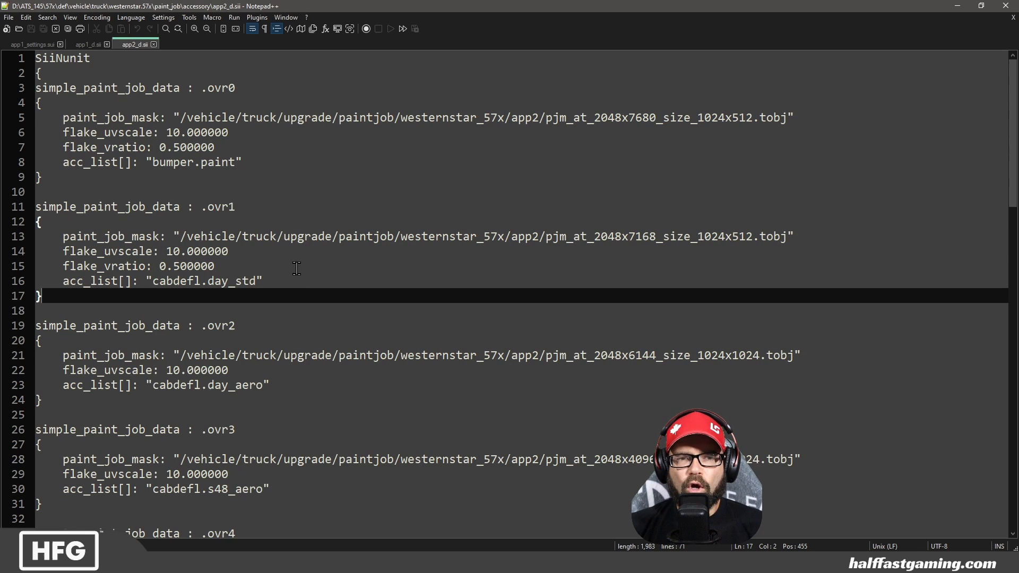
pyautogui.scroll(-3)
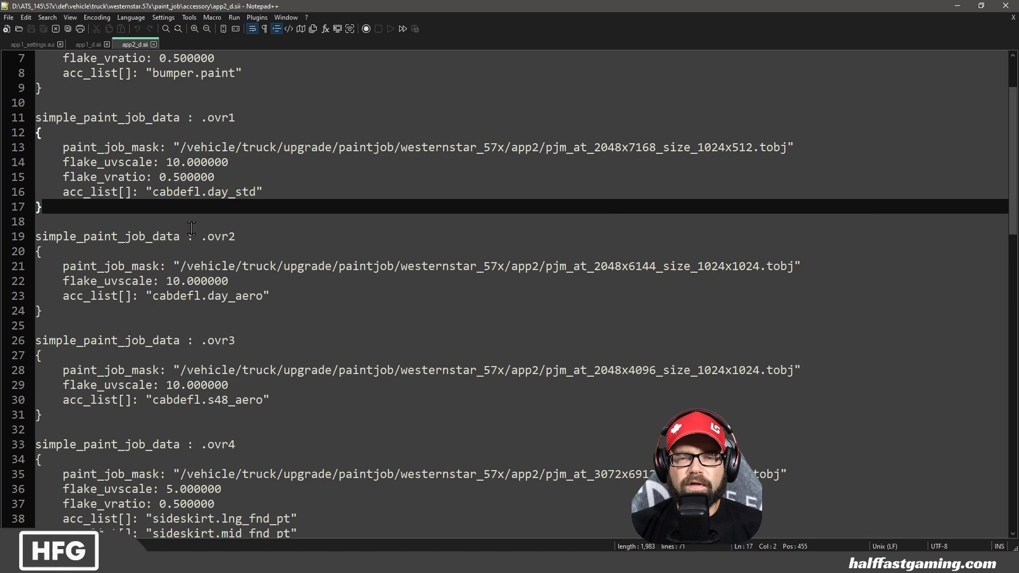
pyautogui.moveTo(346, 367)
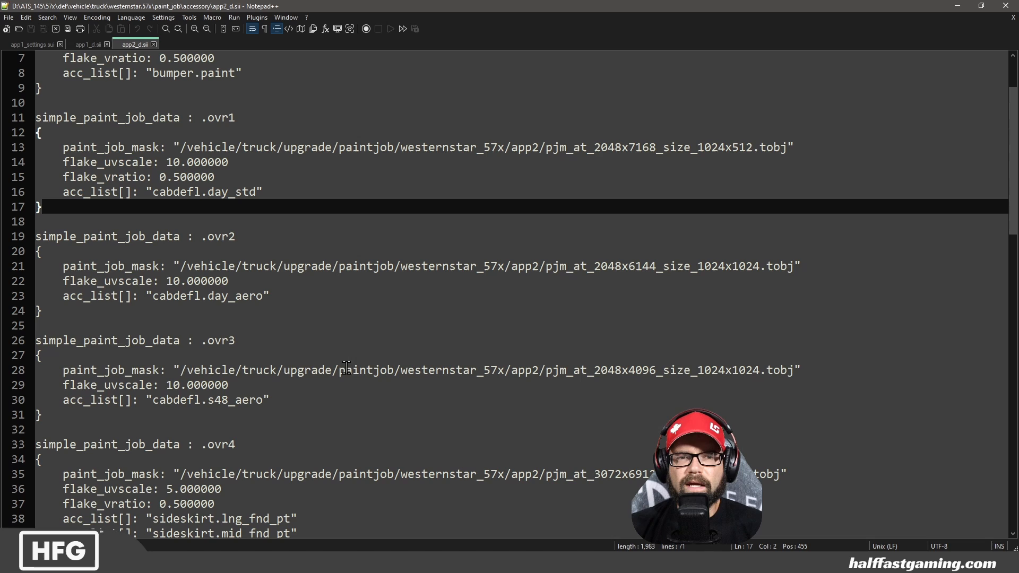
pyautogui.moveTo(662, 285)
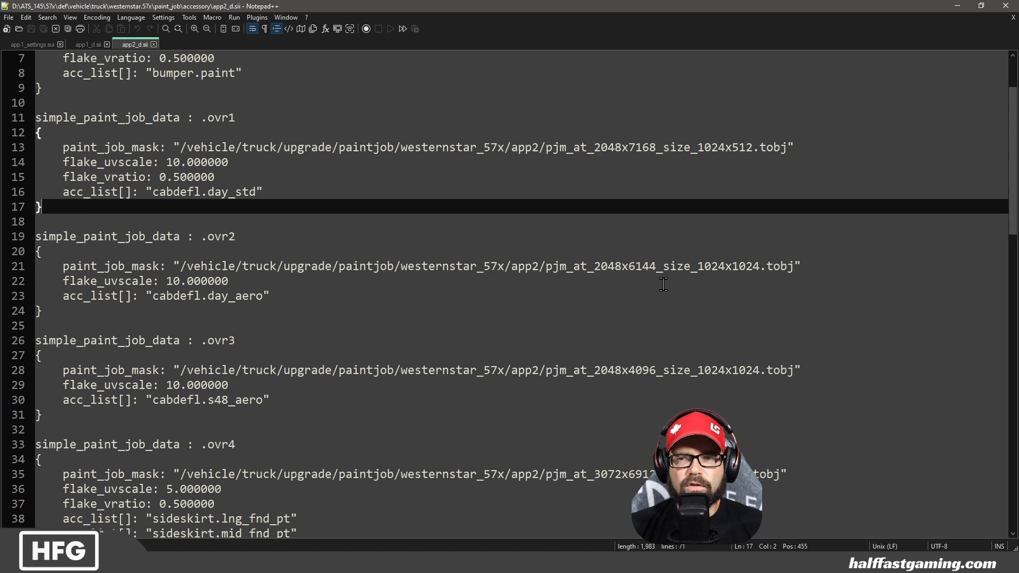
pyautogui.scroll(3)
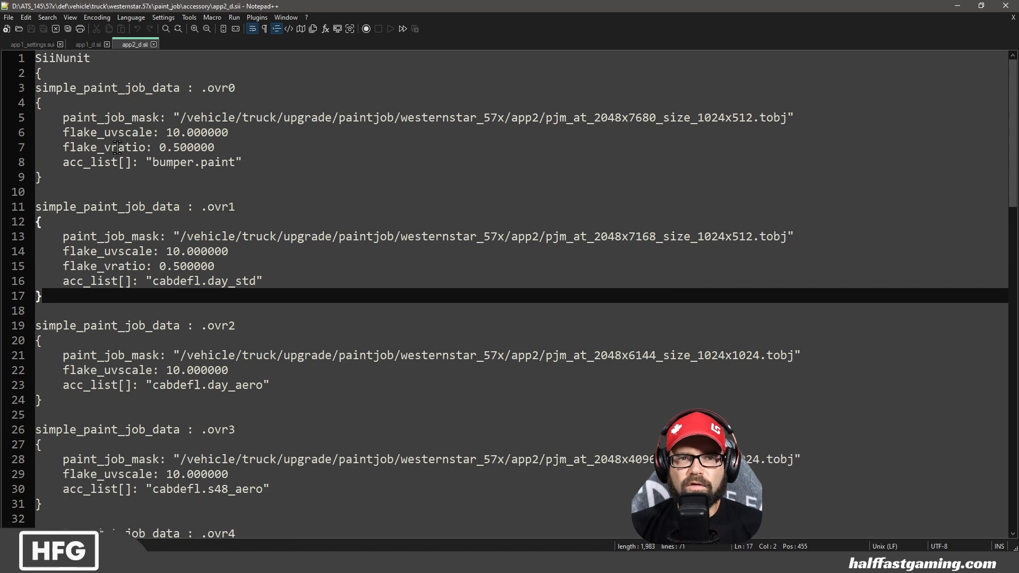
pyautogui.moveTo(707, 123)
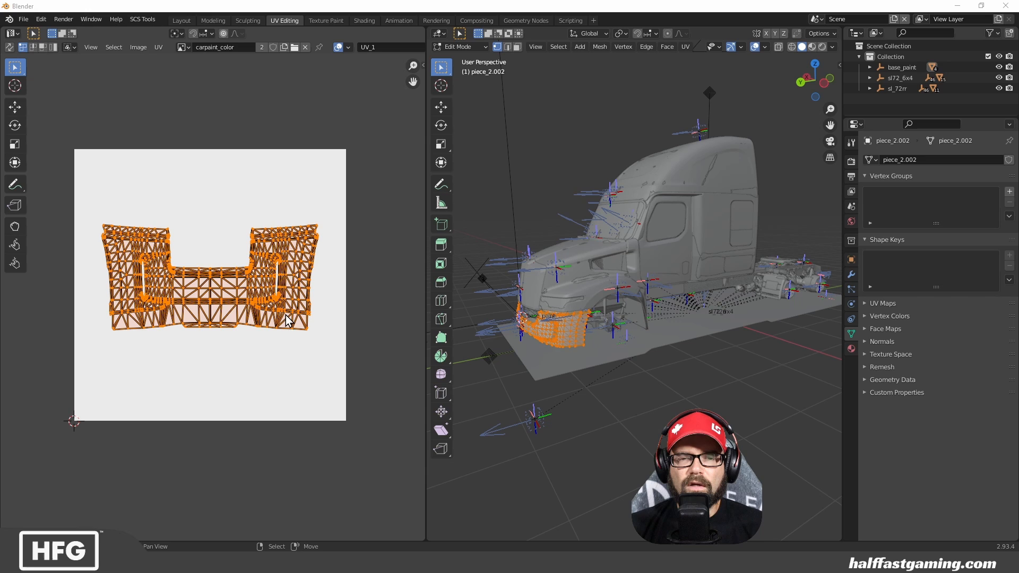
pyautogui.moveTo(389, 49)
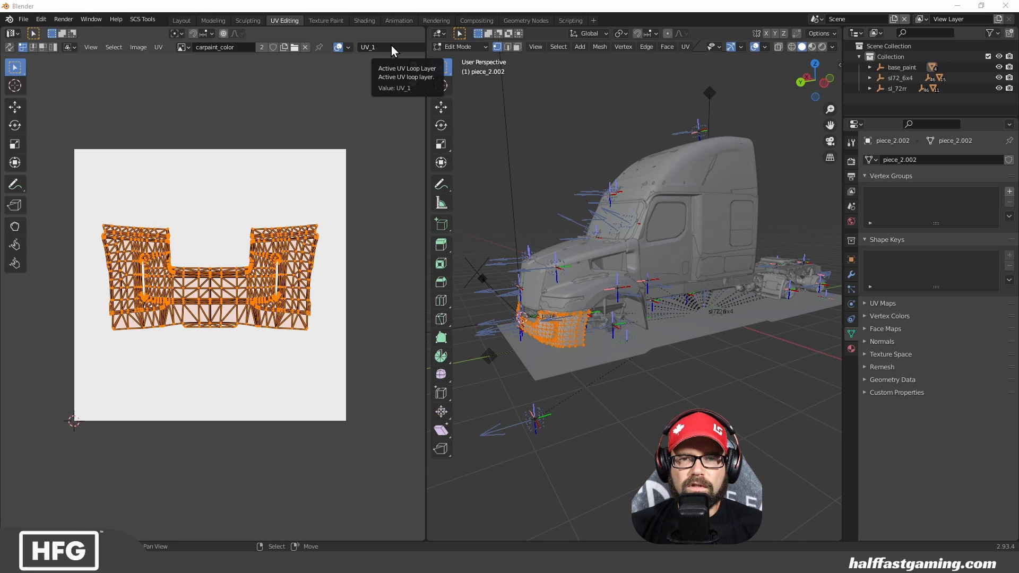
# - Re-export the UV layout at 1024×512 into the 57x folder, overwriting bumper.png
pyautogui.click(158, 47)
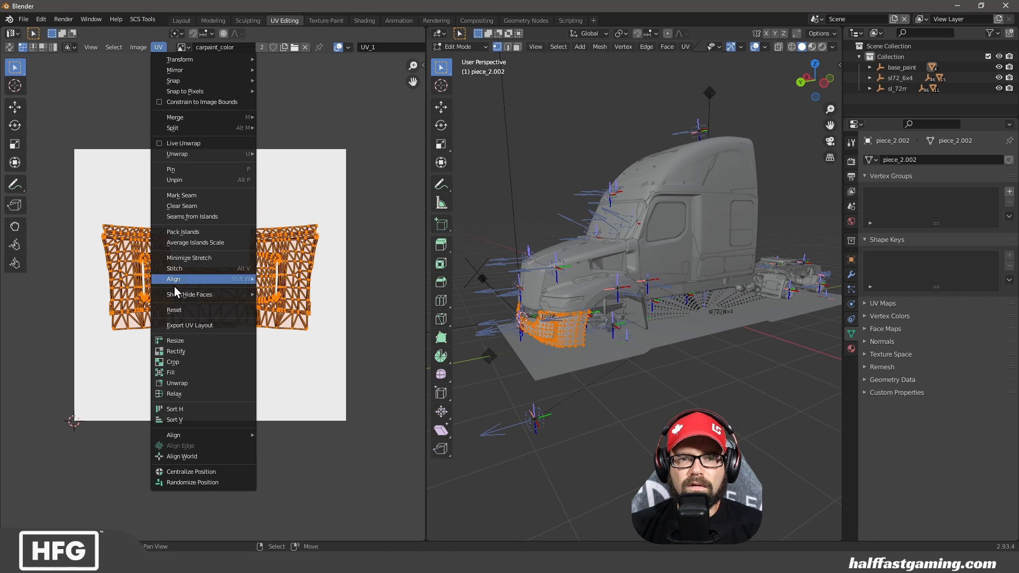
pyautogui.click(189, 325)
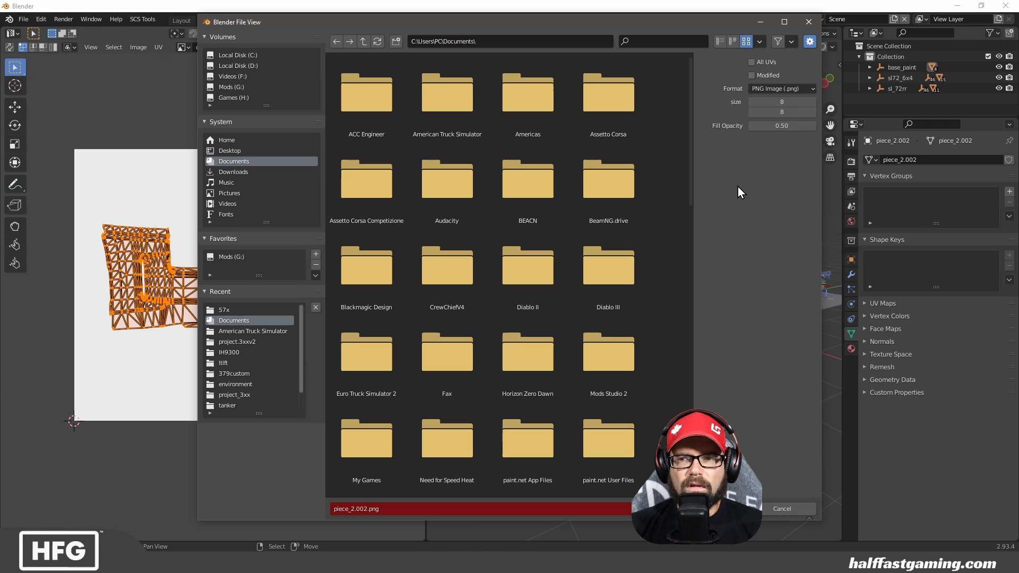
pyautogui.click(781, 102)
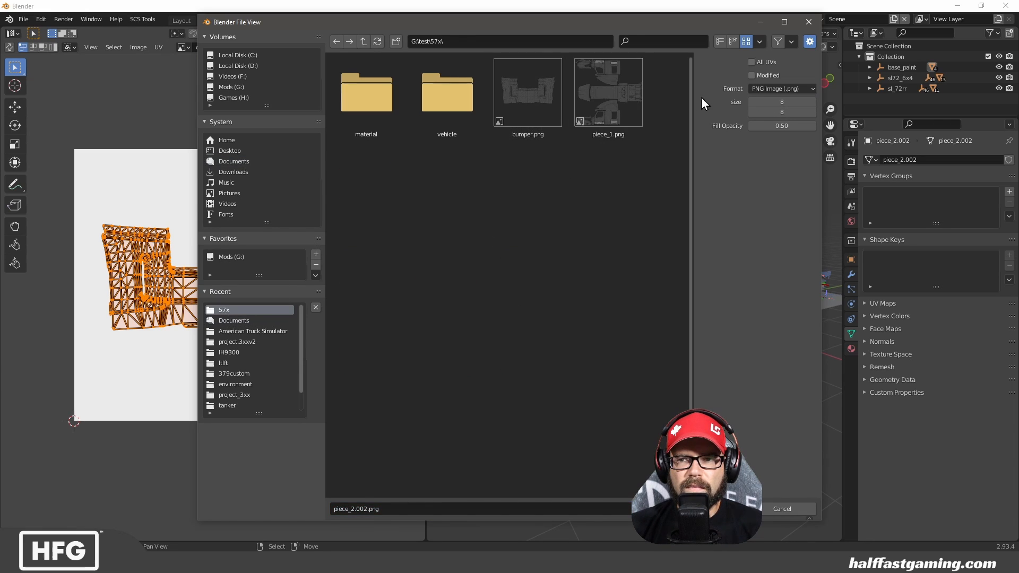
pyautogui.click(528, 92)
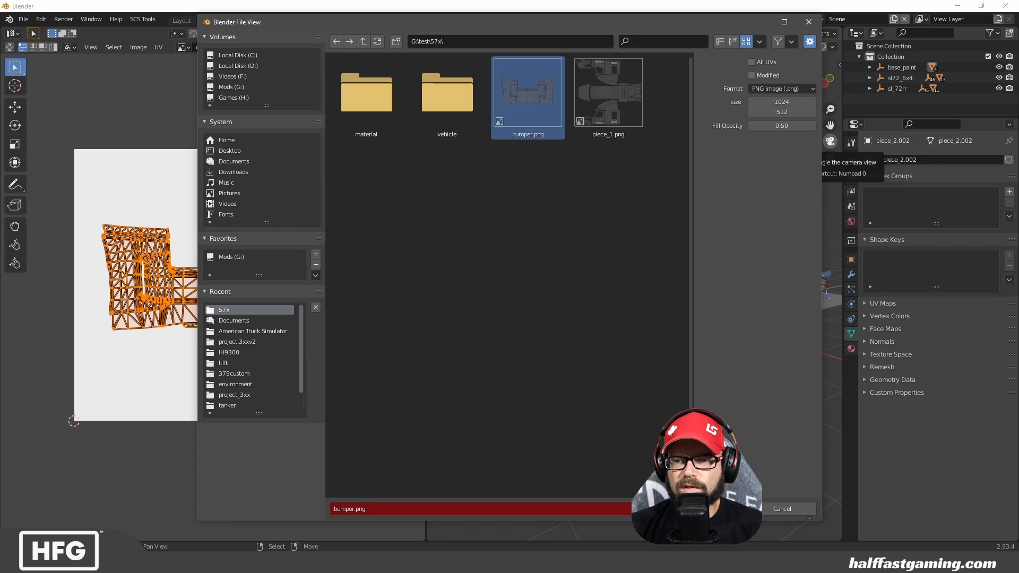
pyautogui.doubleClick(527, 94)
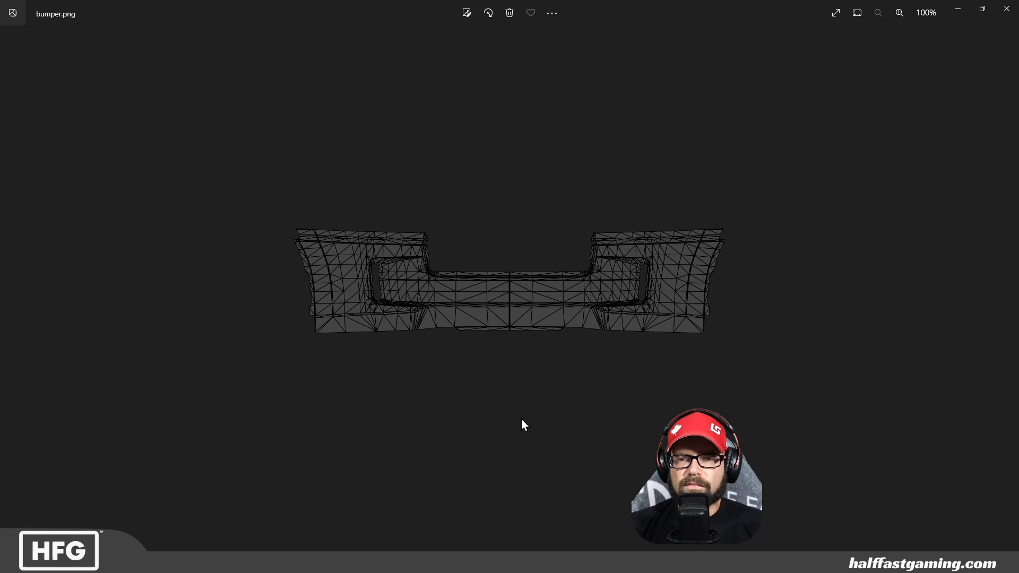
pyautogui.moveTo(957, 12)
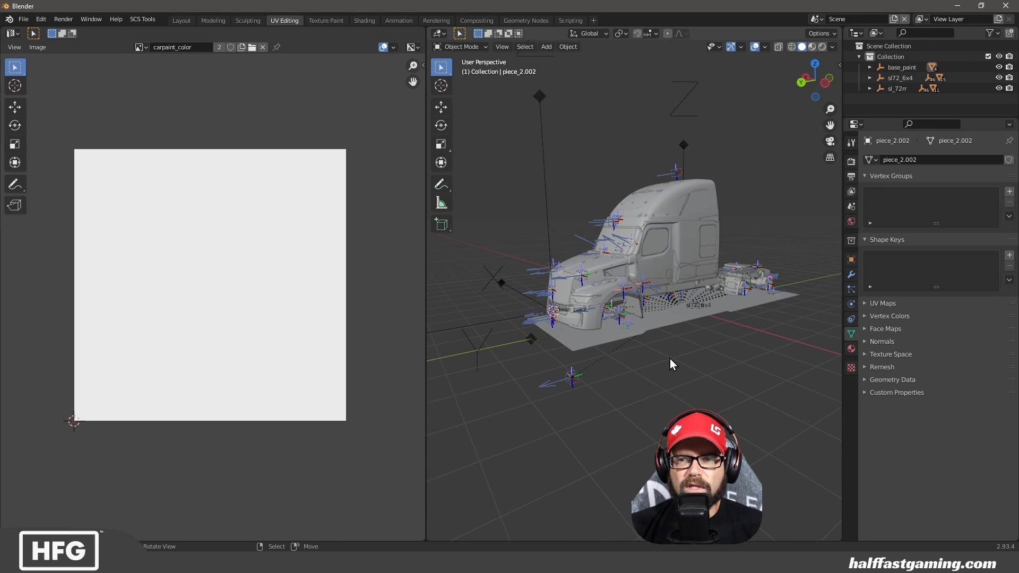
# - Delete every object in the scene and start an SCS model import from the Layout workspace
pyautogui.press('X')
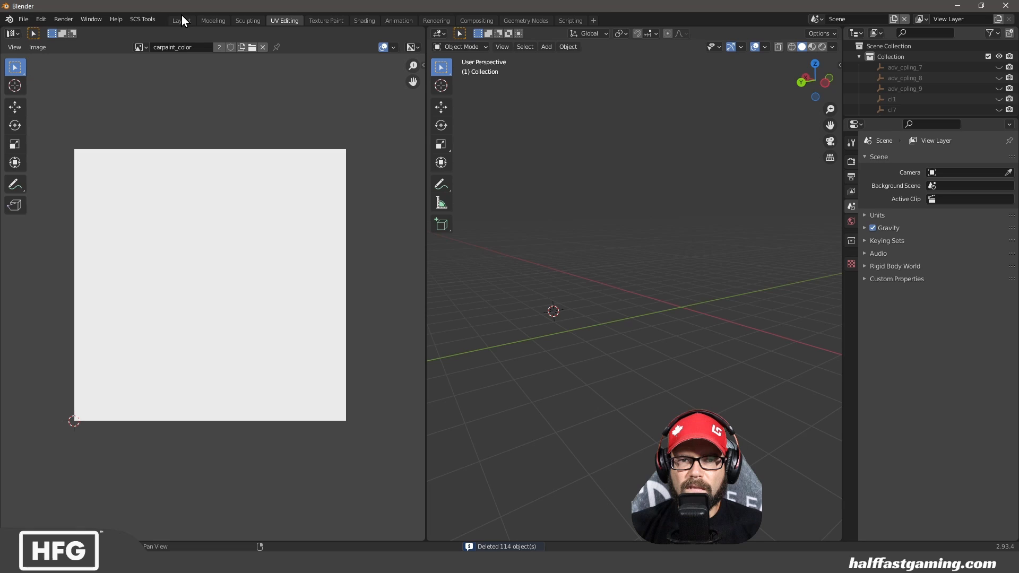
pyautogui.click(180, 20)
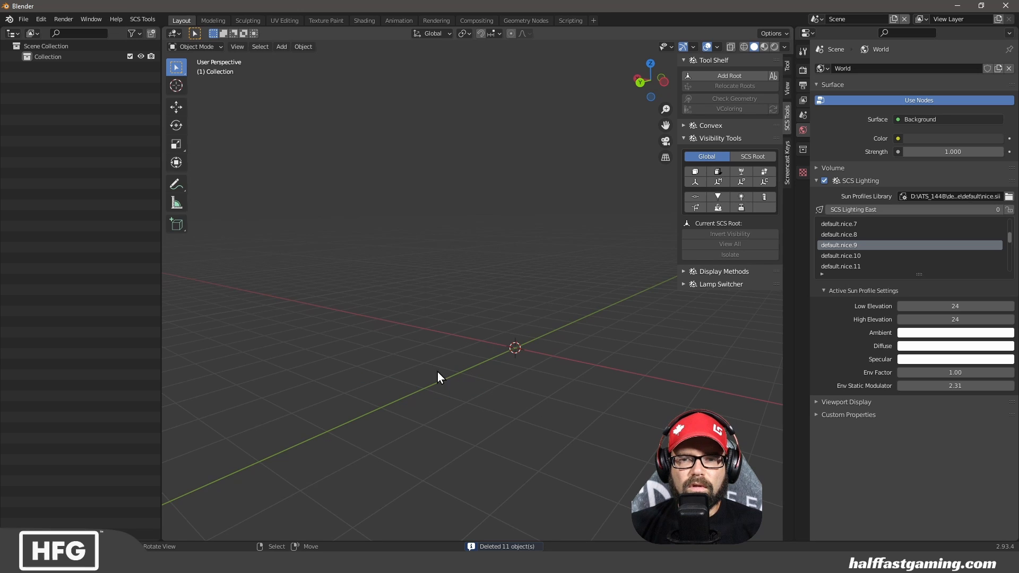
pyautogui.click(23, 19)
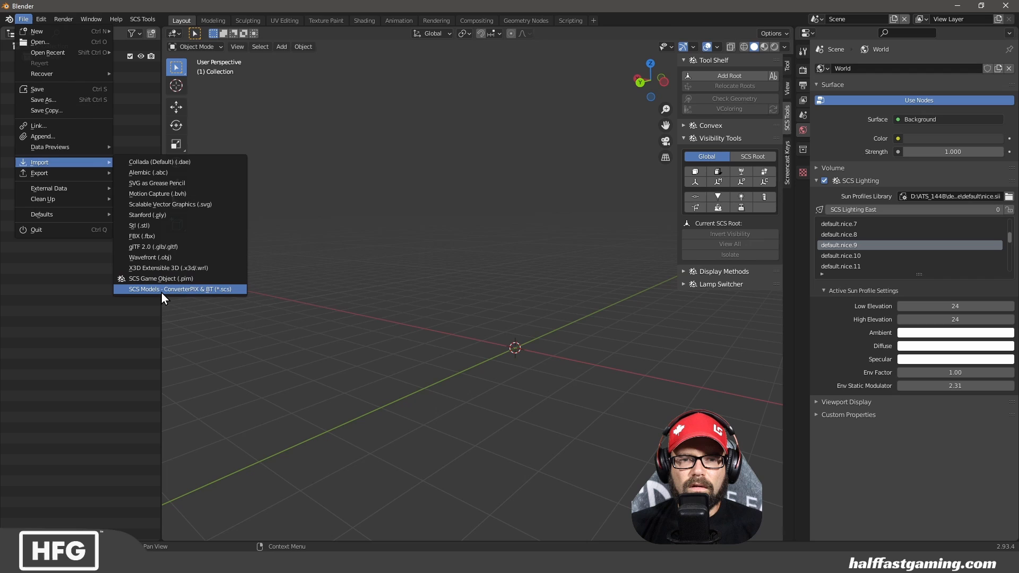
pyautogui.click(181, 289)
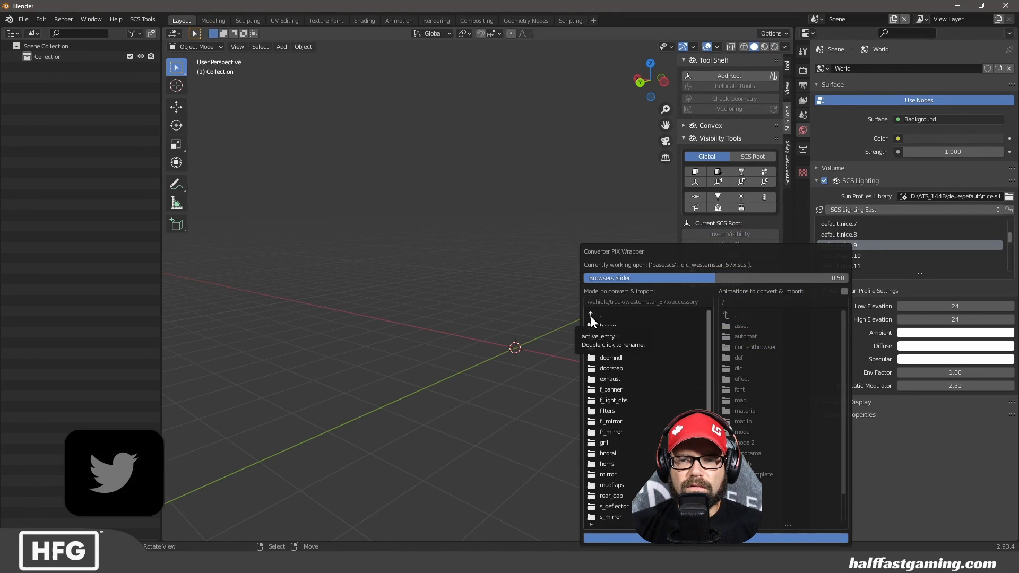
# - Import sl_48.pmg from the westernstar_57x cabin folder
pyautogui.click(592, 315)
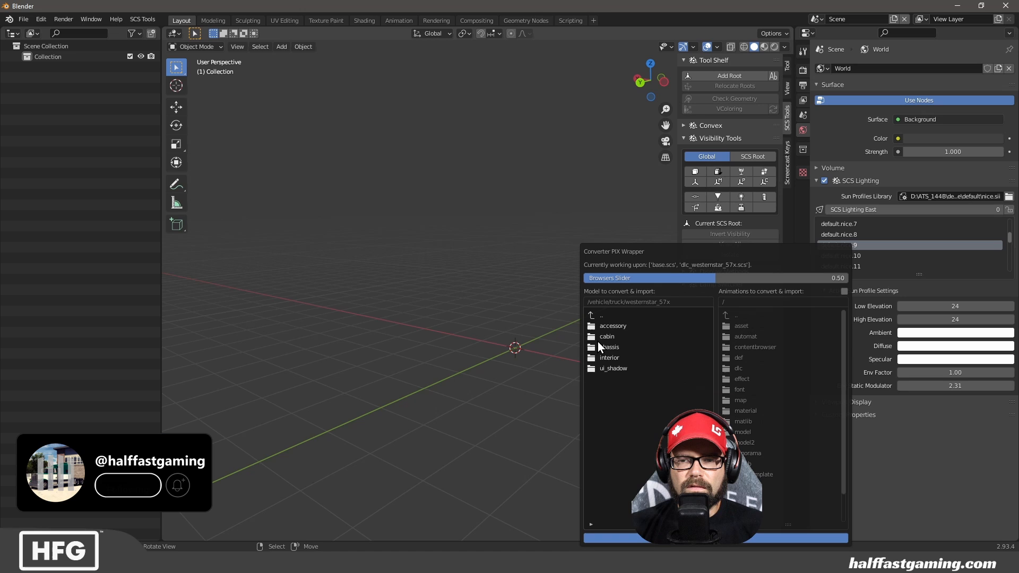
pyautogui.doubleClick(606, 336)
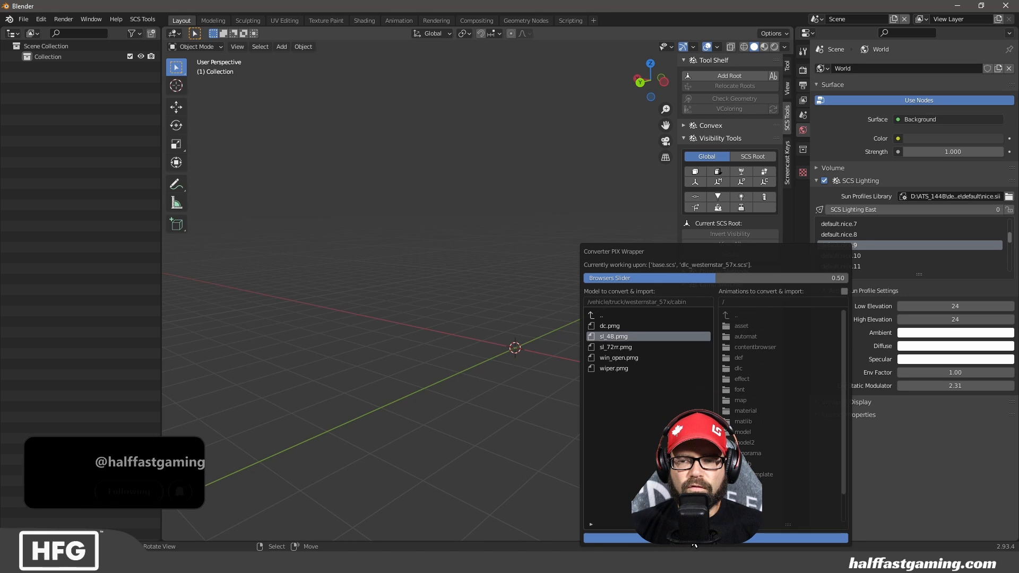
pyautogui.doubleClick(612, 337)
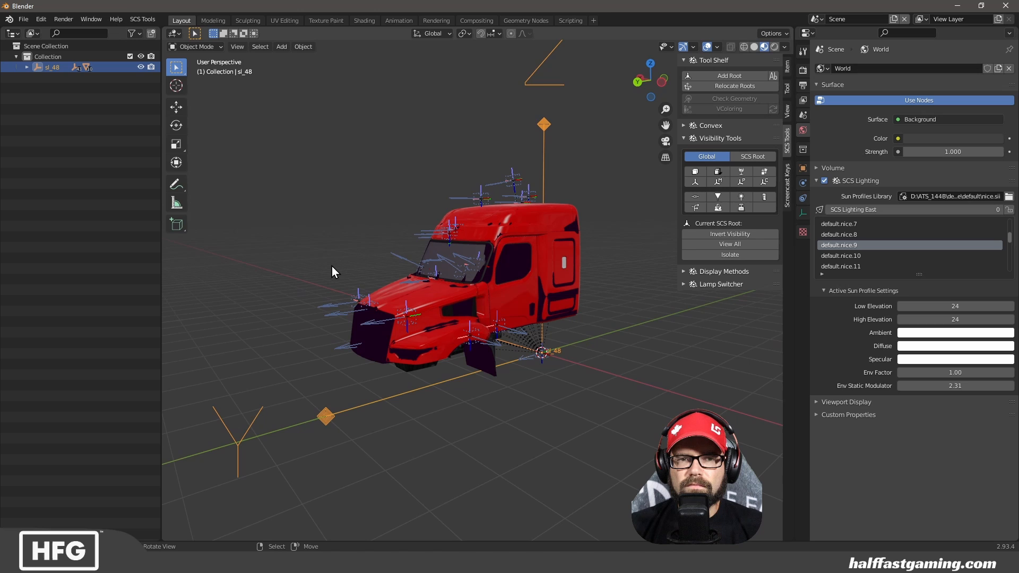
pyautogui.click(24, 19)
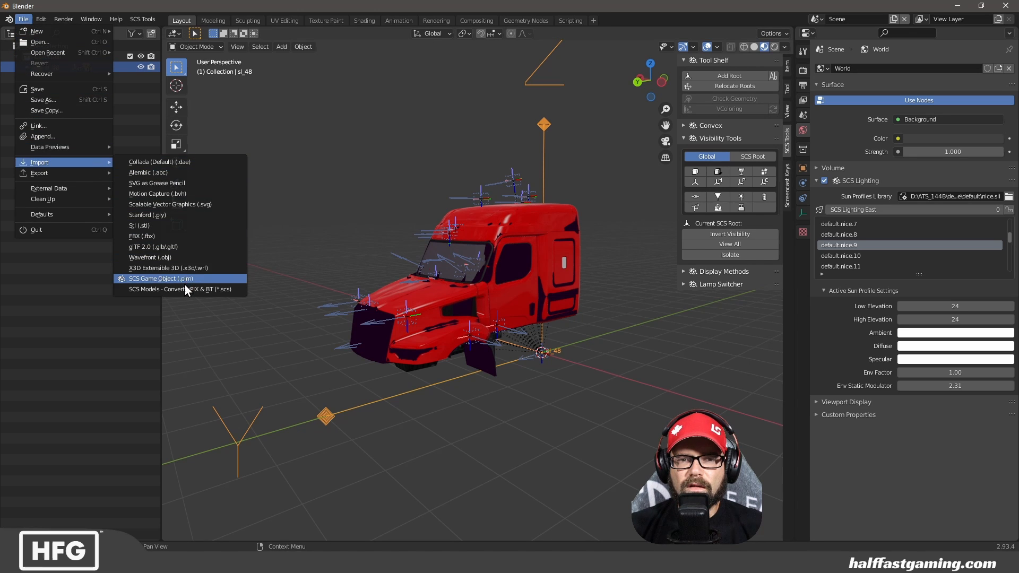
# - Import the sl48_6x4 chassis from the westernstar_57x chassis folder beneath the cabin
pyautogui.click(160, 278)
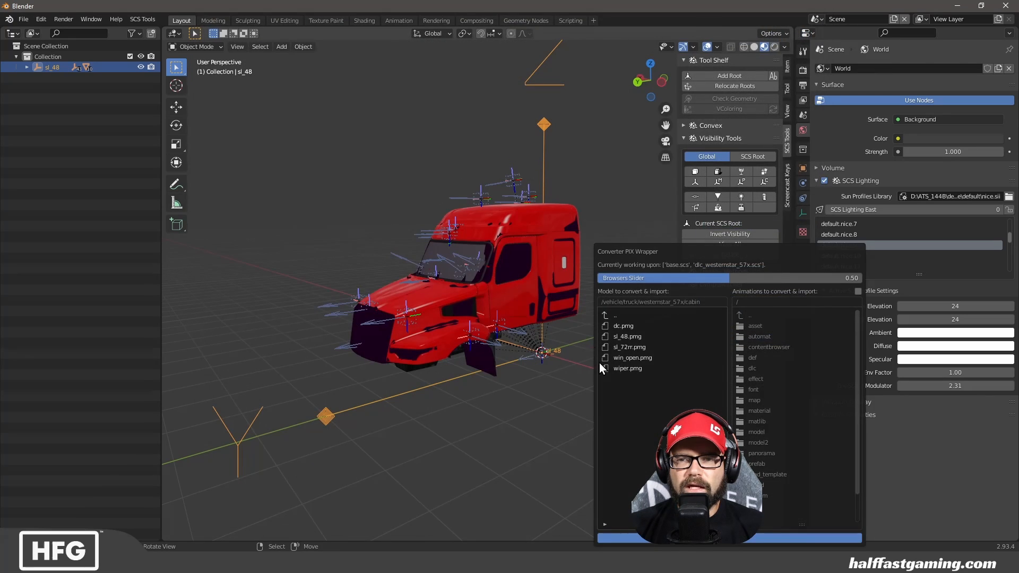
pyautogui.click(615, 315)
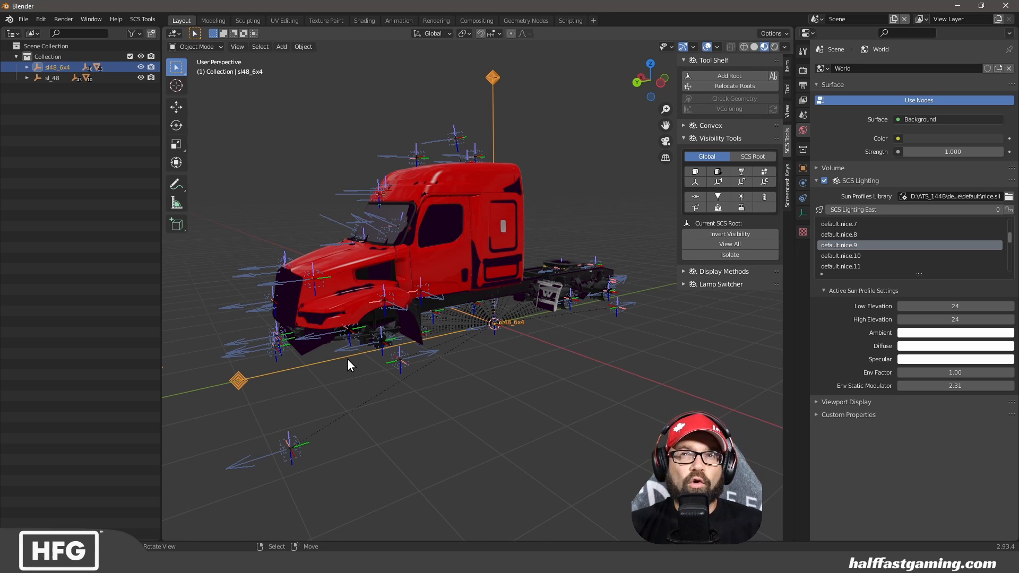
pyautogui.moveTo(370, 384)
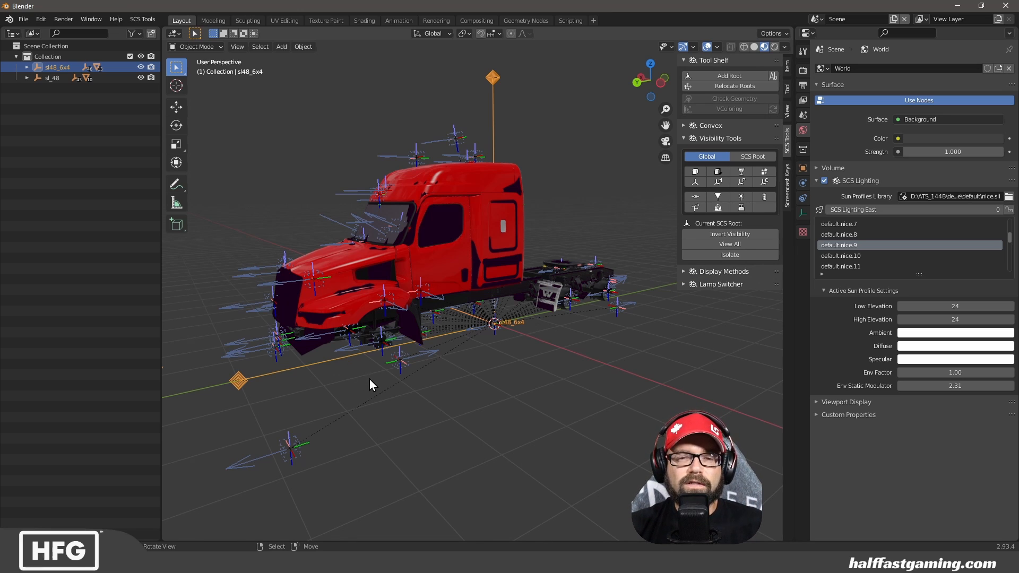
pyautogui.moveTo(415, 392)
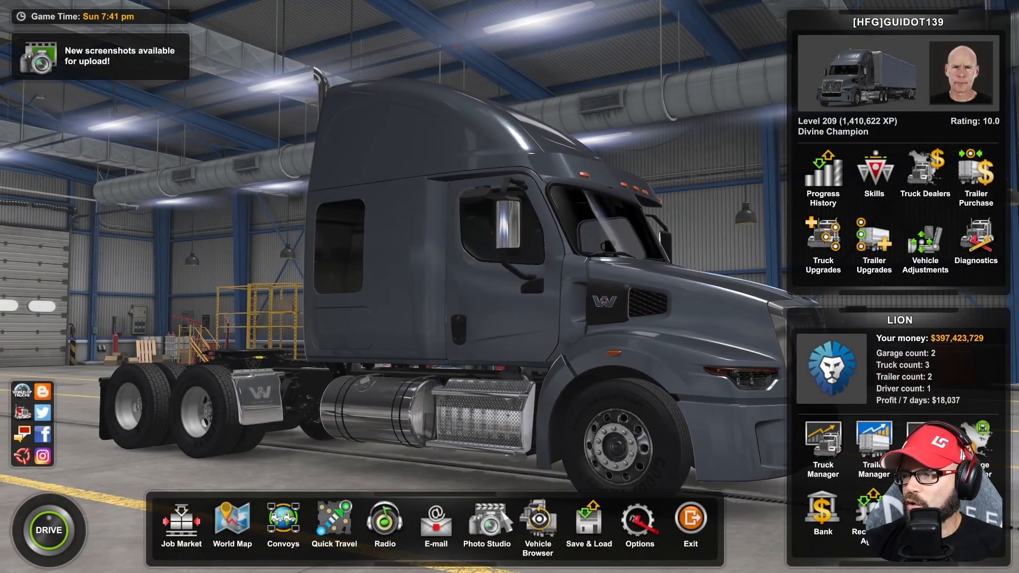
# - Open Options > Keys & Buttons and scroll through the truck control bindings
pyautogui.click(638, 521)
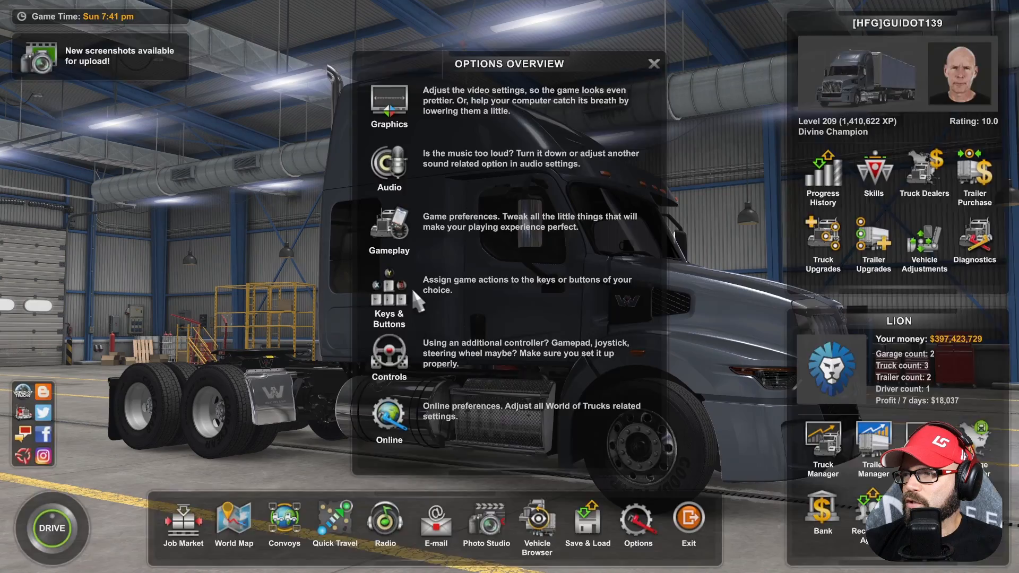
pyautogui.click(388, 299)
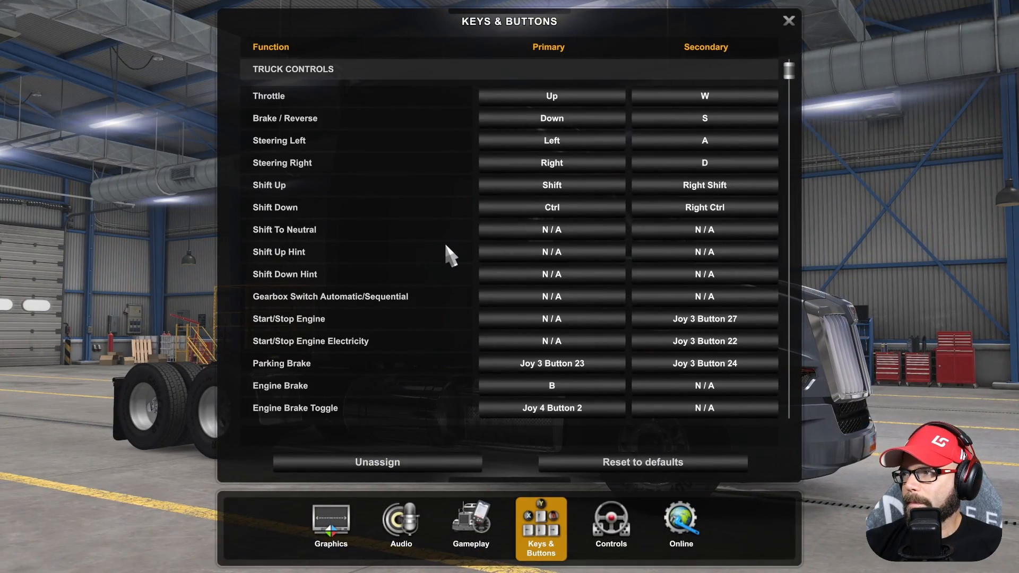
pyautogui.moveTo(608, 126)
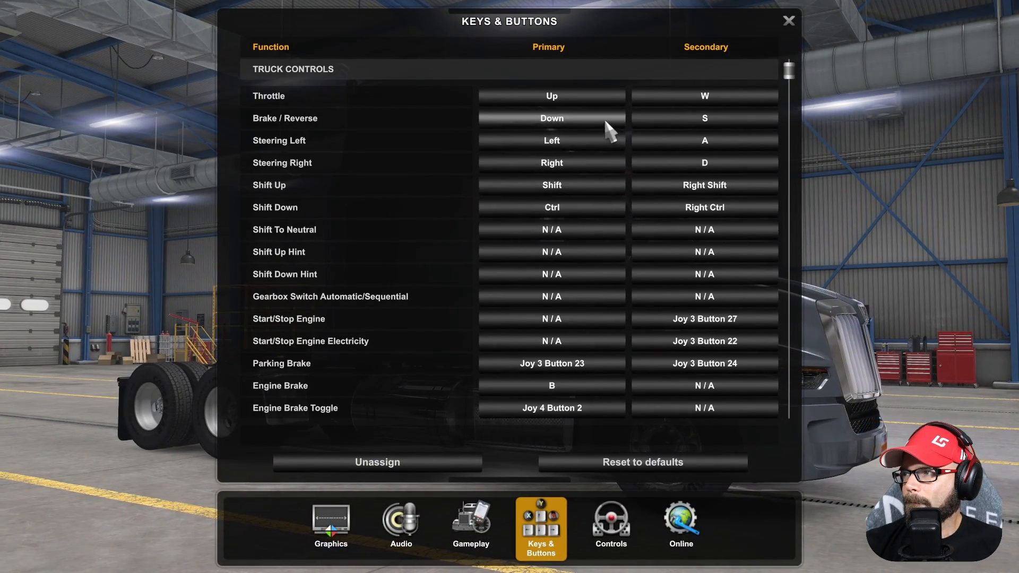
pyautogui.scroll(-3)
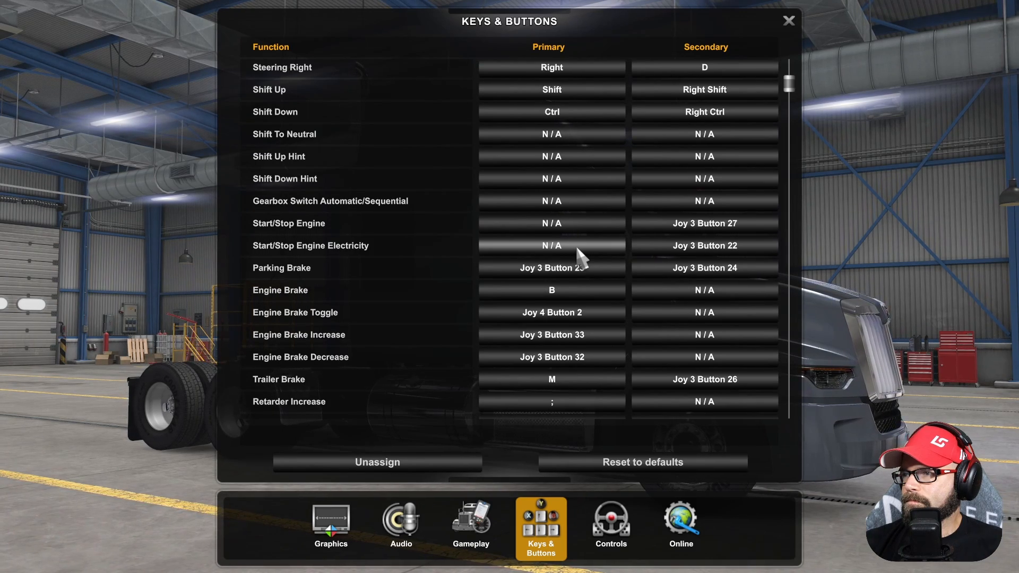
pyautogui.moveTo(577, 233)
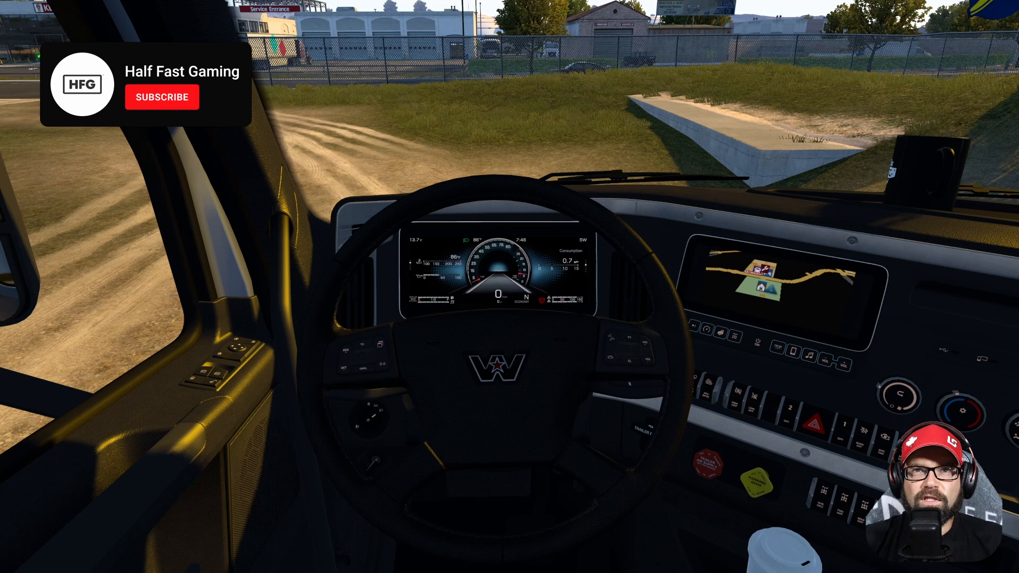
# - Leave the settings and drive, entering the Western Star's in-cab view
pyautogui.click(161, 96)
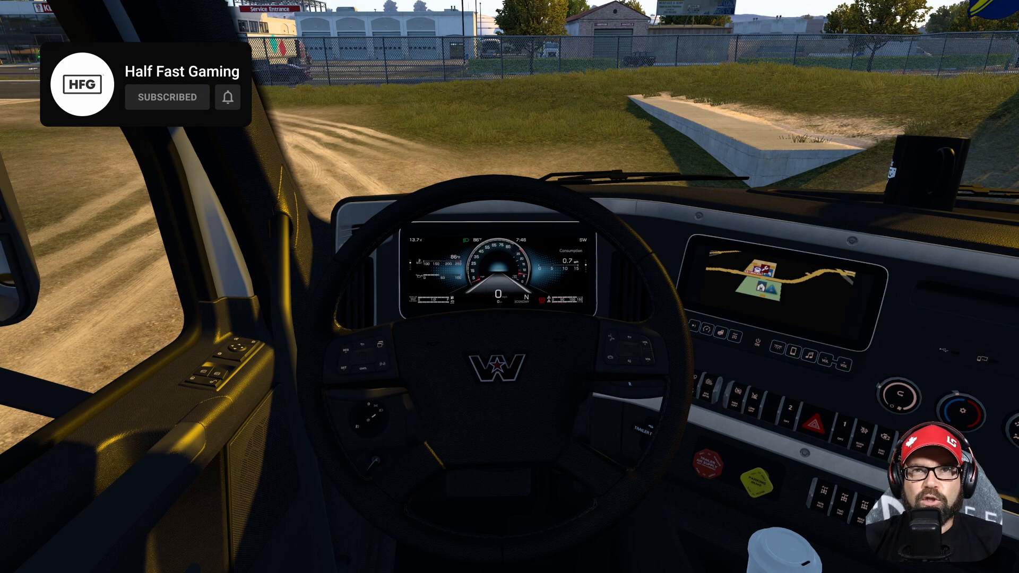